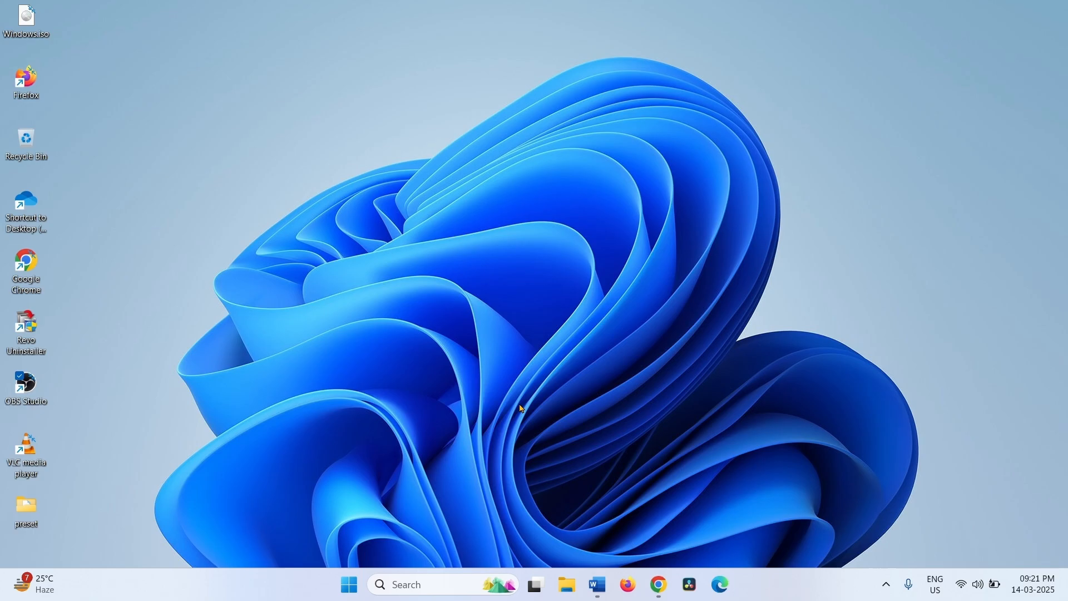
{"action": "mouse_move", "coordinate": [594, 403]}
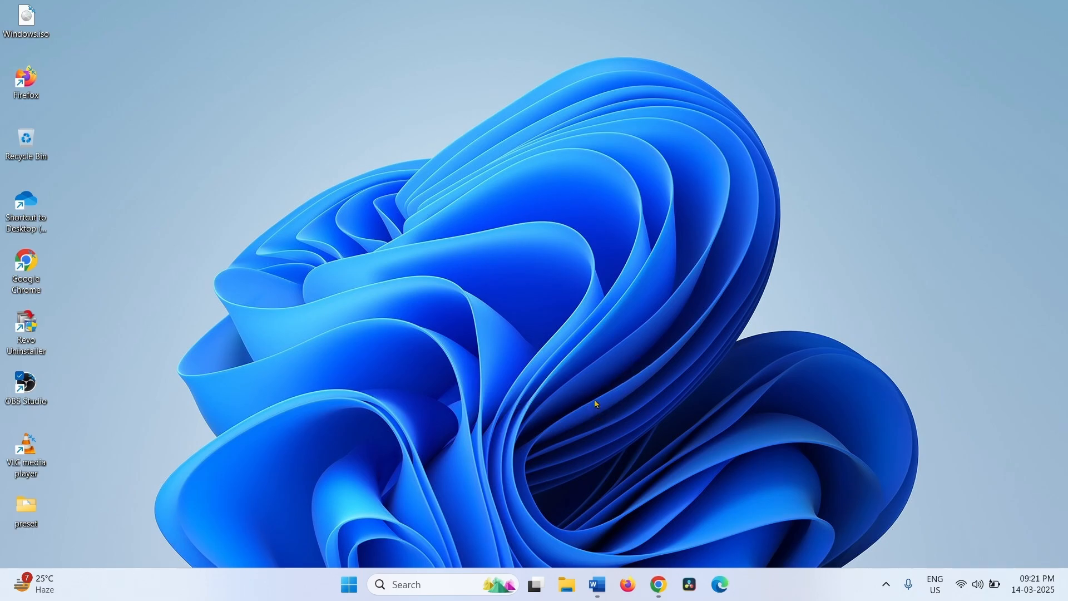
{"action": "mouse_move", "coordinate": [696, 411]}
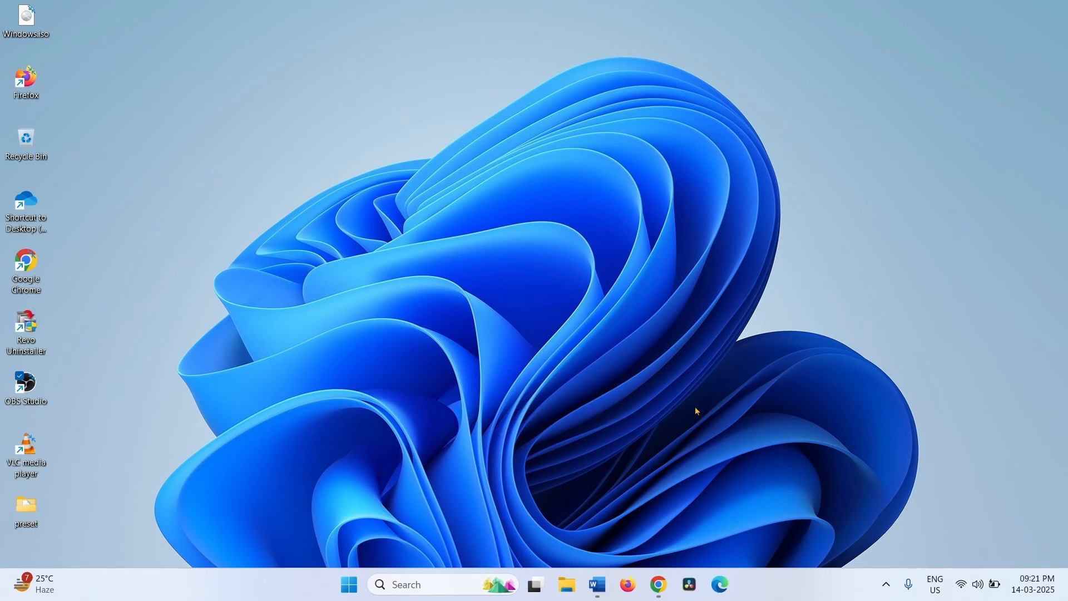
{"action": "mouse_move", "coordinate": [590, 325]}
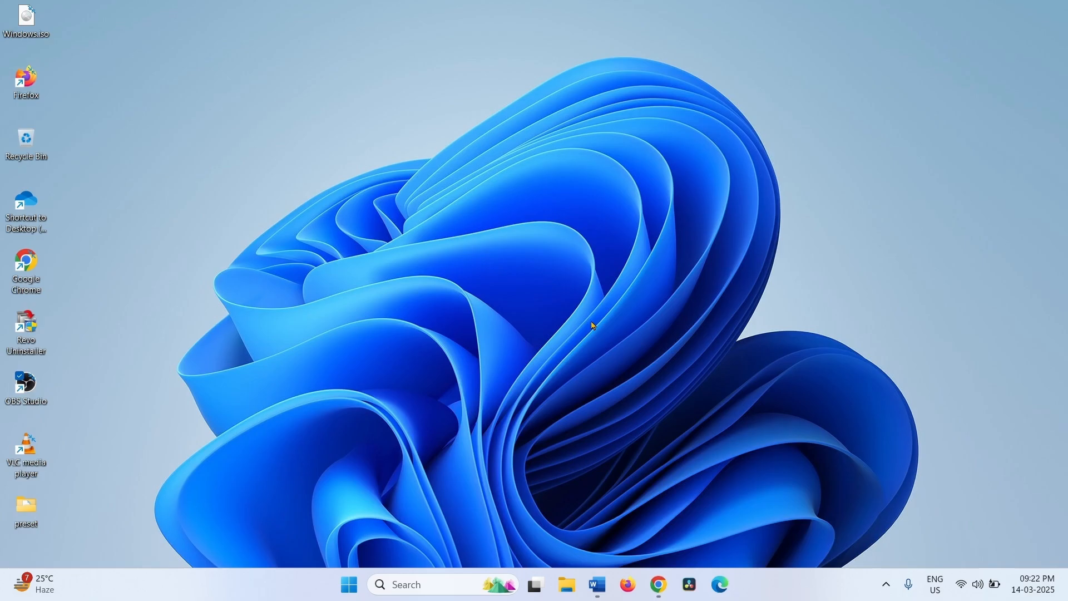
Search Windows for 'services' to bring up the Services console as best match.
{"action": "left_click", "coordinate": [442, 584]}
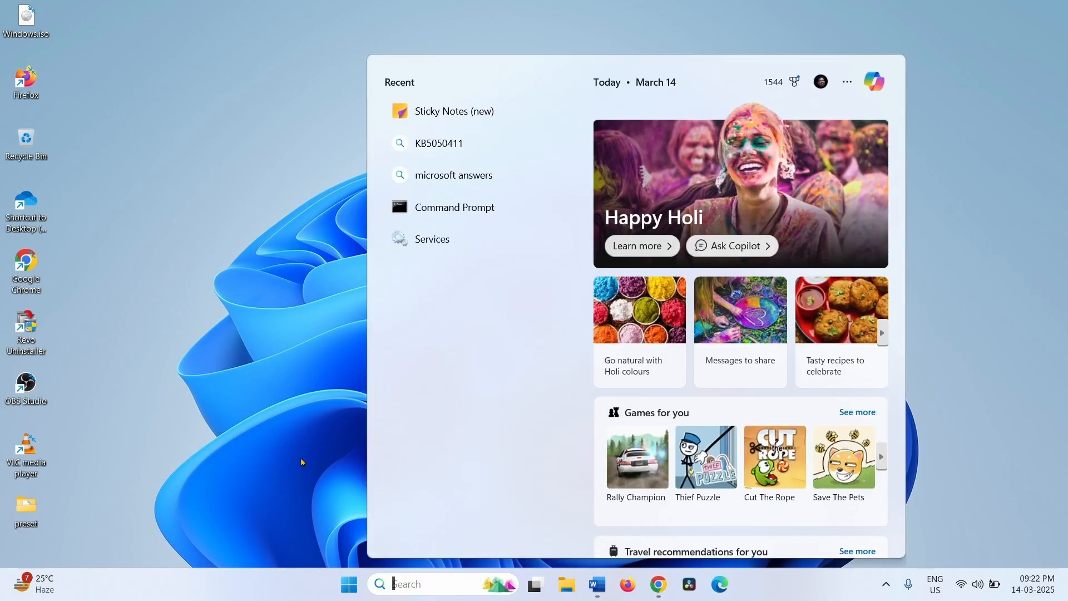
{"action": "type", "text": "services"}
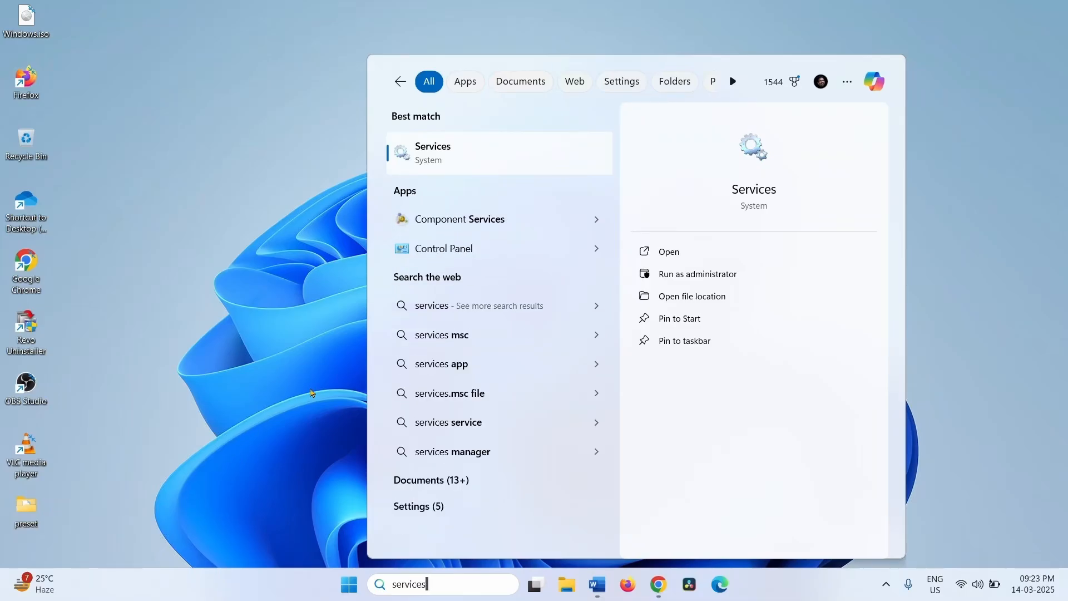
{"action": "mouse_move", "coordinate": [541, 159]}
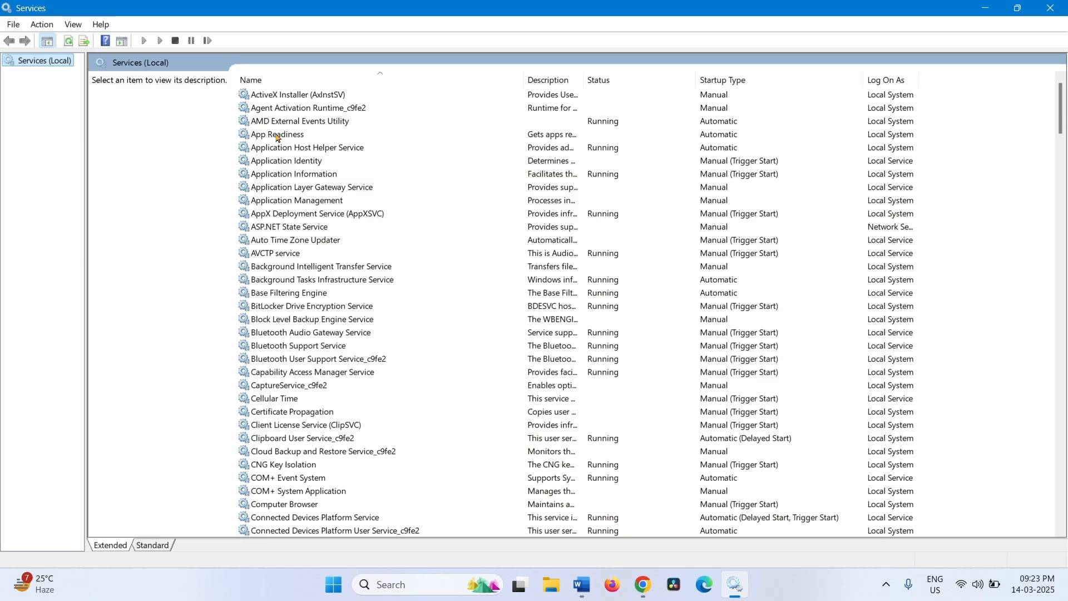
Set App Readiness startup type to Automatic, apply it and start the service.
{"action": "right_click", "coordinate": [277, 135]}
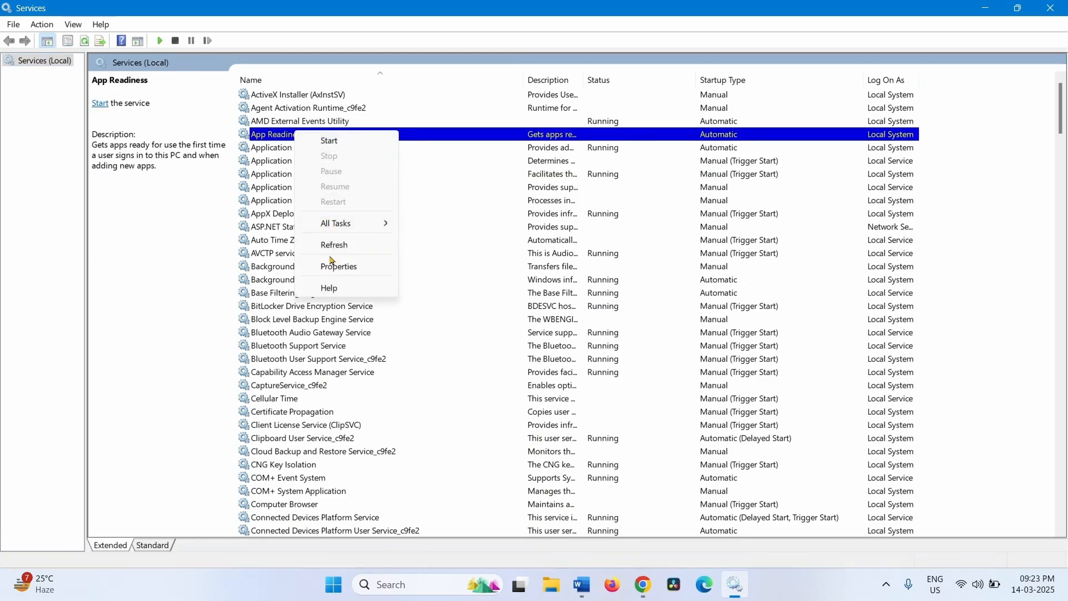
{"action": "left_click", "coordinate": [338, 265]}
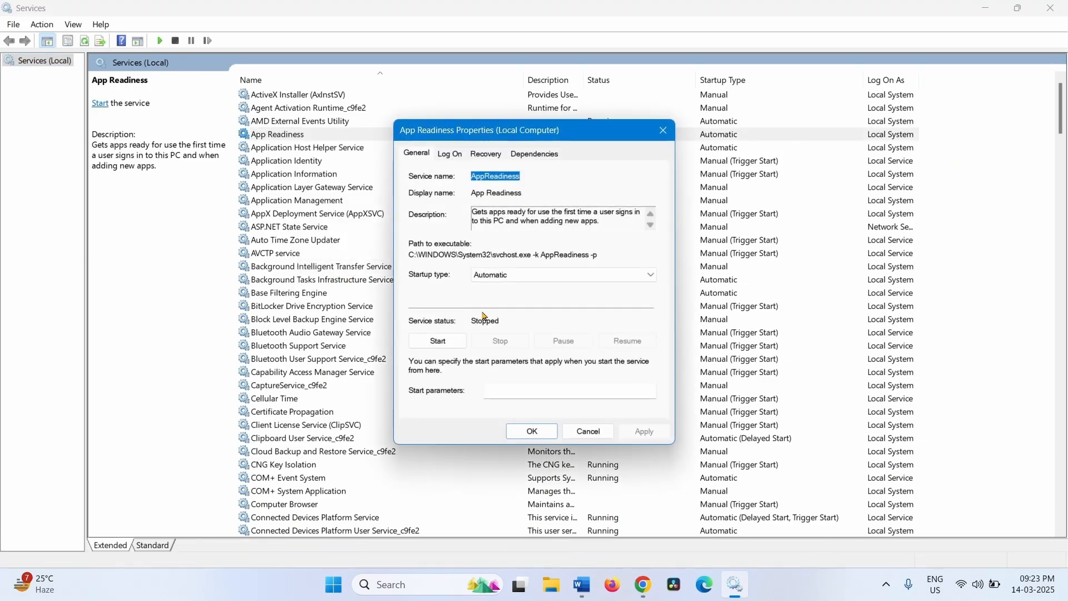
{"action": "mouse_move", "coordinate": [429, 282]}
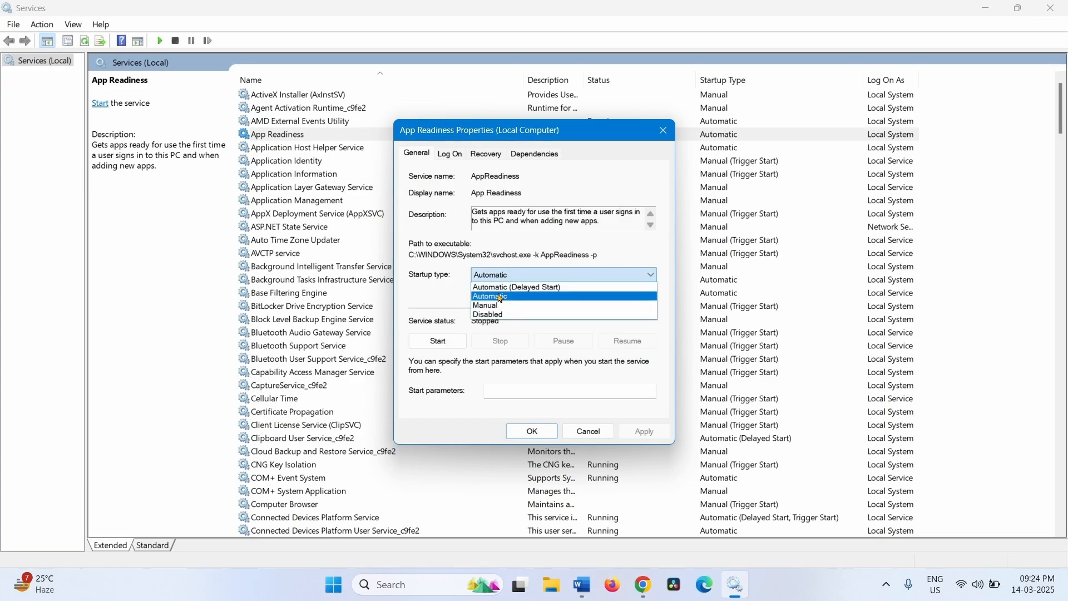
{"action": "left_click", "coordinate": [489, 296]}
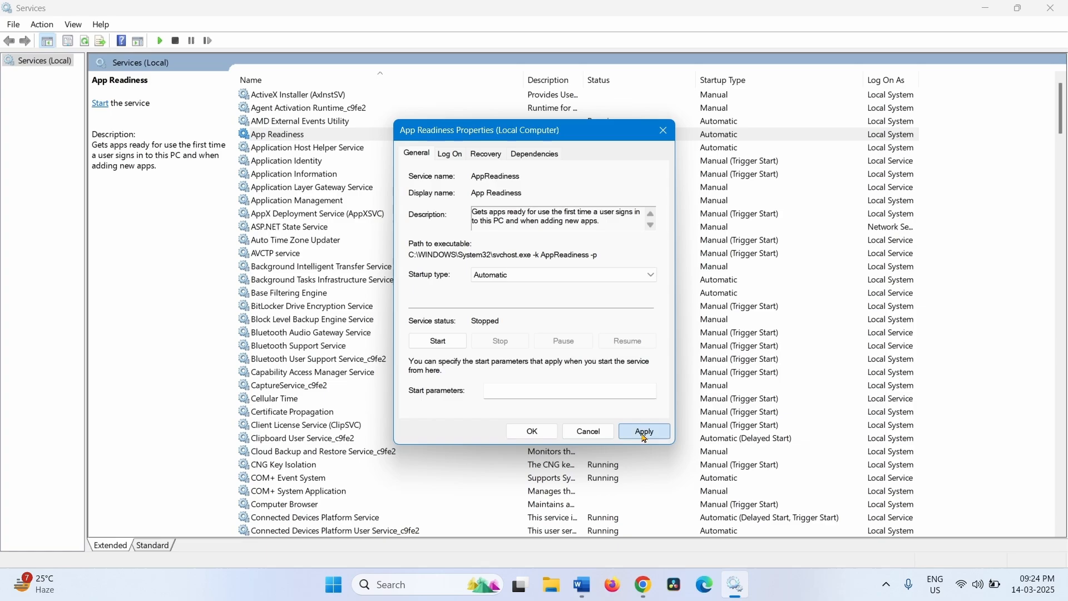
{"action": "left_click", "coordinate": [642, 430]}
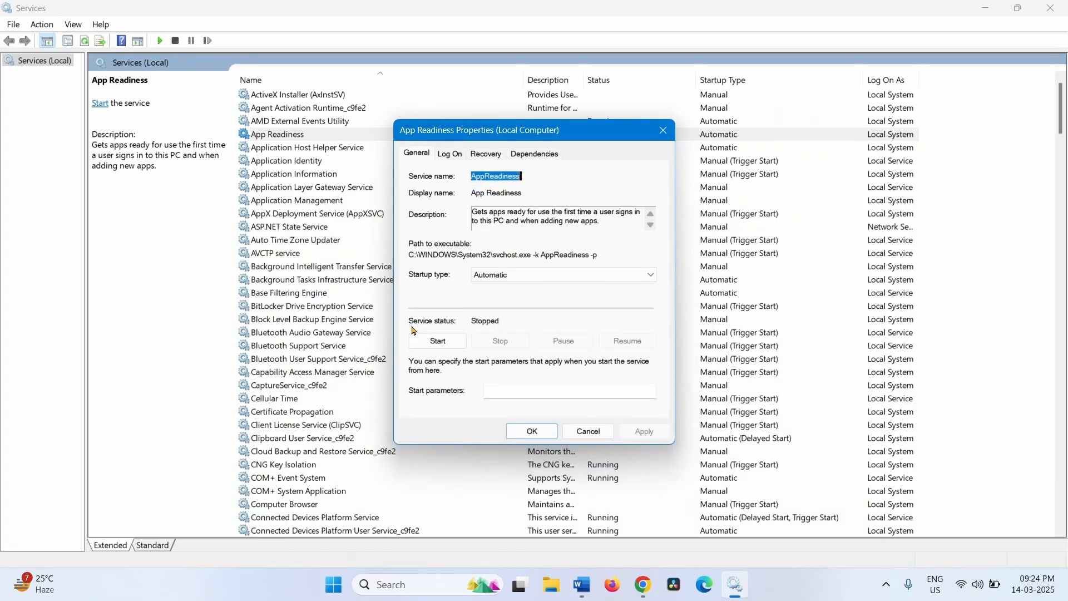
{"action": "mouse_move", "coordinate": [493, 327]}
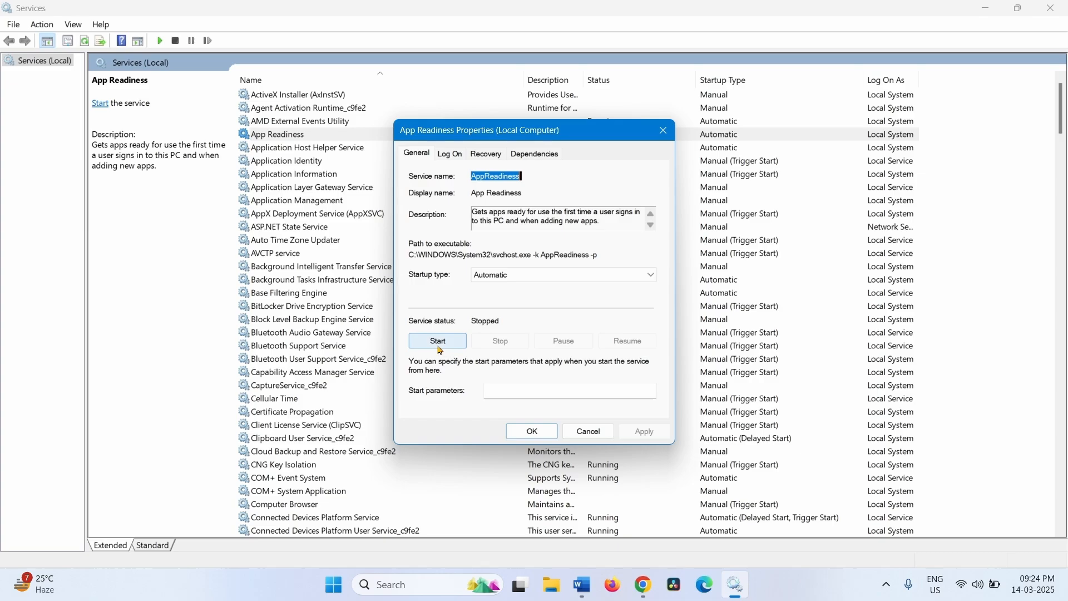
{"action": "left_click", "coordinate": [437, 341]}
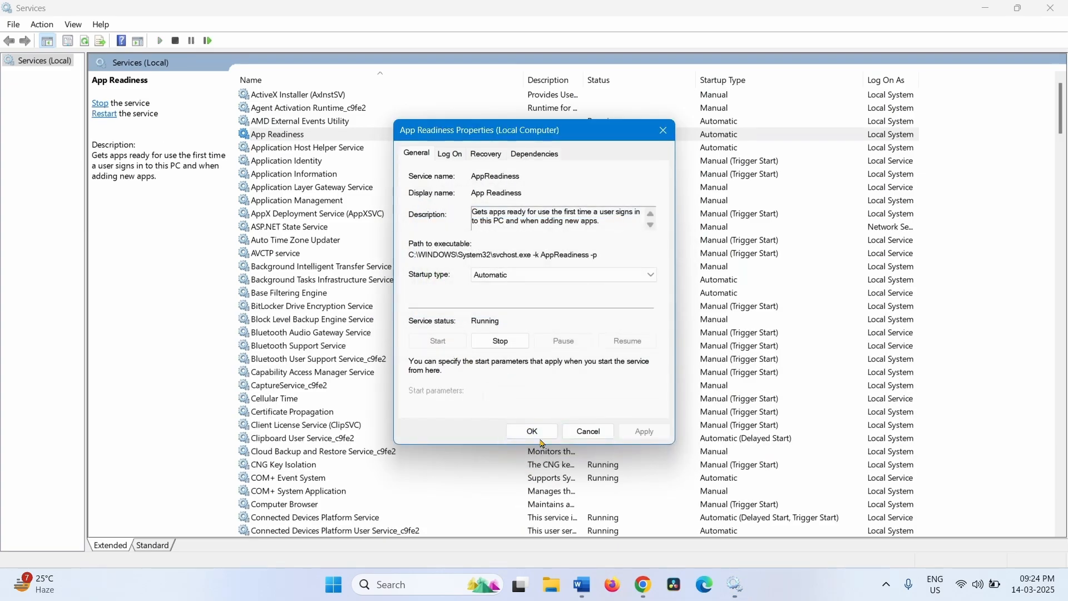
{"action": "left_click", "coordinate": [532, 431]}
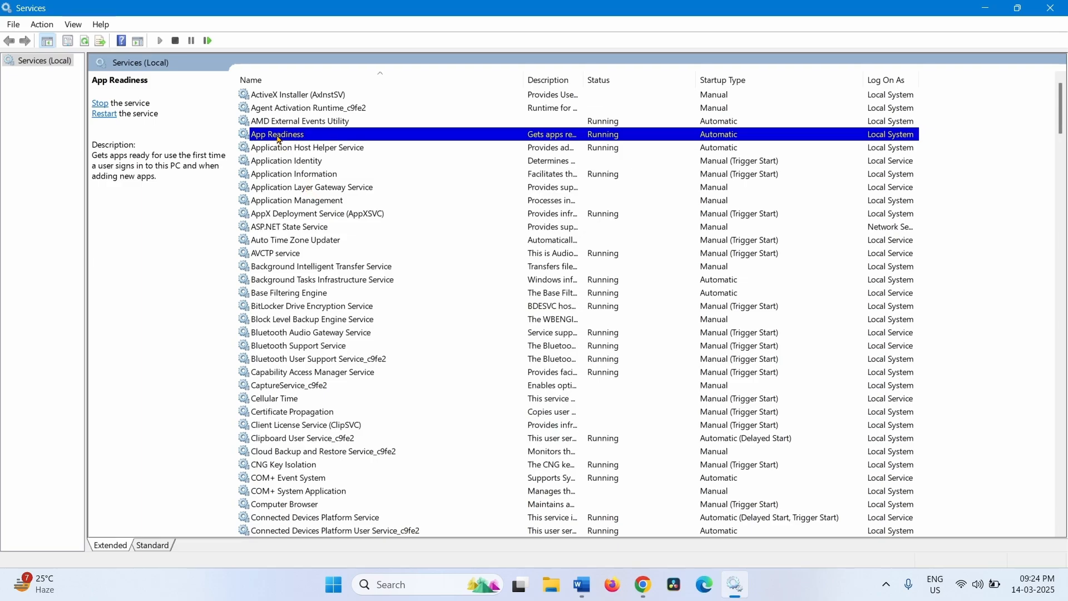
Restart the App Readiness service from its All Tasks actions.
{"action": "right_click", "coordinate": [277, 134]}
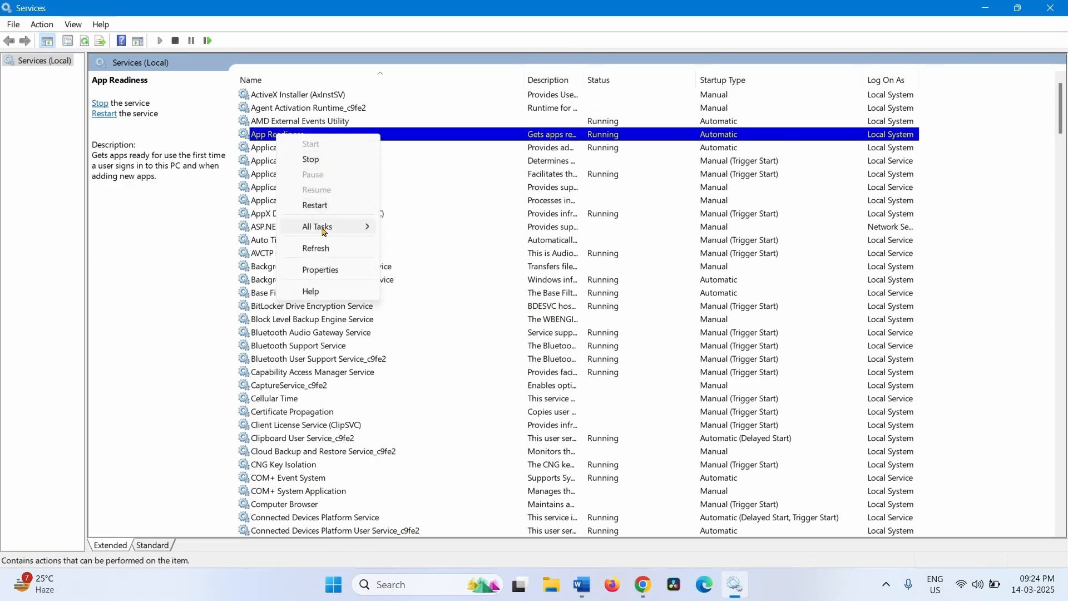
{"action": "left_click", "coordinate": [310, 159]}
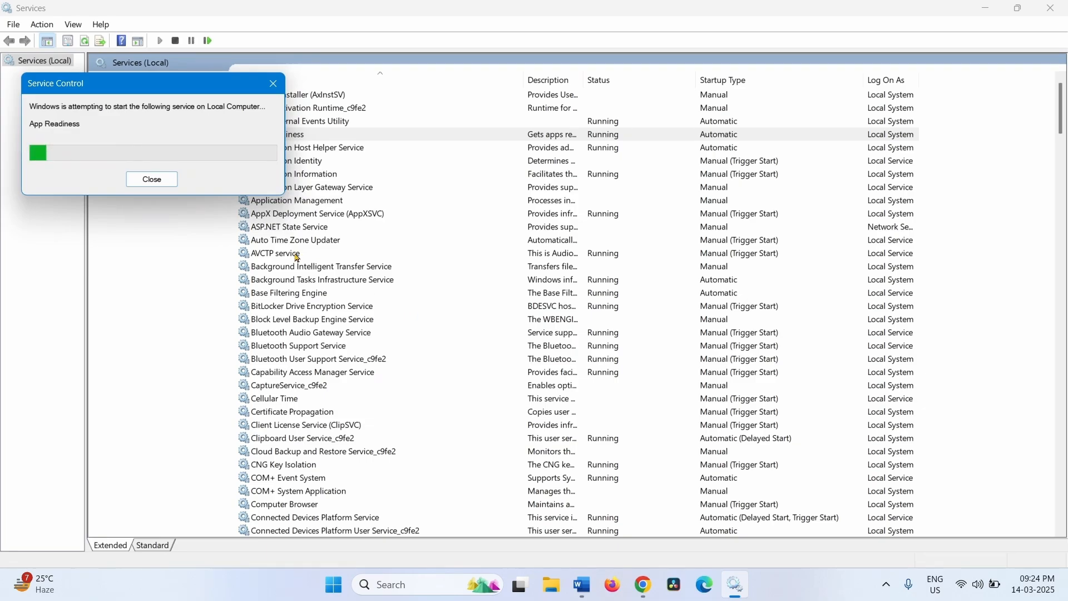
{"action": "left_click", "coordinate": [151, 179]}
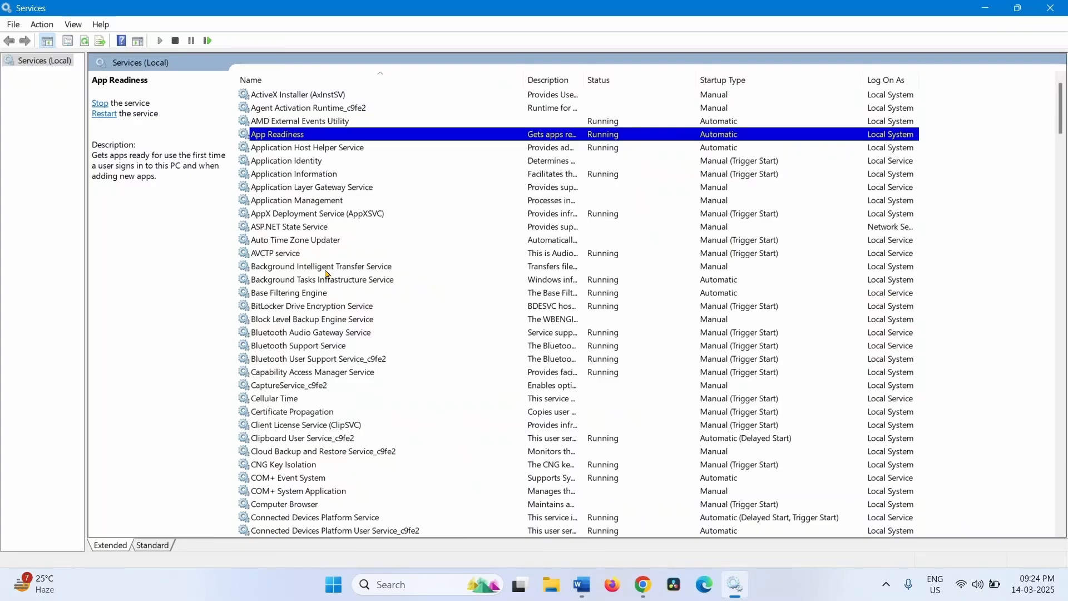
Set Background Intelligent Transfer Service to Automatic startup and start it running.
{"action": "right_click", "coordinate": [321, 266]}
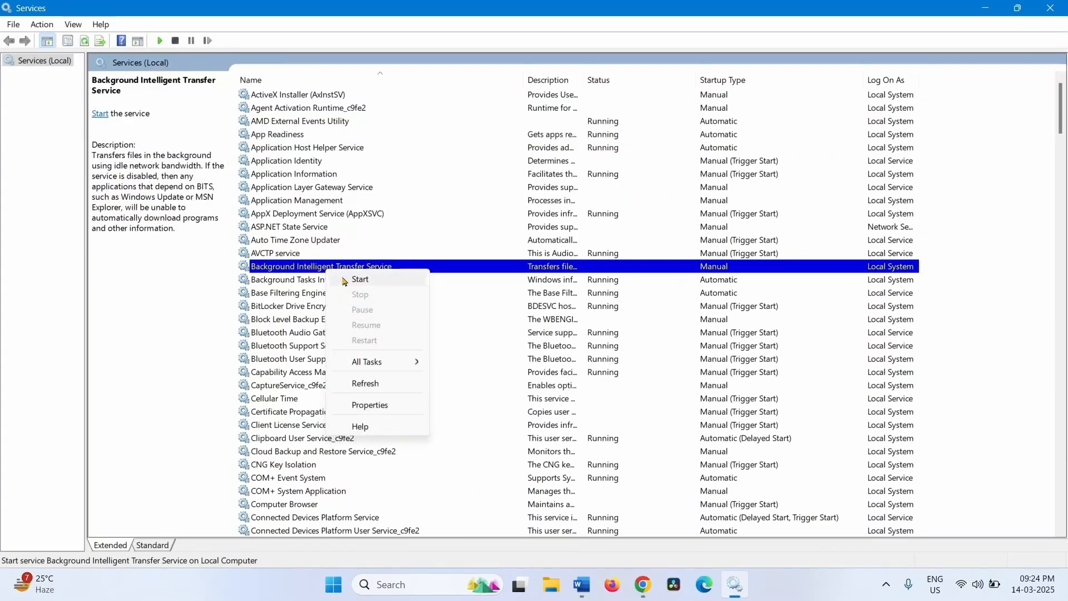
{"action": "left_click", "coordinate": [369, 405]}
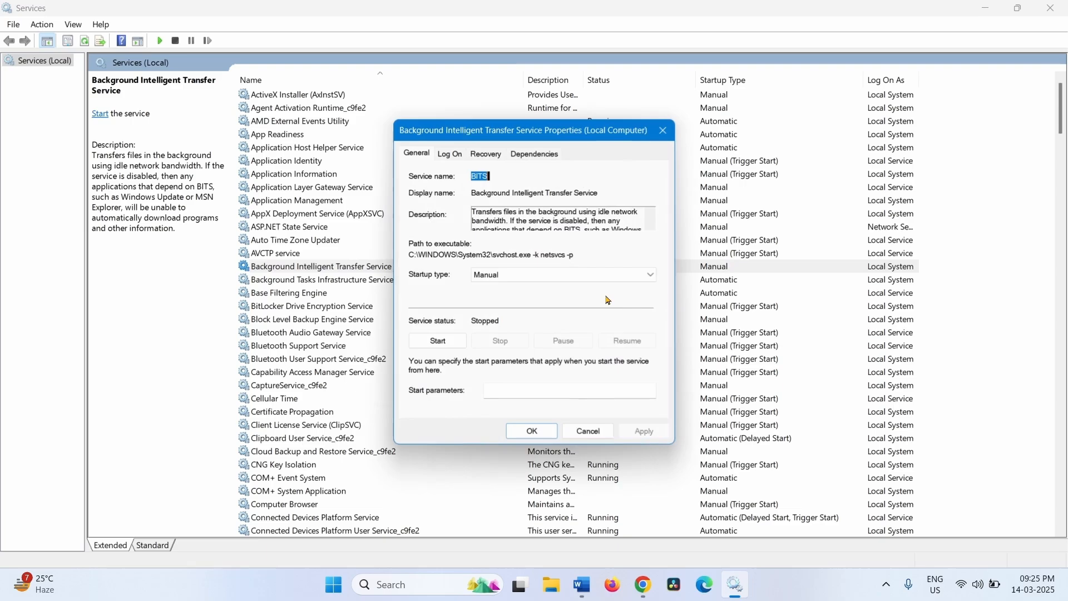
{"action": "mouse_move", "coordinate": [422, 284]}
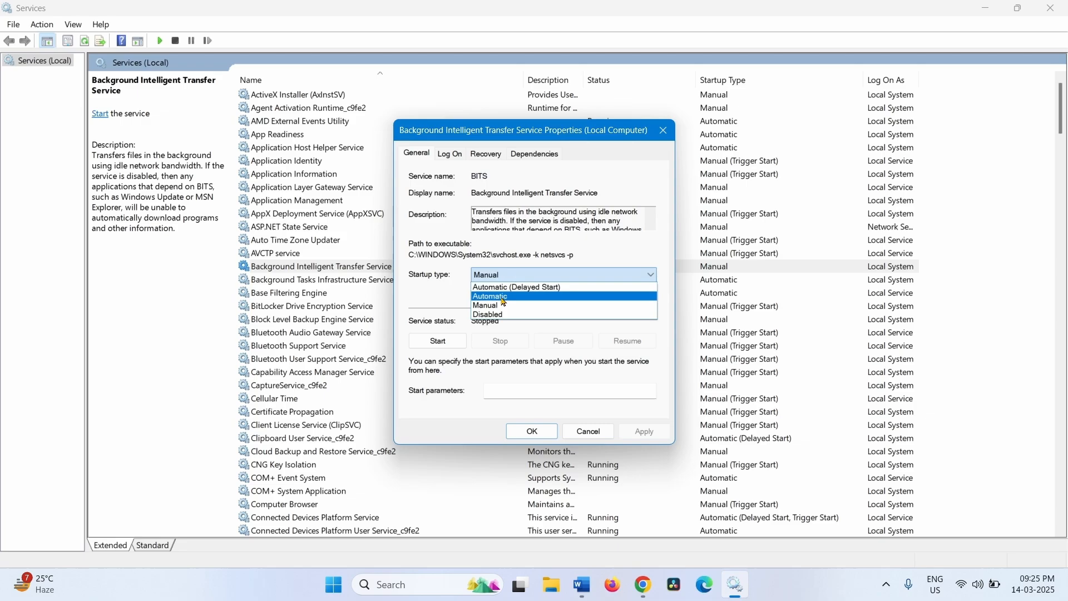
{"action": "left_click", "coordinate": [489, 296]}
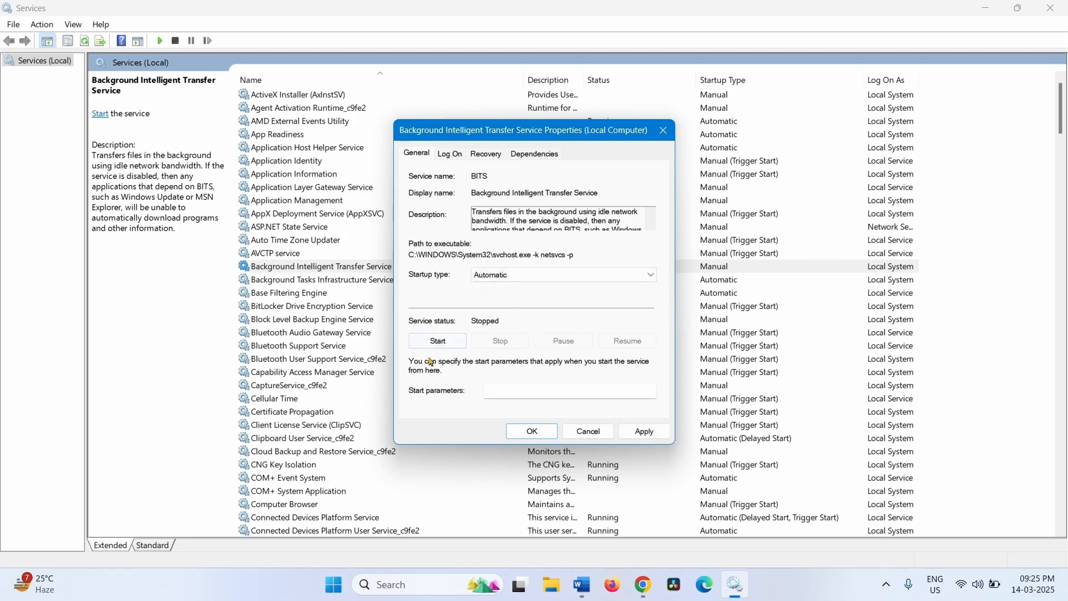
{"action": "mouse_move", "coordinate": [420, 327]}
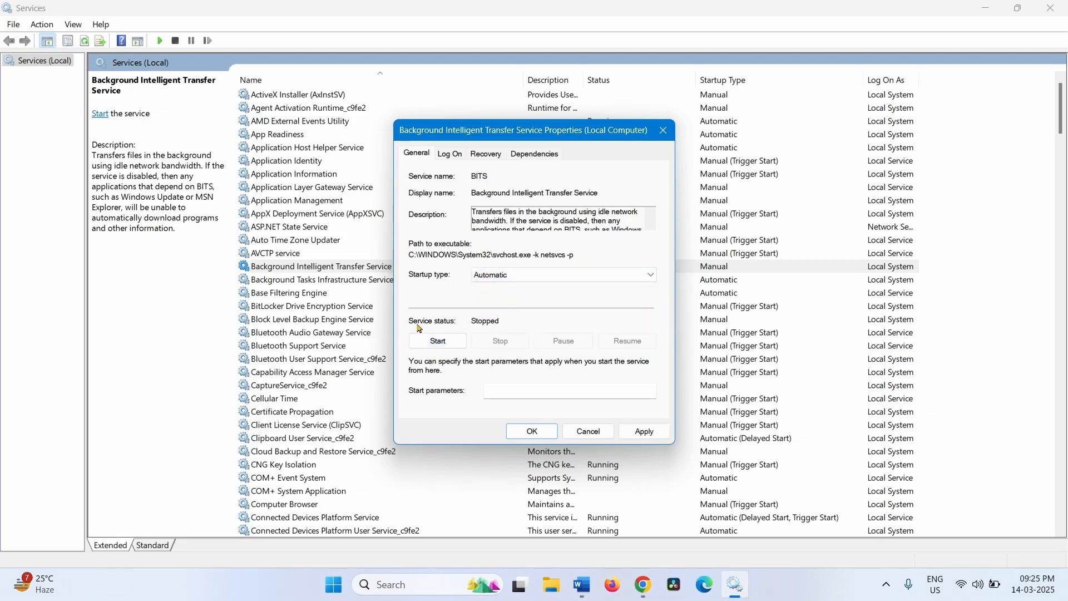
{"action": "mouse_move", "coordinate": [438, 340]}
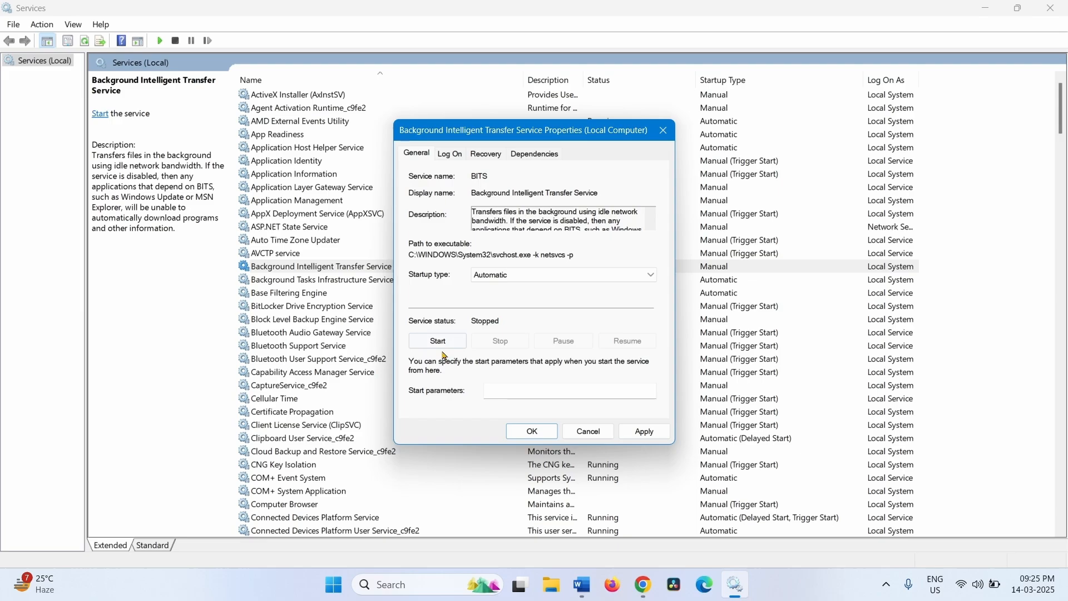
{"action": "left_click", "coordinate": [437, 341]}
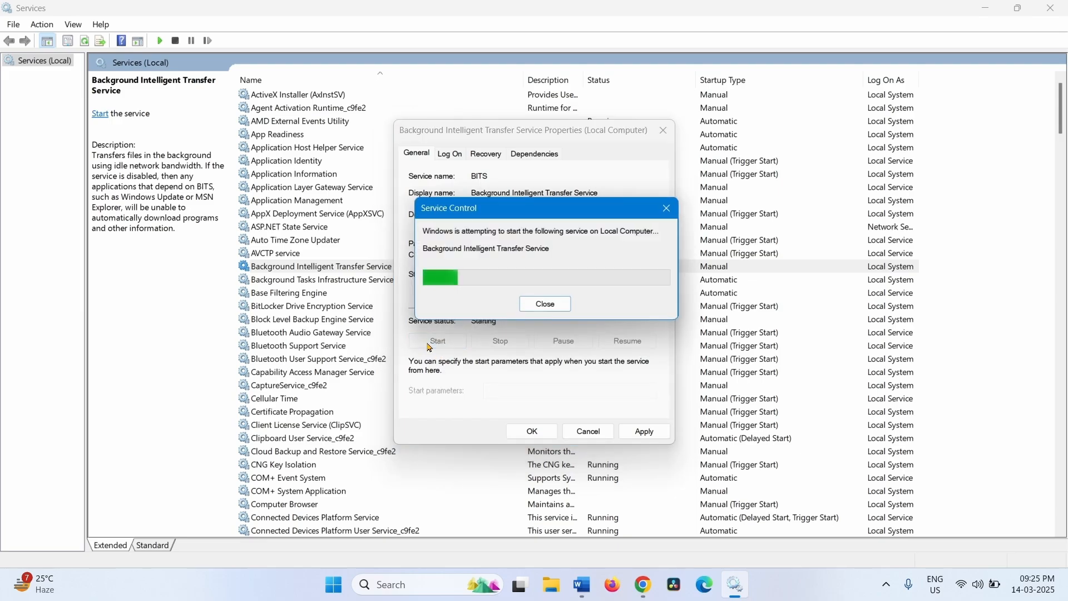
{"action": "left_click", "coordinate": [544, 302]}
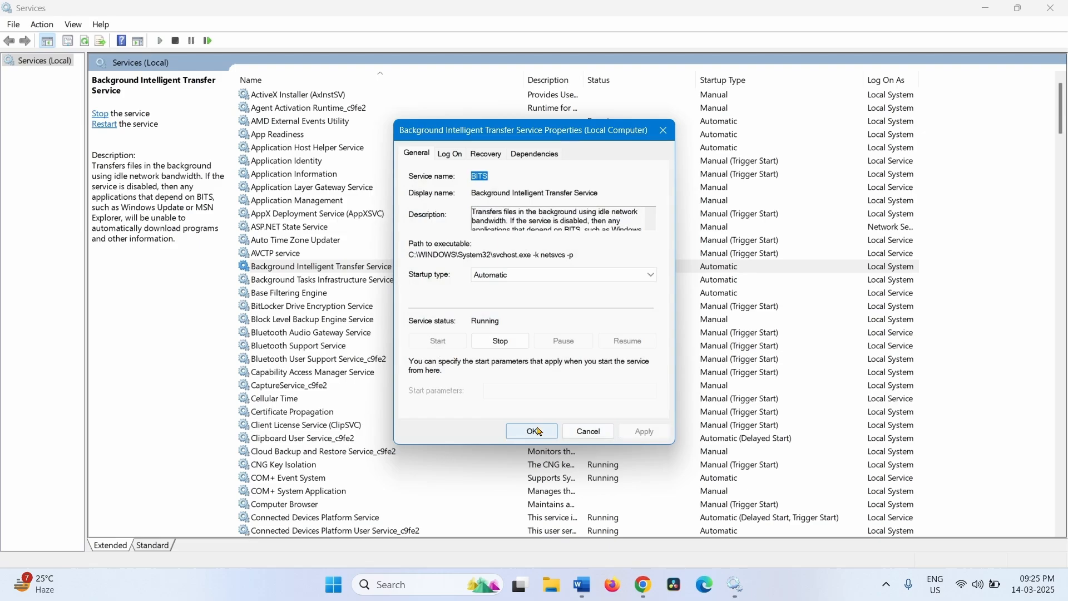
{"action": "left_click", "coordinate": [531, 432]}
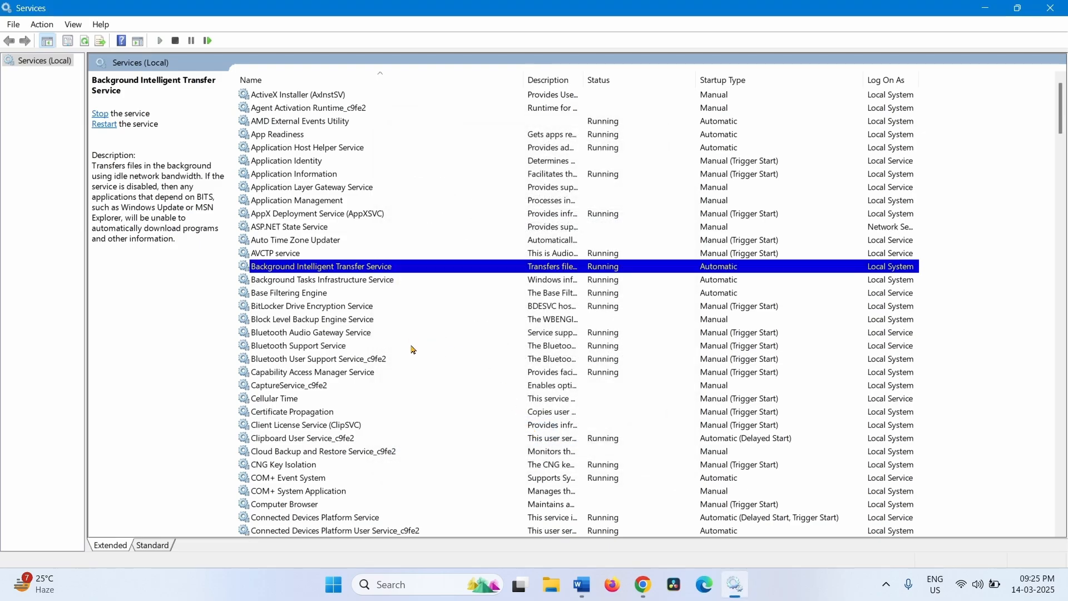
{"action": "mouse_move", "coordinate": [333, 400]}
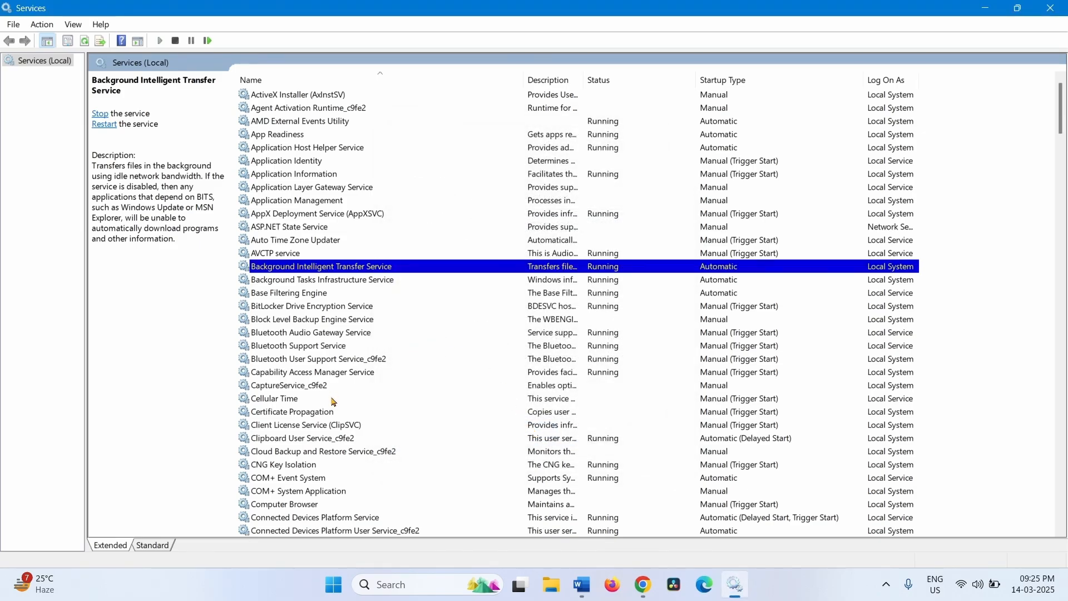
Set Cryptographic Services startup type to Automatic and save its properties.
{"action": "scroll", "scroll_direction": "down", "scroll_amount": 3}
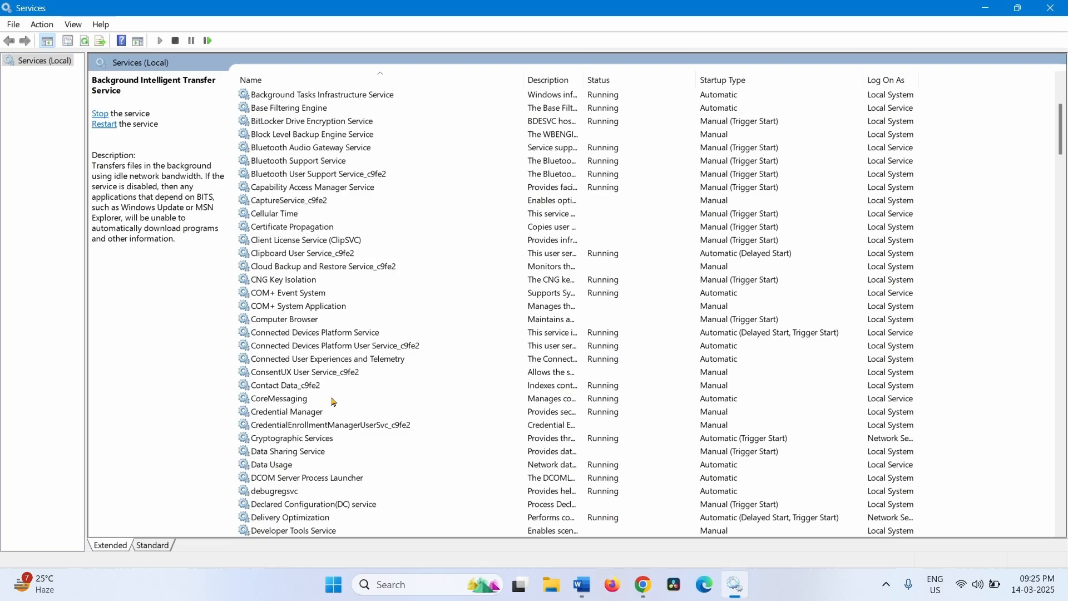
{"action": "left_click", "coordinate": [291, 345]}
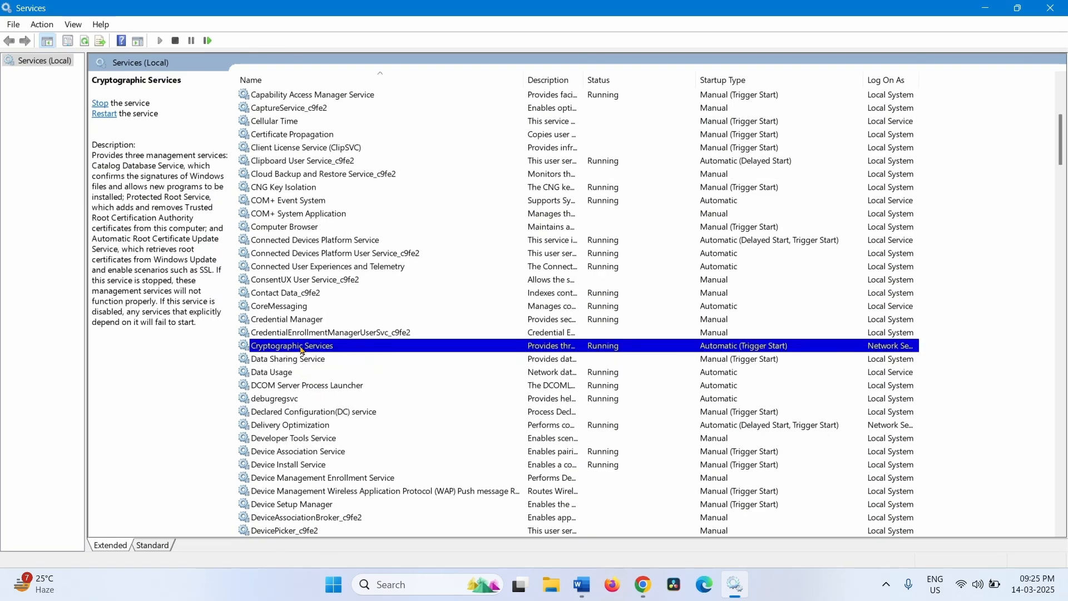
{"action": "mouse_move", "coordinate": [347, 481]}
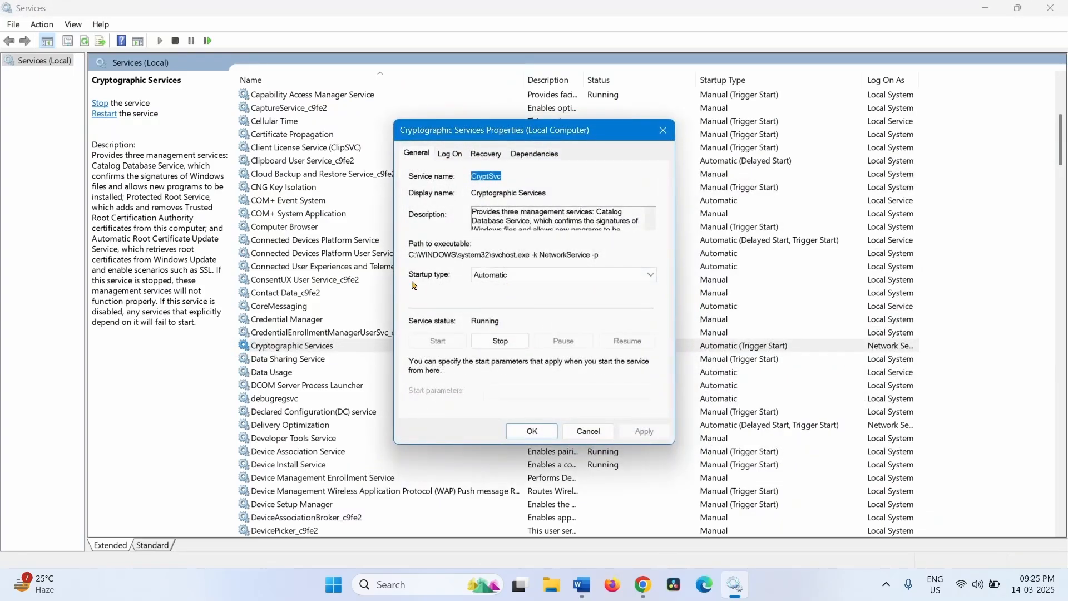
{"action": "mouse_move", "coordinate": [486, 282]}
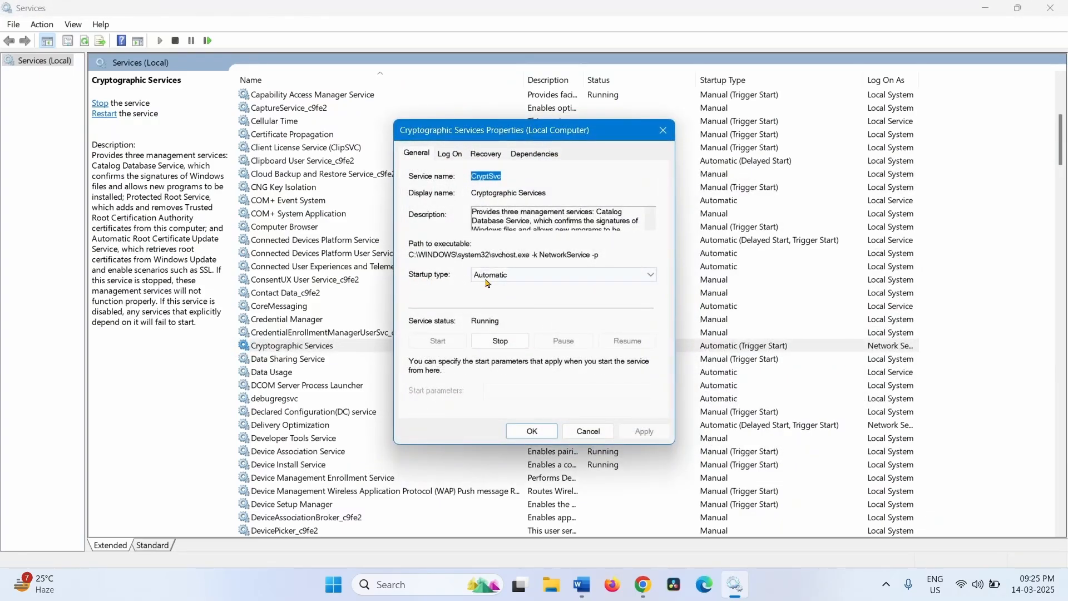
{"action": "left_click", "coordinate": [647, 275]}
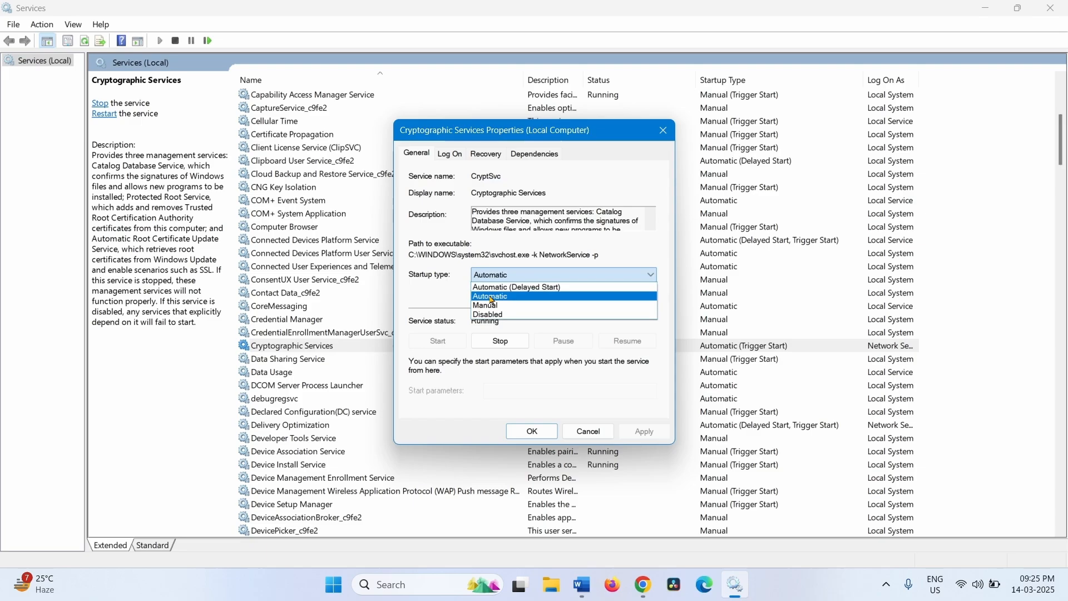
{"action": "left_click", "coordinate": [489, 296]}
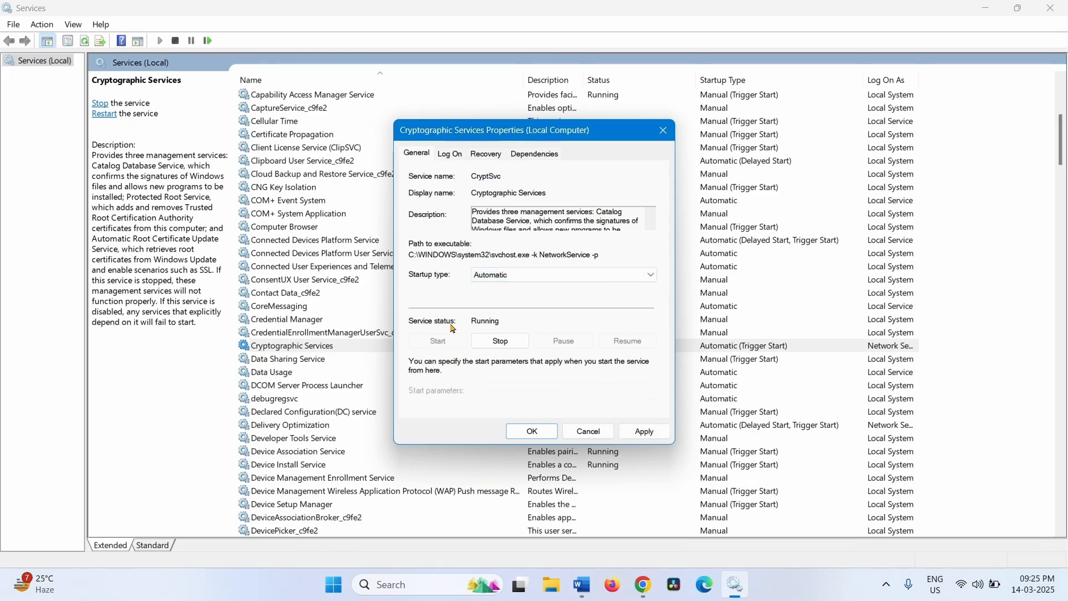
{"action": "mouse_move", "coordinate": [431, 347]}
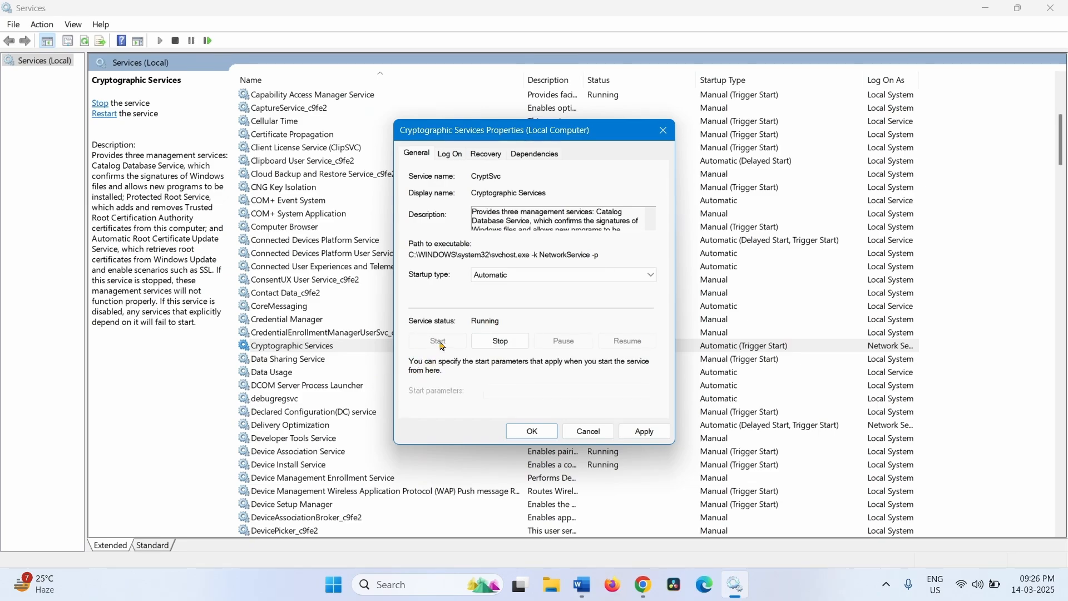
{"action": "mouse_move", "coordinate": [435, 355]}
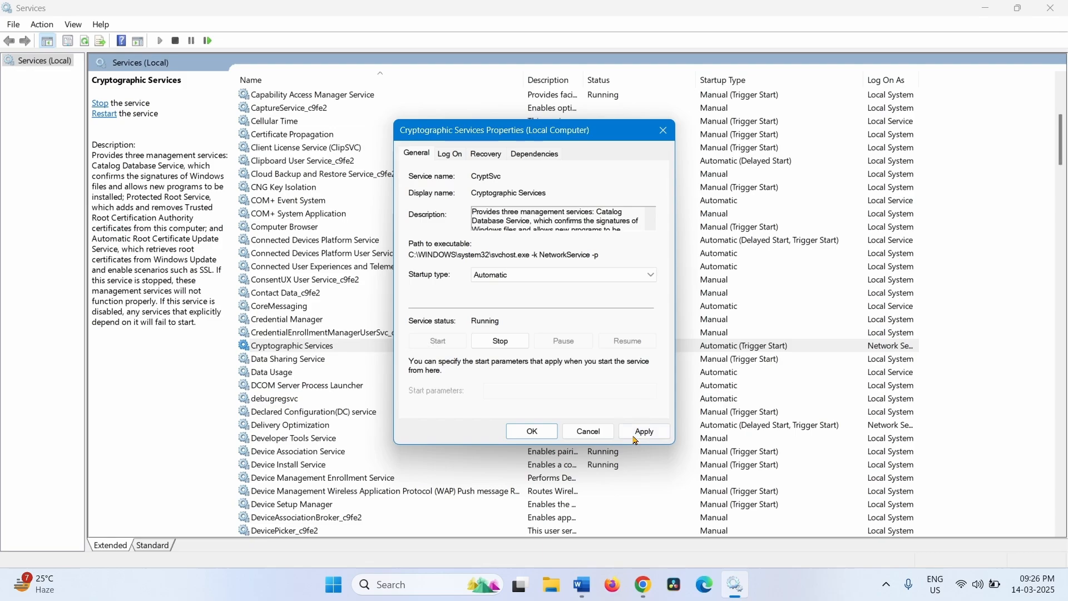
{"action": "mouse_move", "coordinate": [532, 430]}
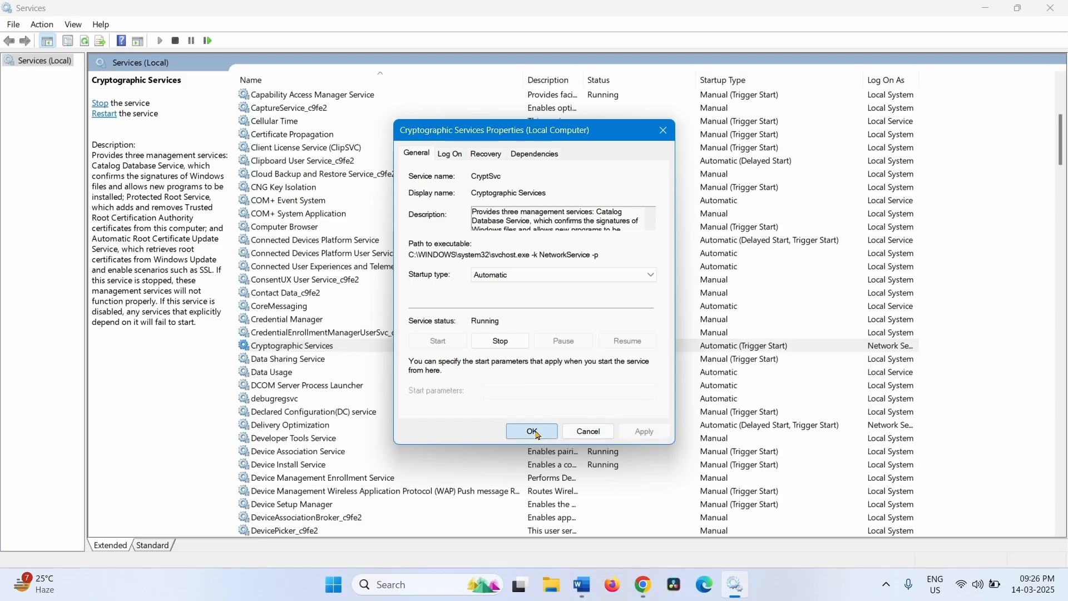
{"action": "left_click", "coordinate": [532, 431]}
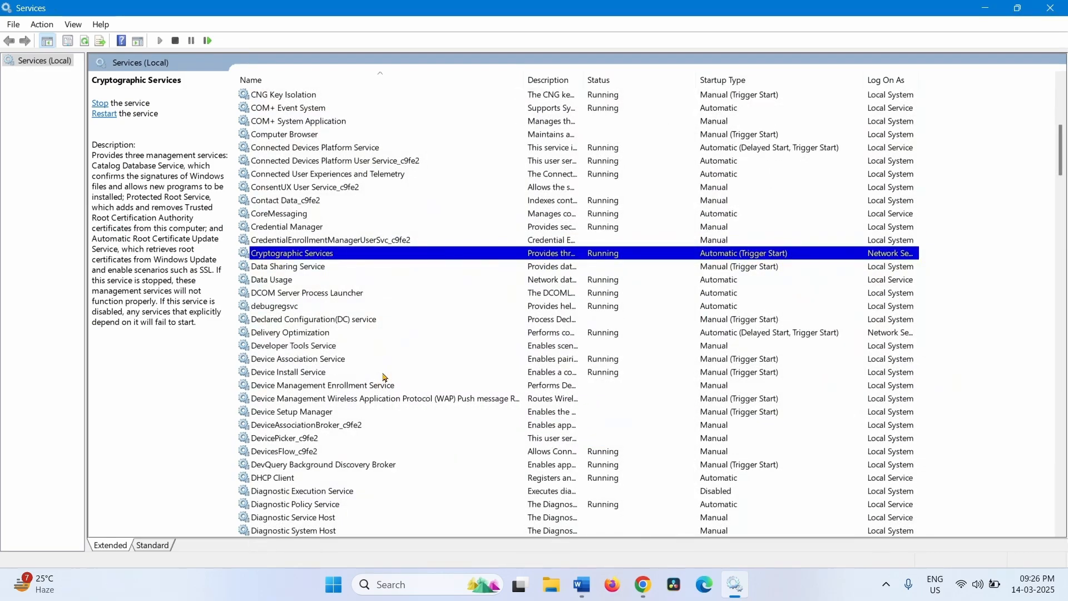
Verify Windows Update service is Automatic and Running in its properties.
{"action": "scroll", "scroll_direction": "down", "scroll_amount": 3}
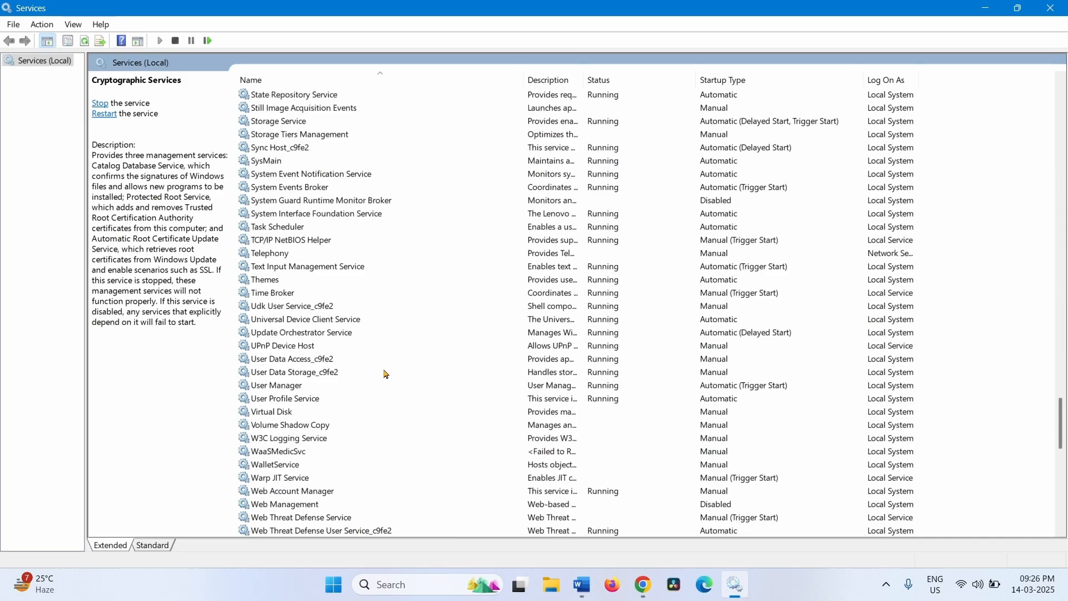
{"action": "scroll", "scroll_direction": "down", "scroll_amount": 3}
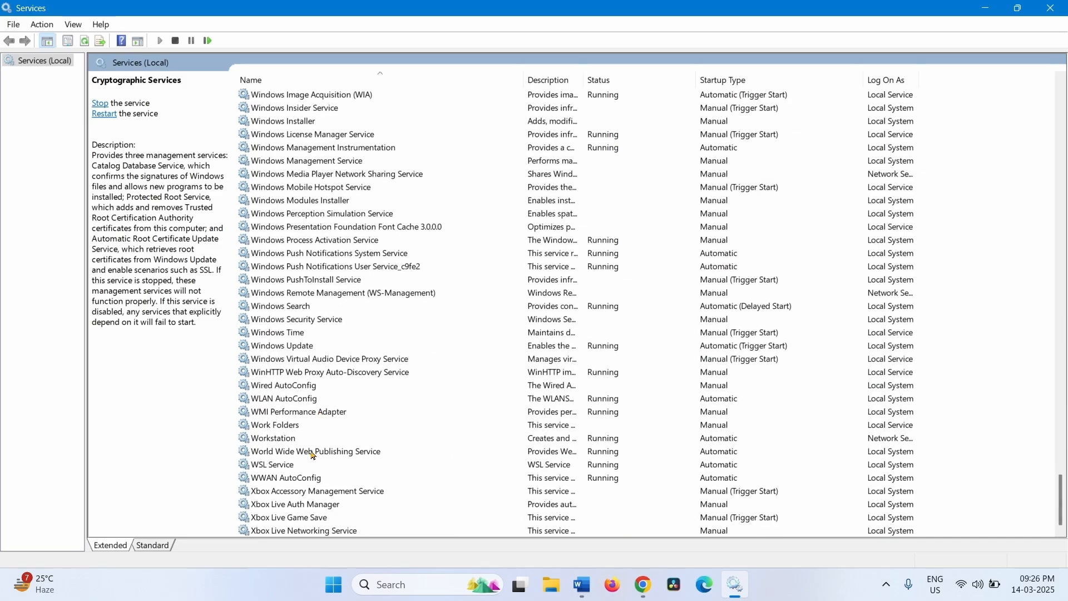
{"action": "left_click", "coordinate": [282, 345]}
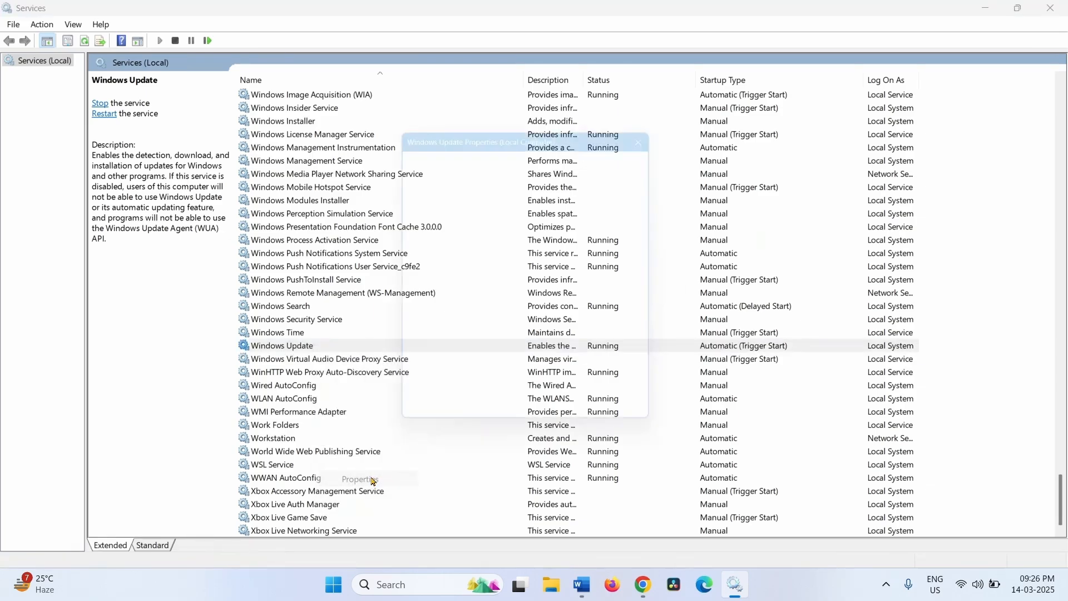
{"action": "left_click", "coordinate": [359, 478]}
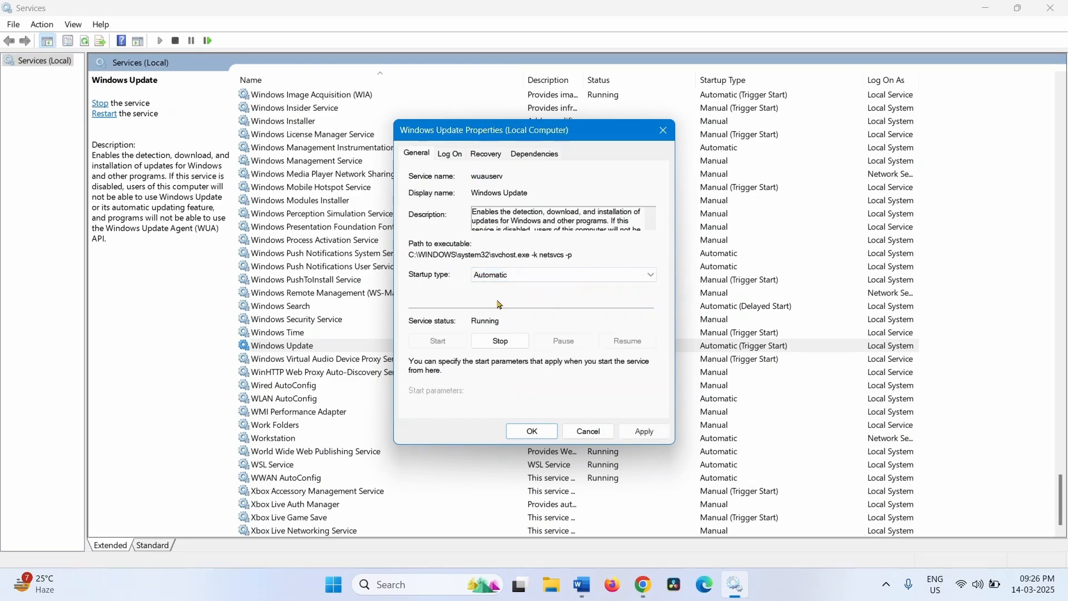
{"action": "mouse_move", "coordinate": [424, 354]}
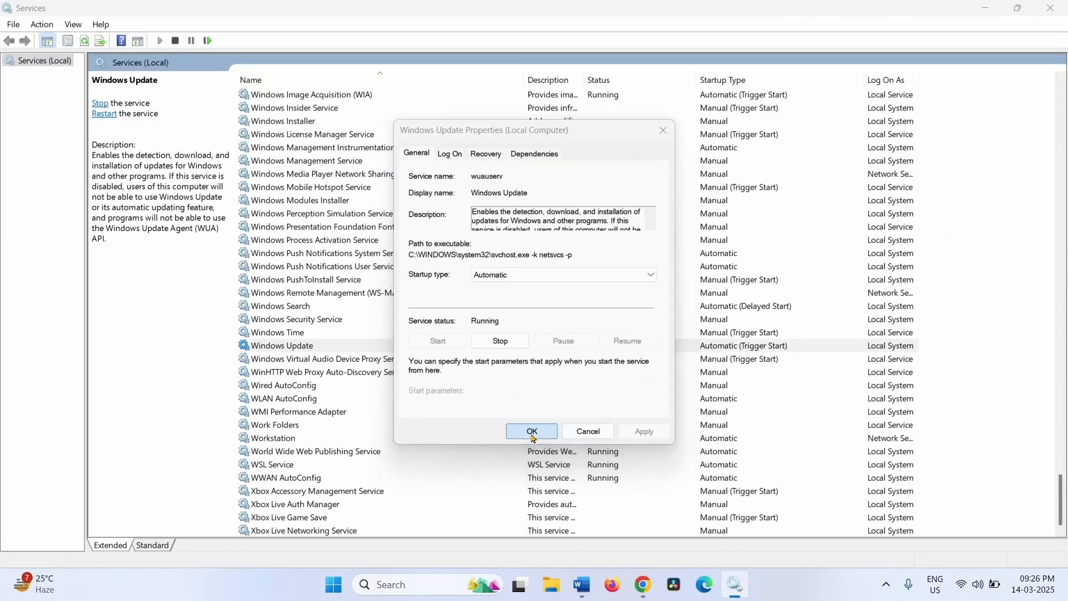
{"action": "left_click", "coordinate": [532, 432]}
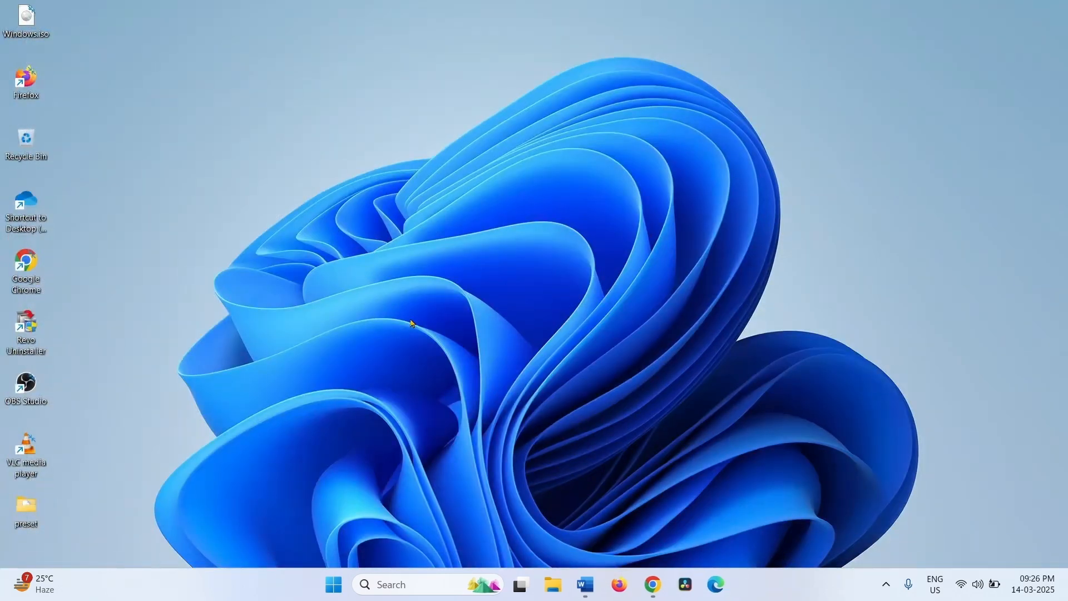
Launch Settings, go to Windows Update and run Check for updates.
{"action": "left_click", "coordinate": [333, 584]}
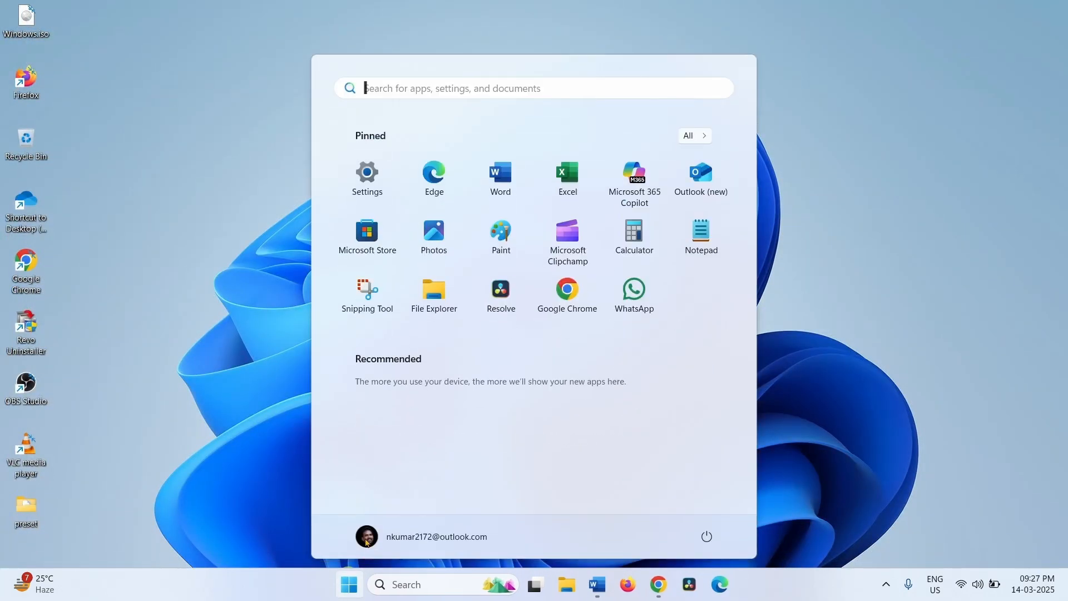
{"action": "mouse_move", "coordinate": [366, 176]}
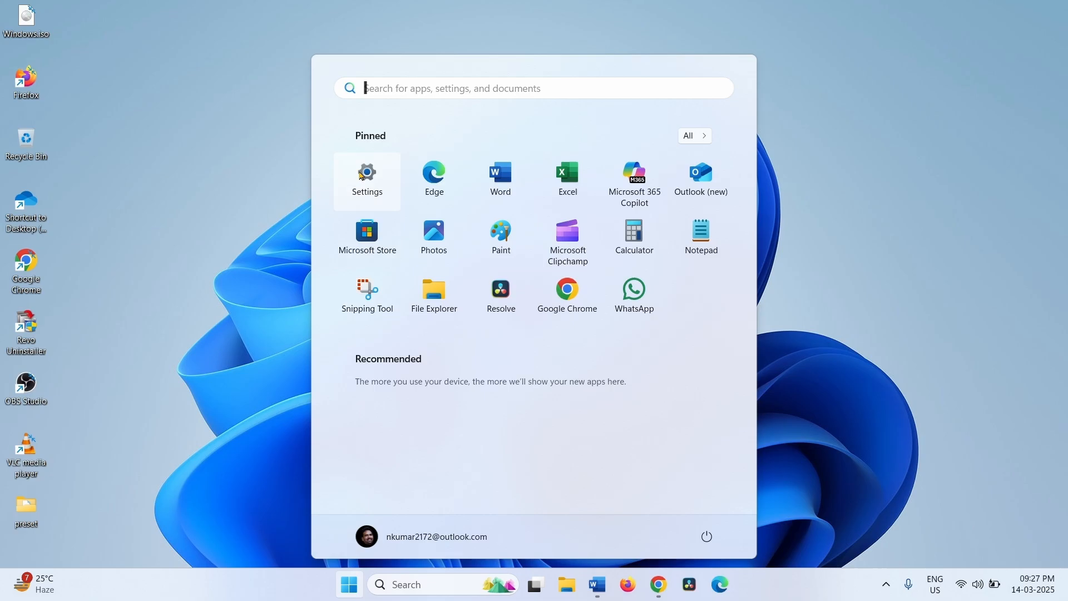
{"action": "left_click", "coordinate": [366, 176]}
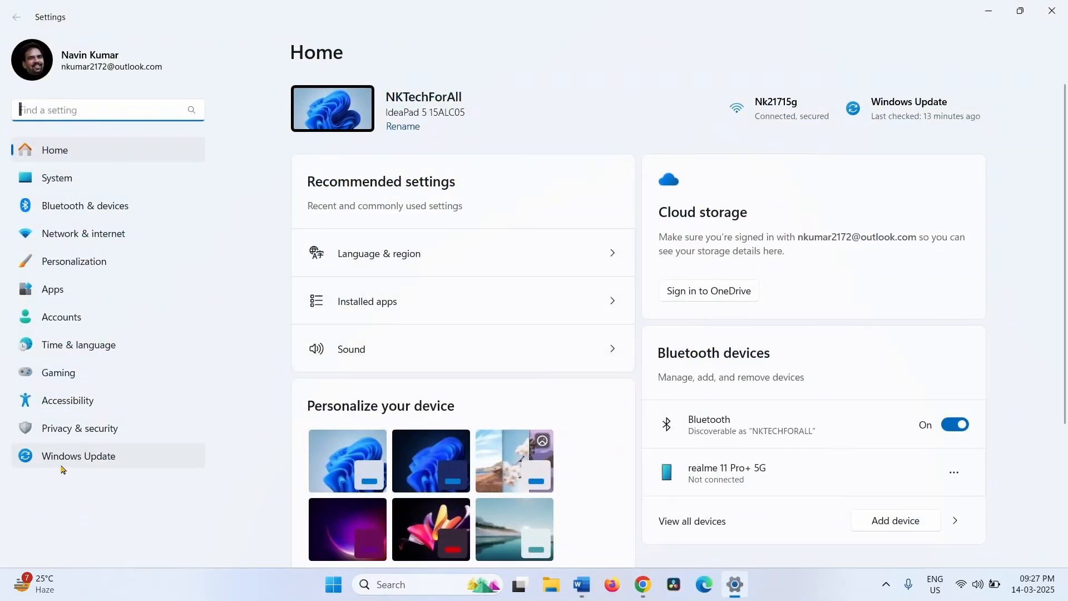
{"action": "mouse_move", "coordinate": [78, 456]}
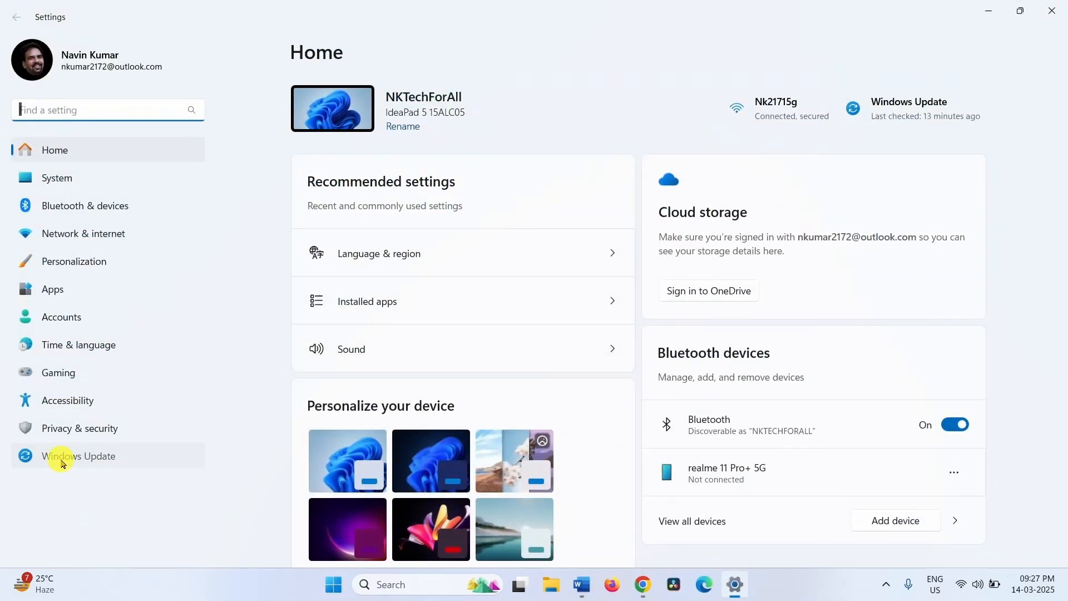
{"action": "left_click", "coordinate": [78, 456]}
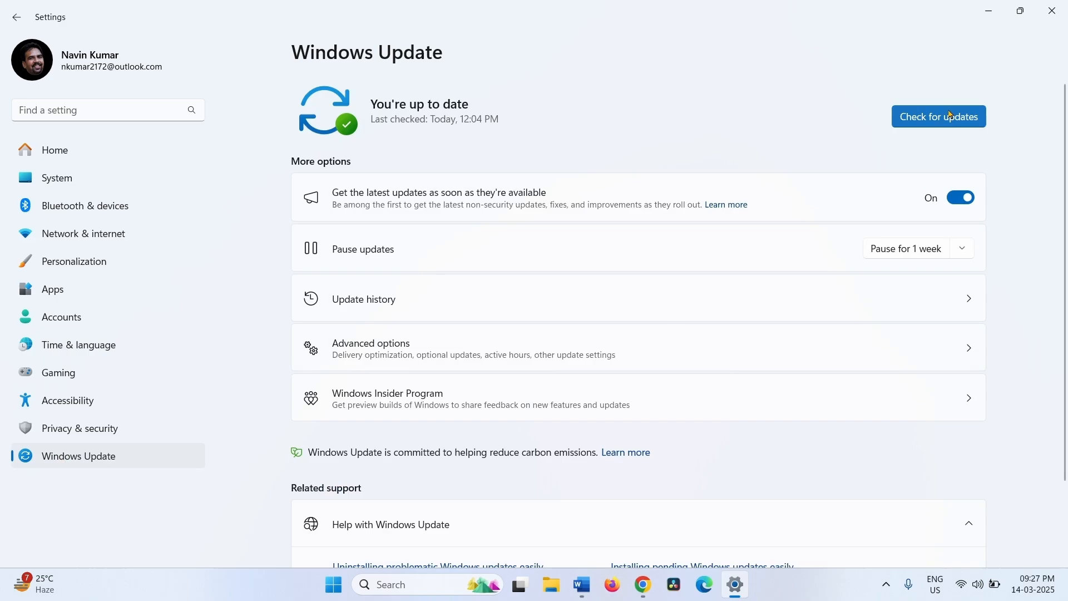
{"action": "left_click", "coordinate": [937, 115]}
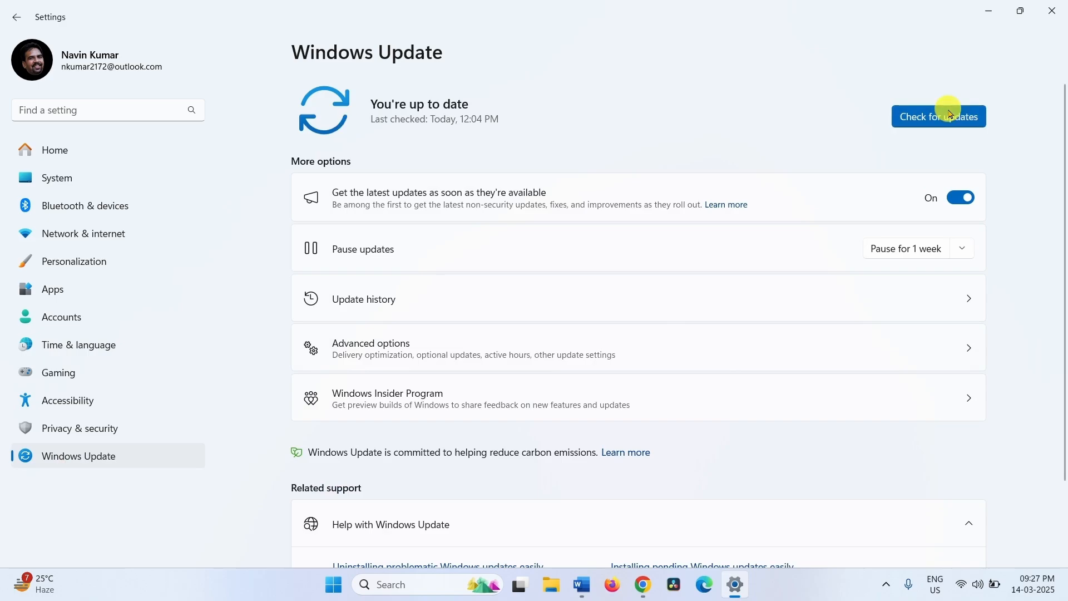
{"action": "left_click", "coordinate": [937, 117]}
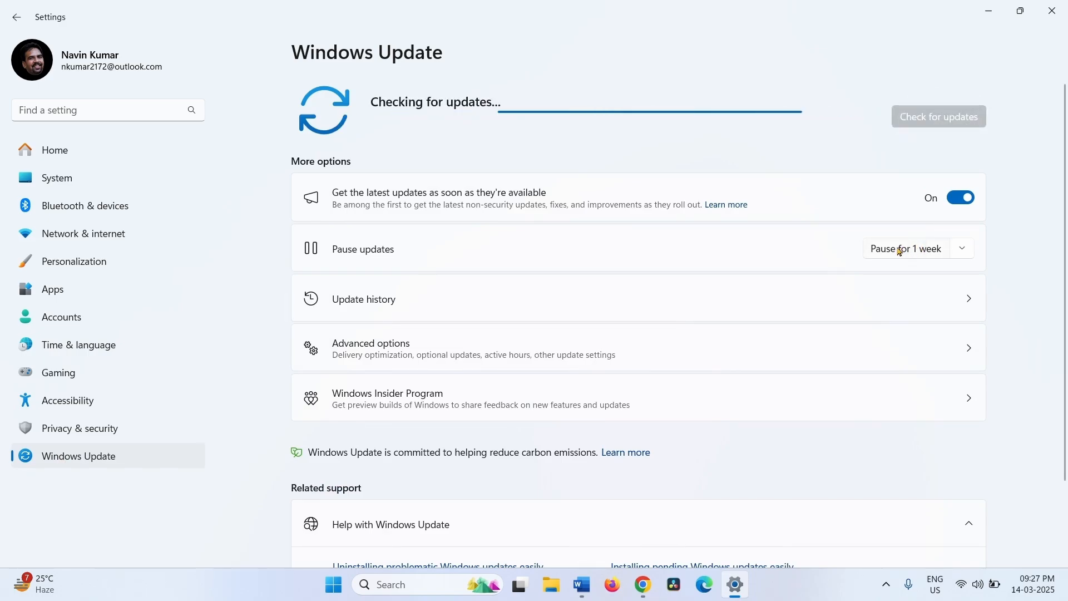
{"action": "mouse_move", "coordinate": [781, 247]}
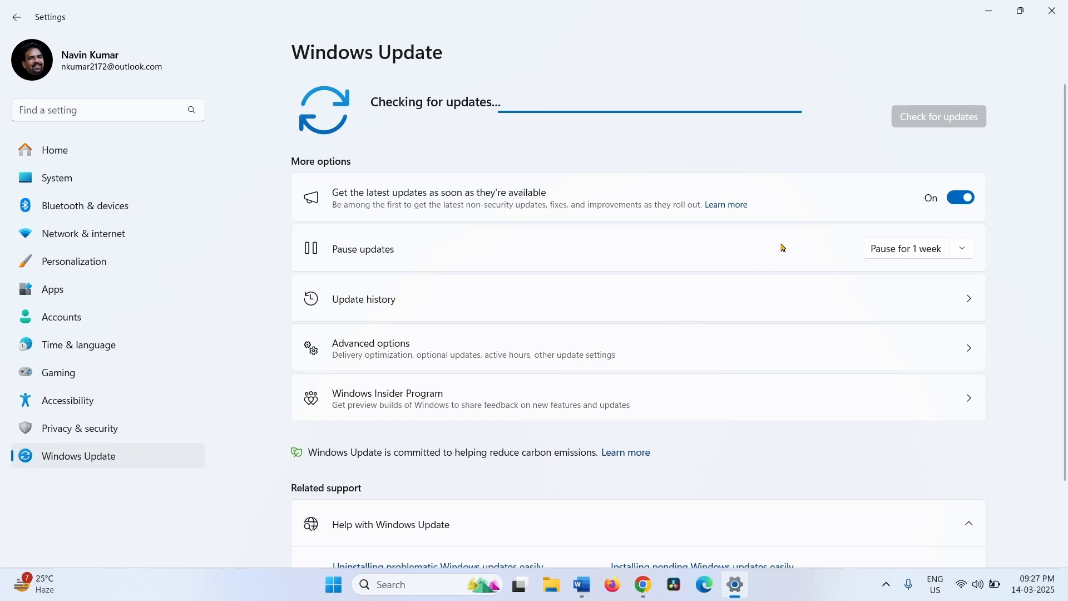
{"action": "mouse_move", "coordinate": [842, 131]}
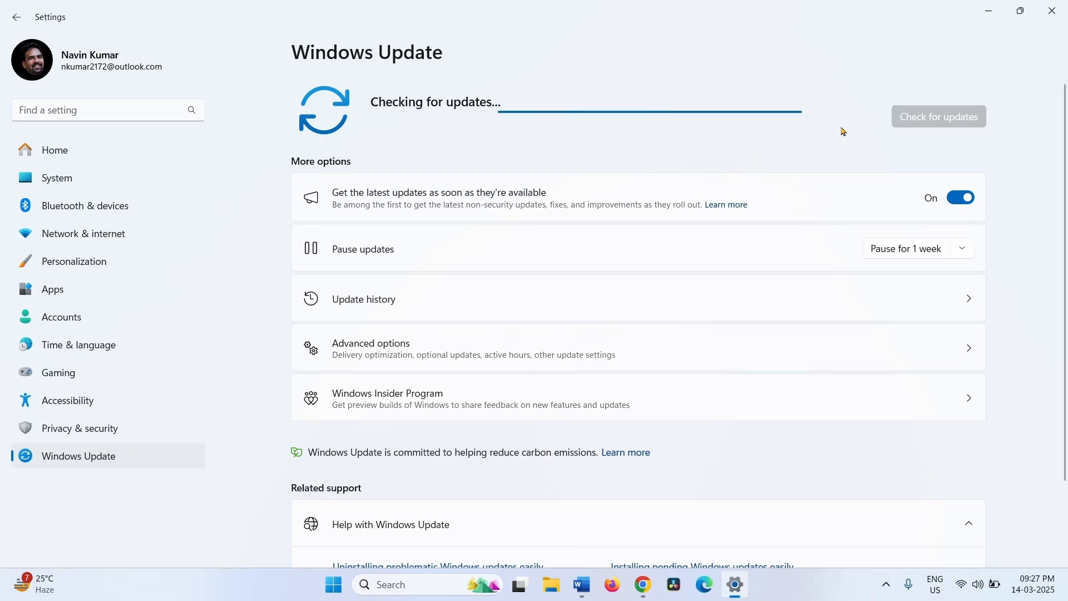
{"action": "mouse_move", "coordinate": [836, 134]}
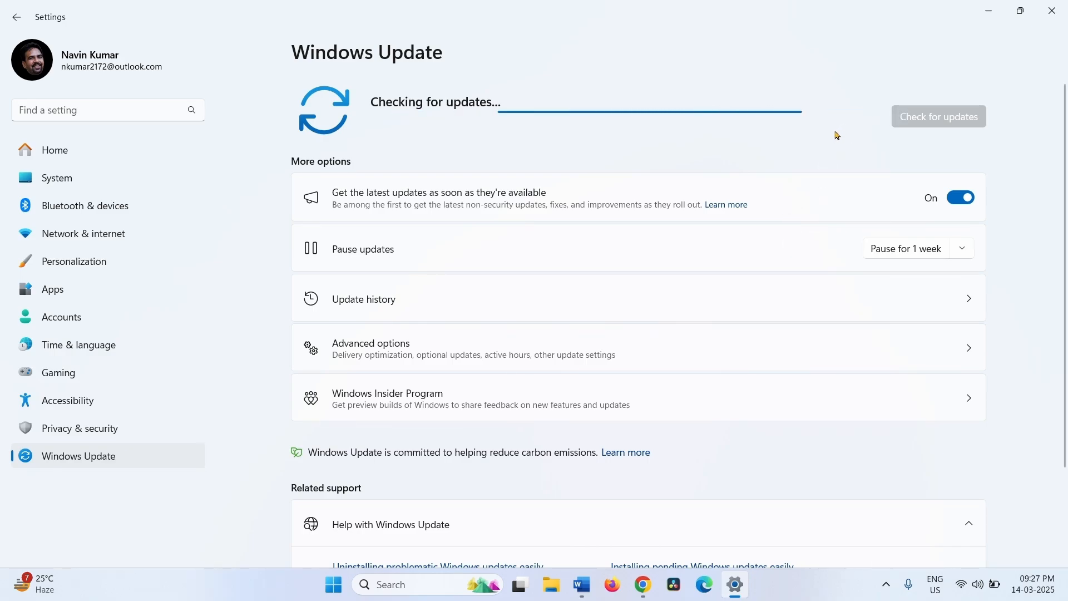
{"action": "mouse_move", "coordinate": [795, 233]}
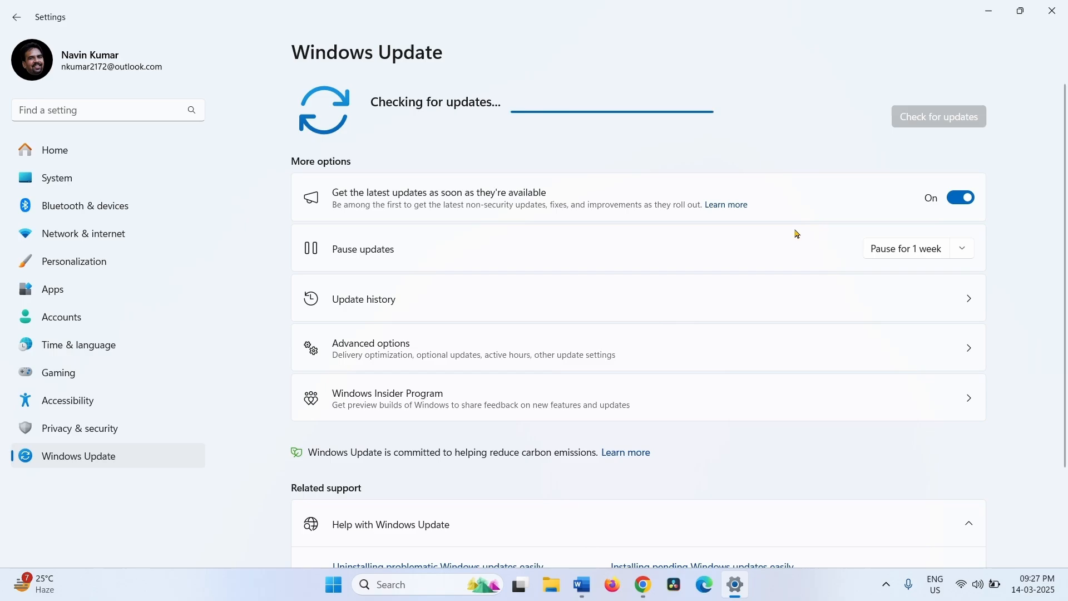
{"action": "mouse_move", "coordinate": [793, 158]}
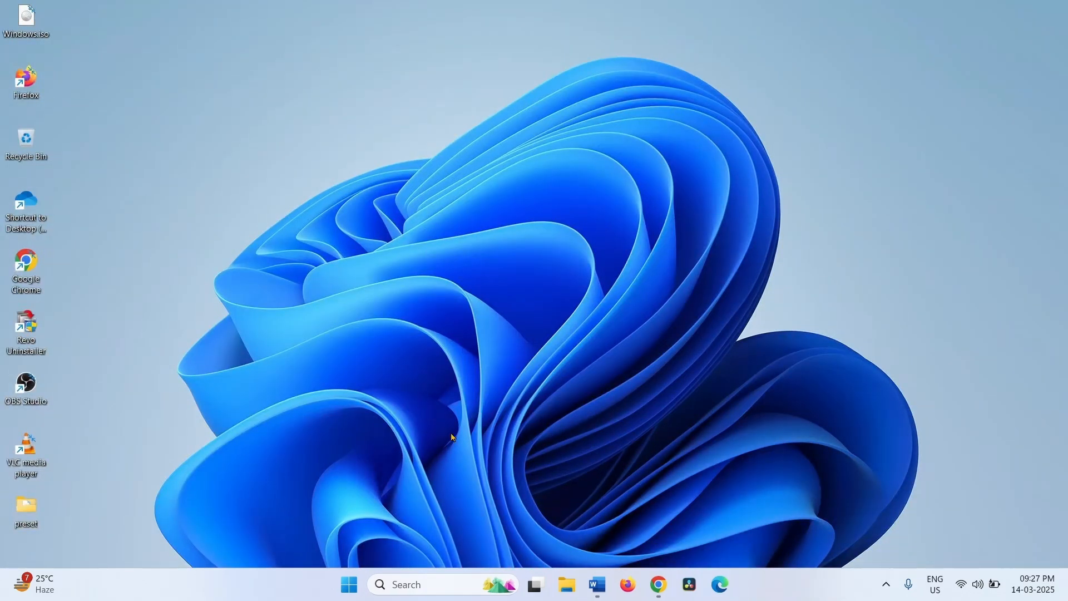
{"action": "mouse_move", "coordinate": [409, 457]}
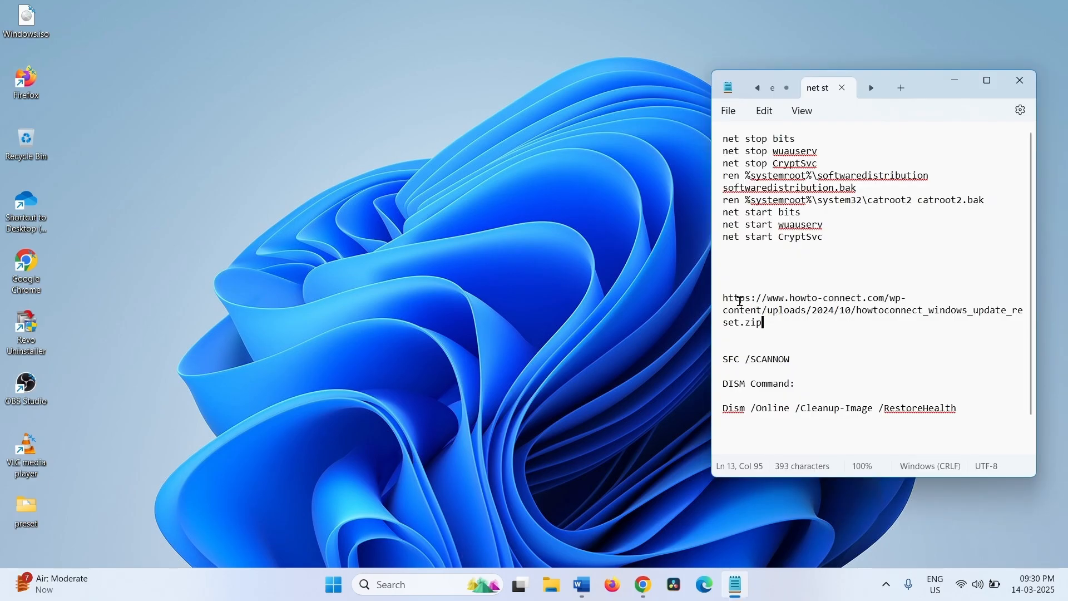
{"action": "mouse_move", "coordinate": [778, 327]}
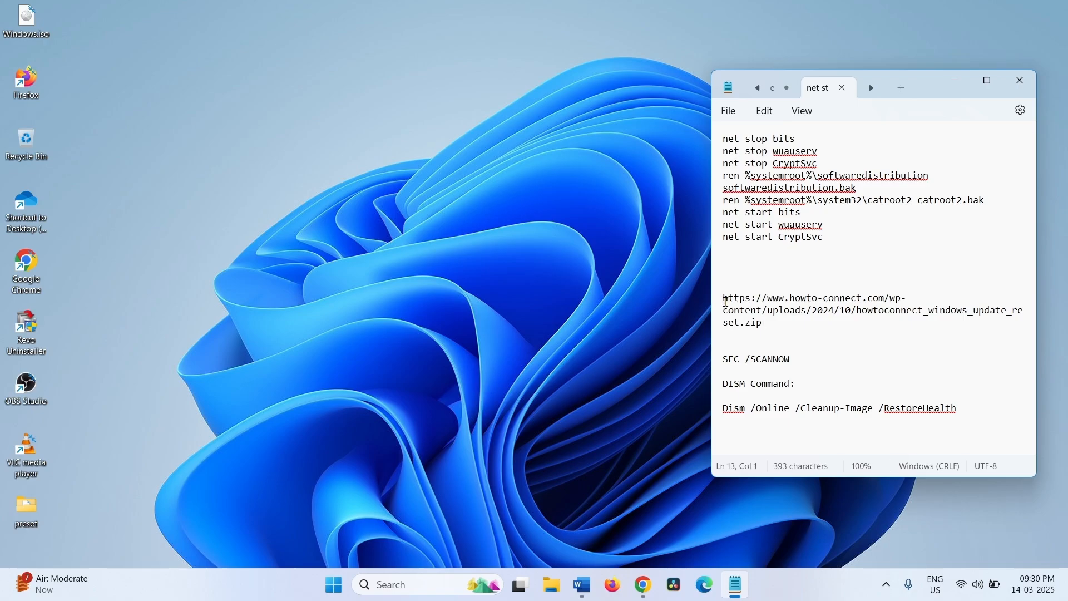
Copy the howto-connect reset zip download URL from the Notepad notes.
{"action": "right_click", "coordinate": [783, 311]}
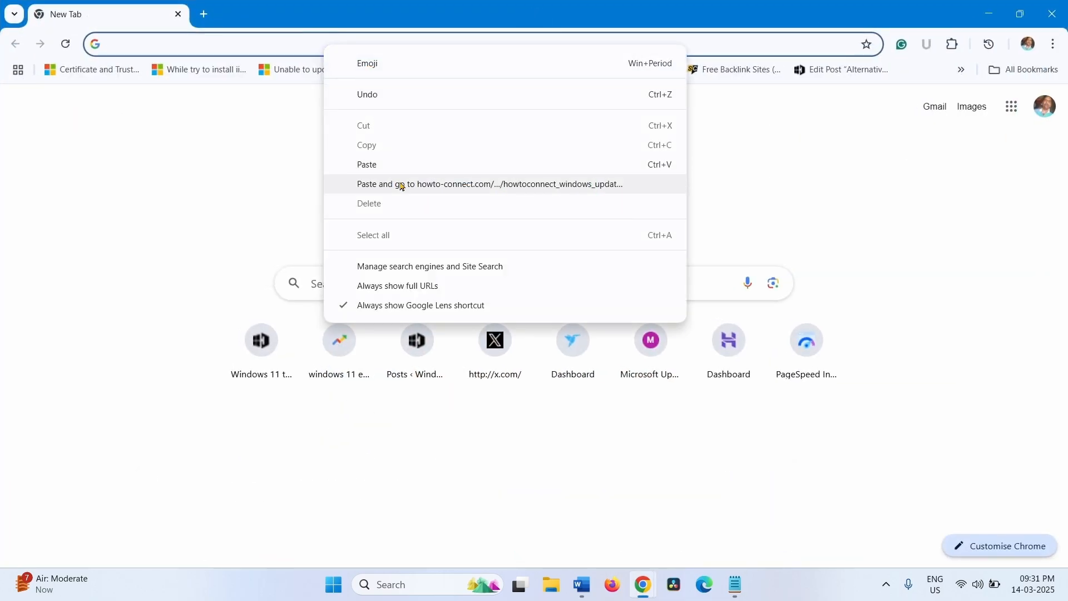
Download the reset zip via Paste and go and show it in its Downloads folder.
{"action": "left_click", "coordinate": [488, 183]}
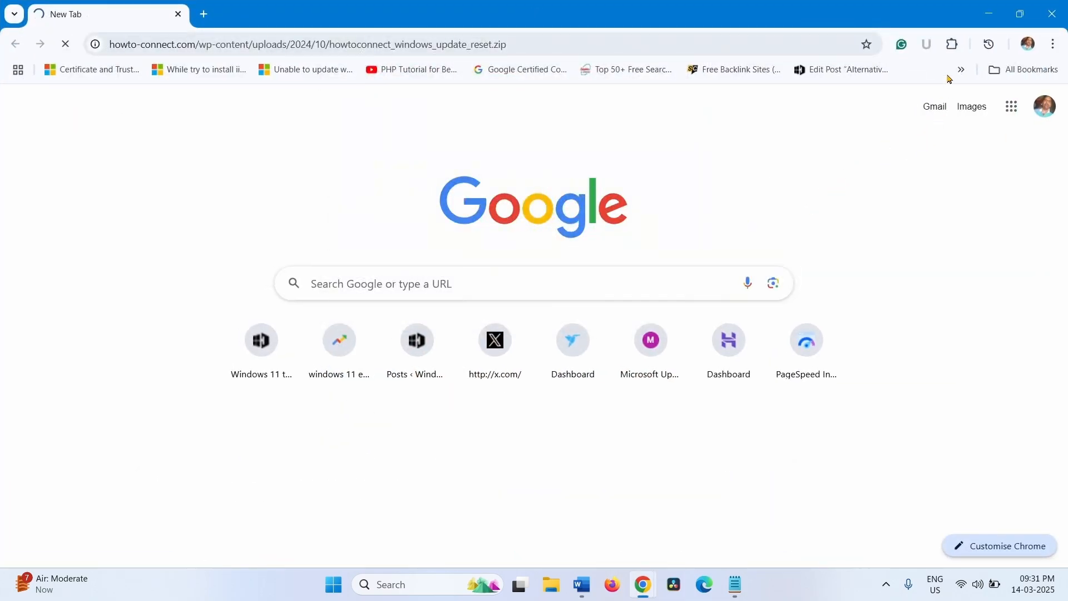
{"action": "left_click", "coordinate": [1001, 45]}
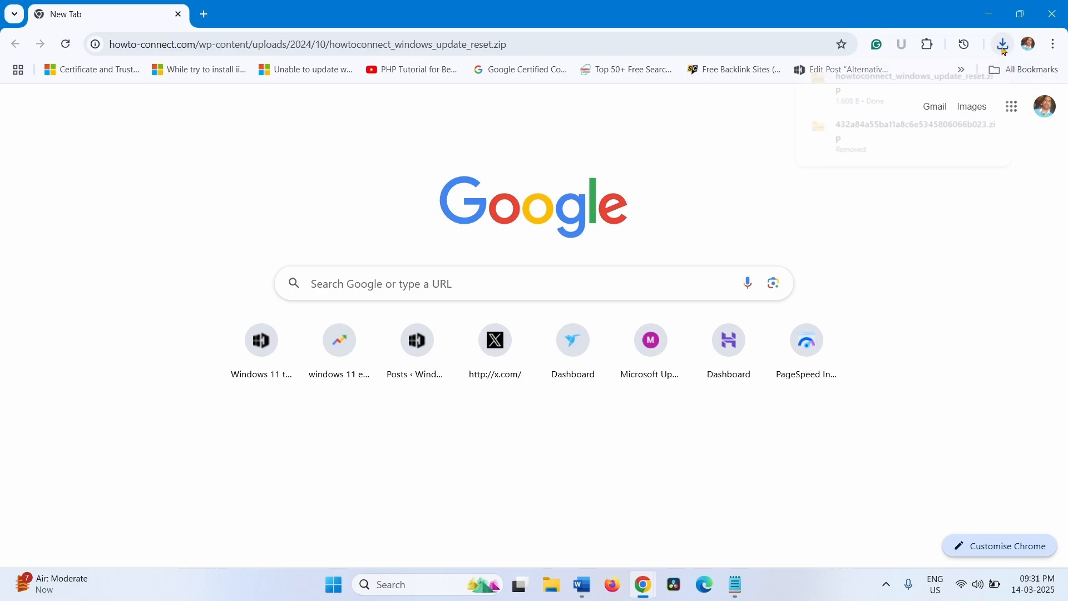
{"action": "left_click", "coordinate": [1001, 43]}
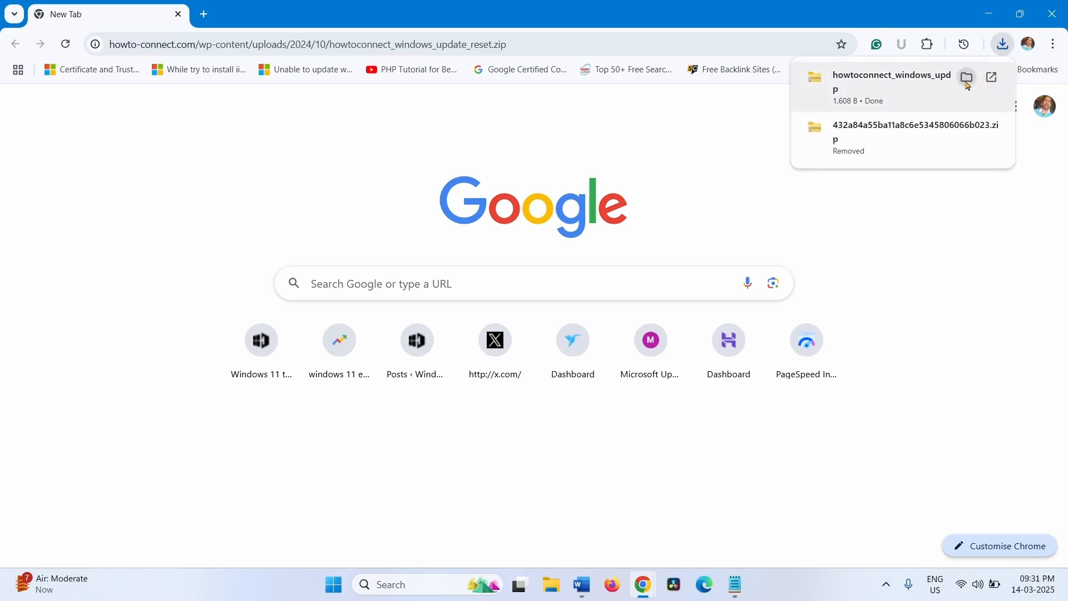
{"action": "left_click", "coordinate": [965, 76]}
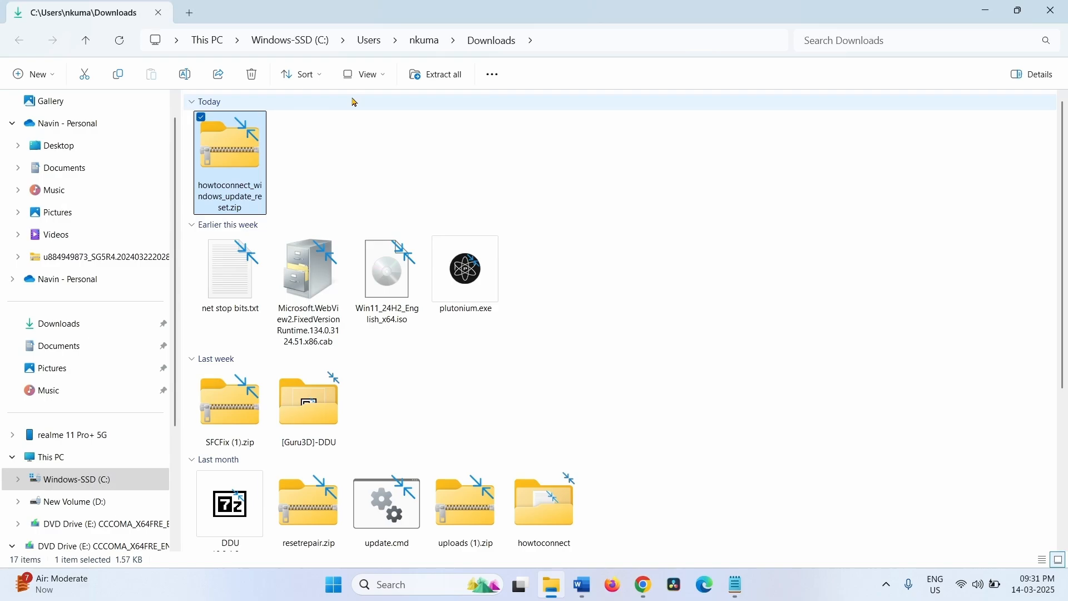
{"action": "mouse_move", "coordinate": [442, 74]}
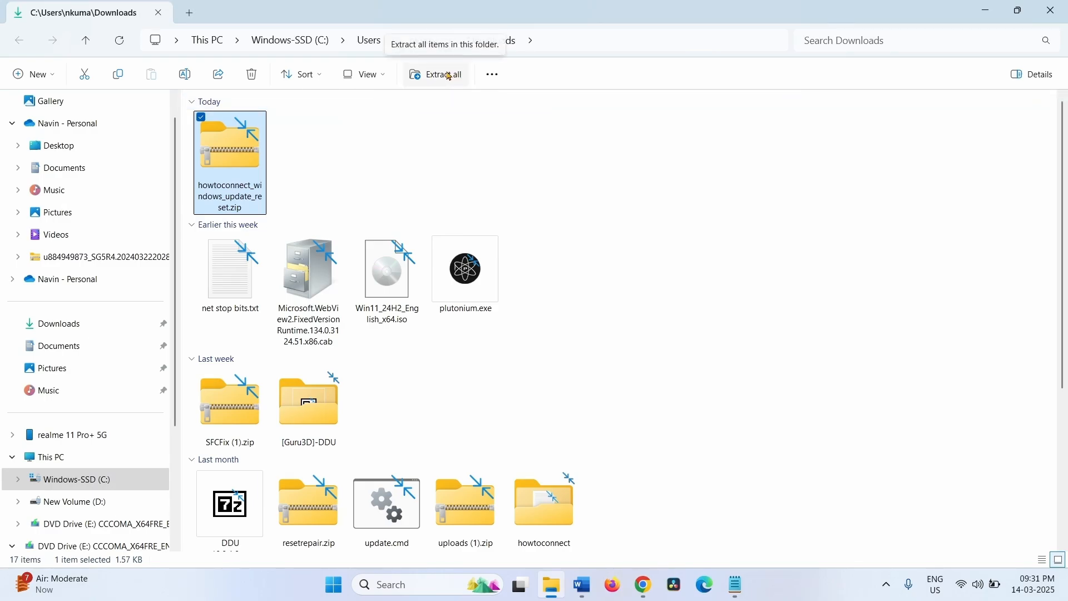
Extract the reset zip to the default destination, revealing Wu_Reset2.0.bat.
{"action": "left_click", "coordinate": [441, 75]}
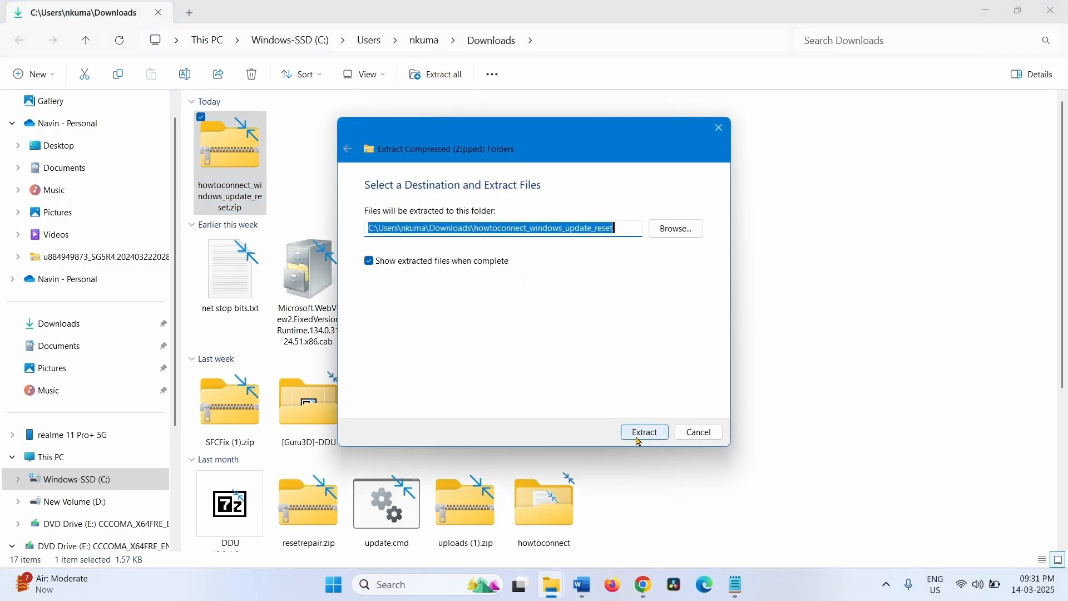
{"action": "left_click", "coordinate": [641, 432]}
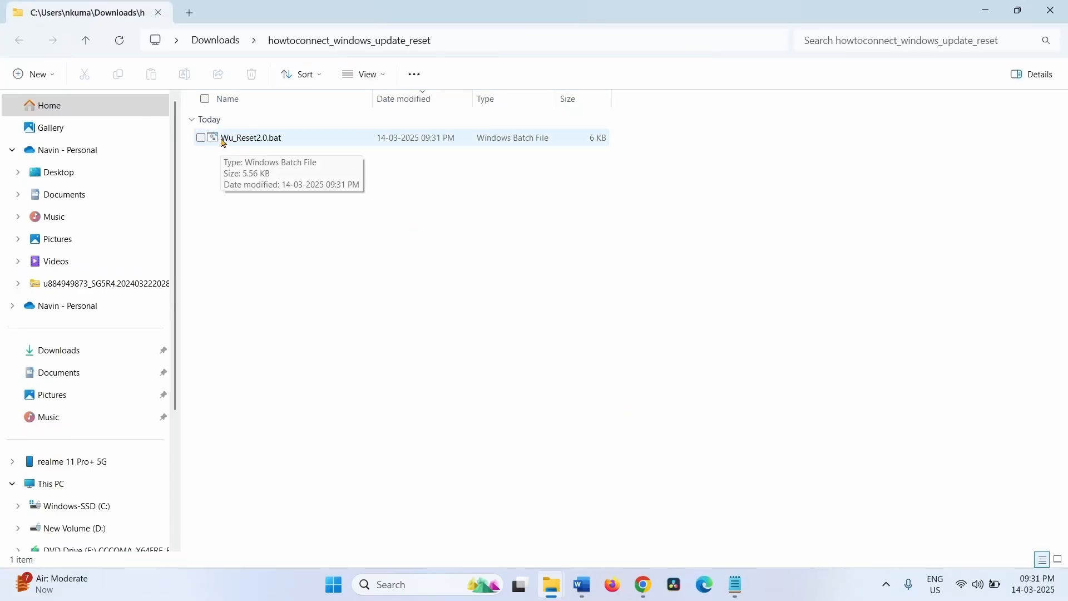
{"action": "mouse_move", "coordinate": [250, 143]}
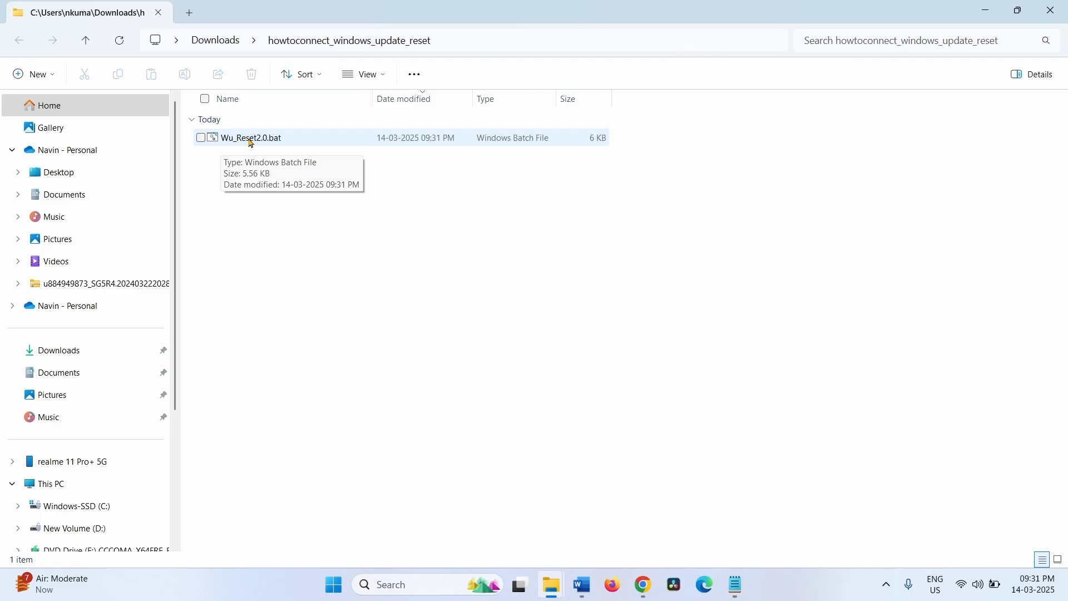
Run Wu_Reset2.0.bat as administrator, allowing UAC, then return to Downloads.
{"action": "right_click", "coordinate": [251, 138]}
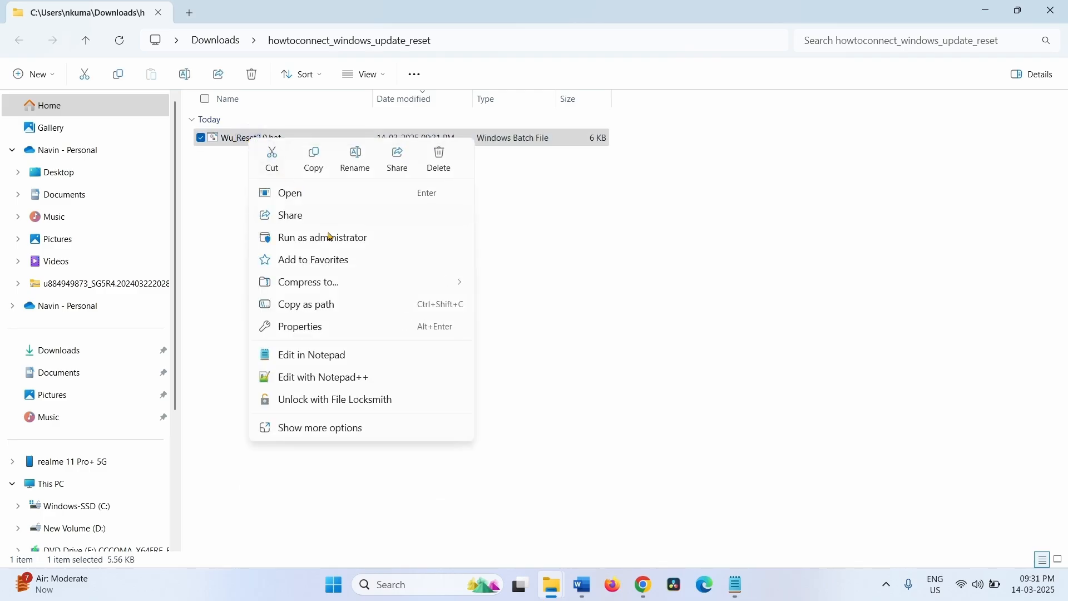
{"action": "left_click", "coordinate": [322, 236]}
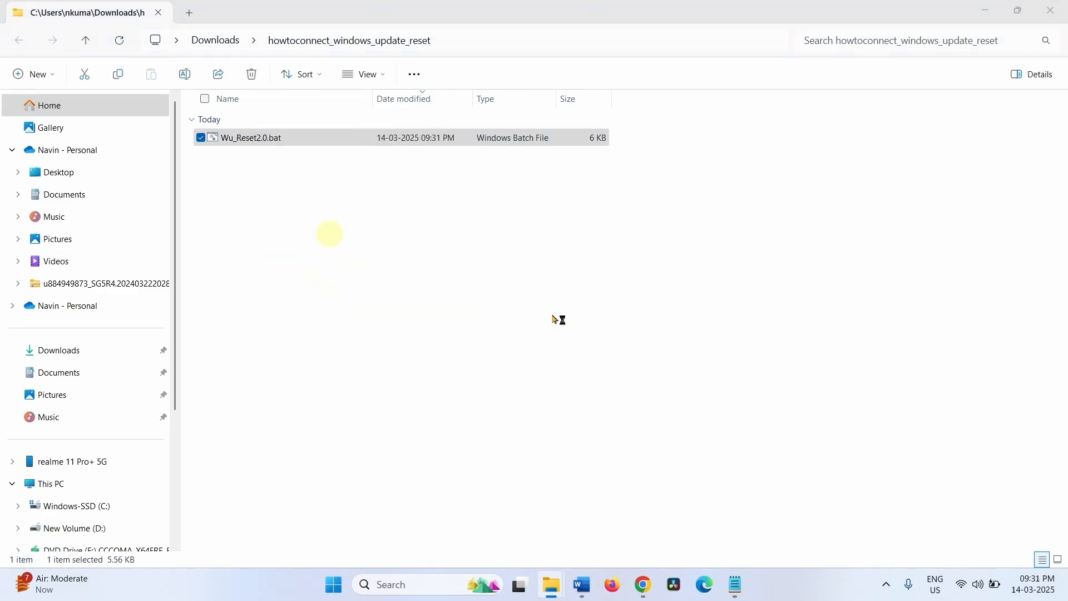
{"action": "double_click", "coordinate": [251, 138]}
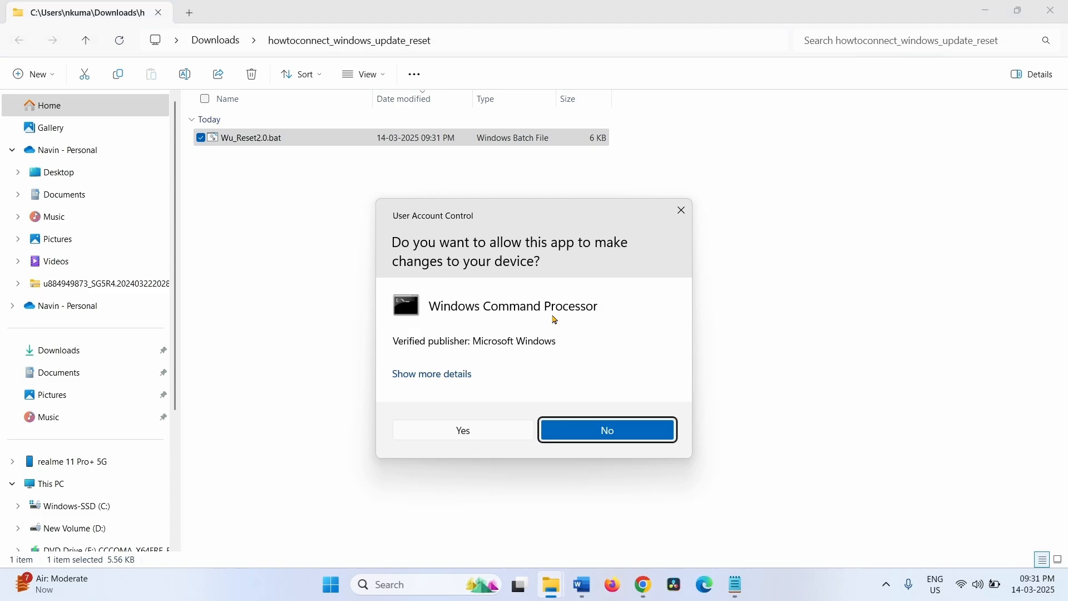
{"action": "left_click", "coordinate": [462, 429]}
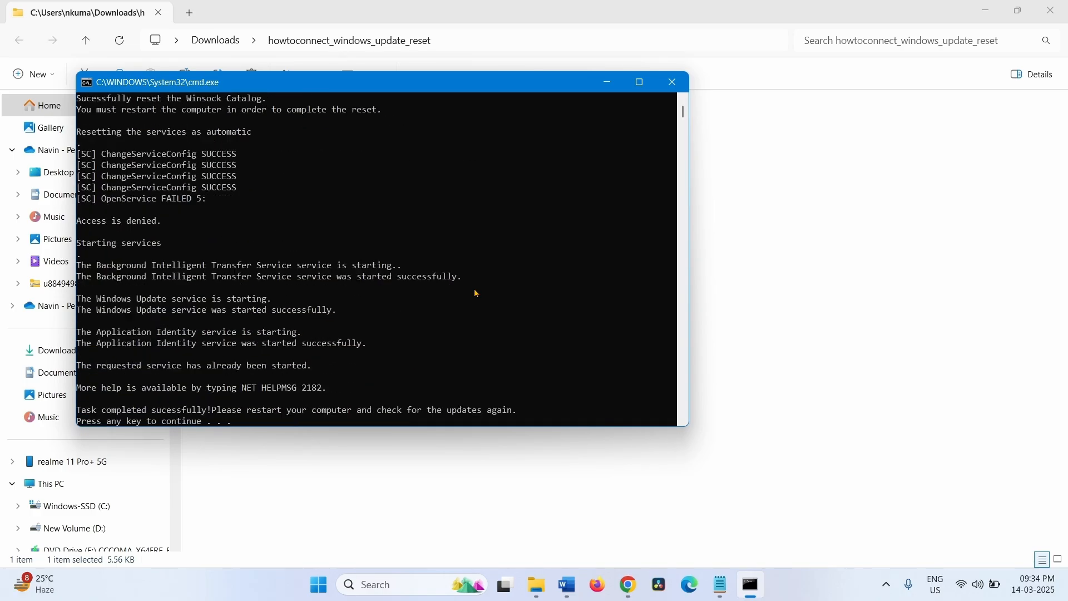
{"action": "mouse_move", "coordinate": [4, 45]}
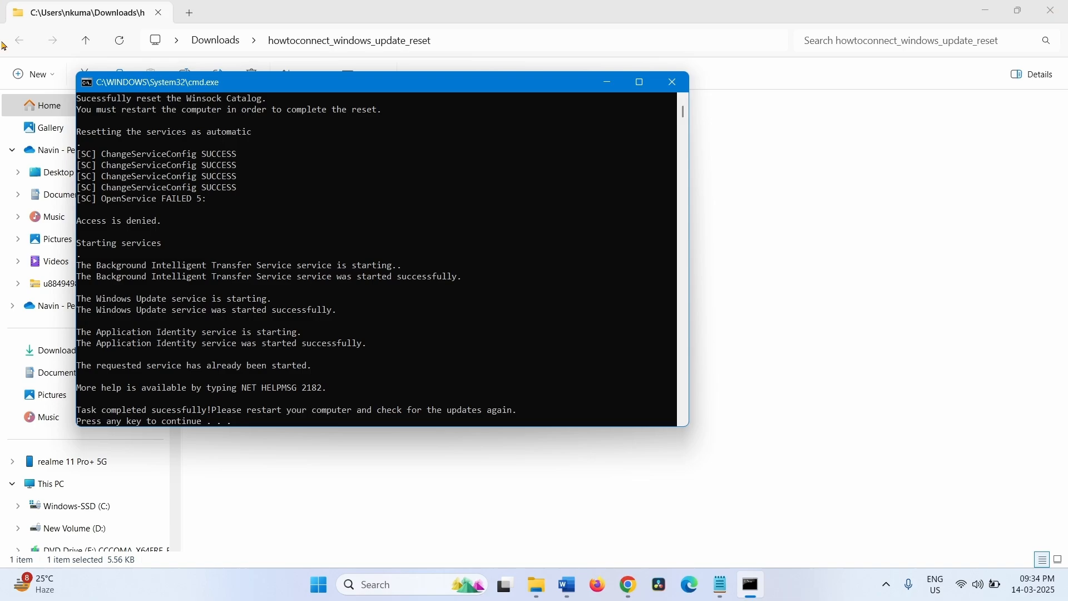
{"action": "left_click", "coordinate": [671, 81]}
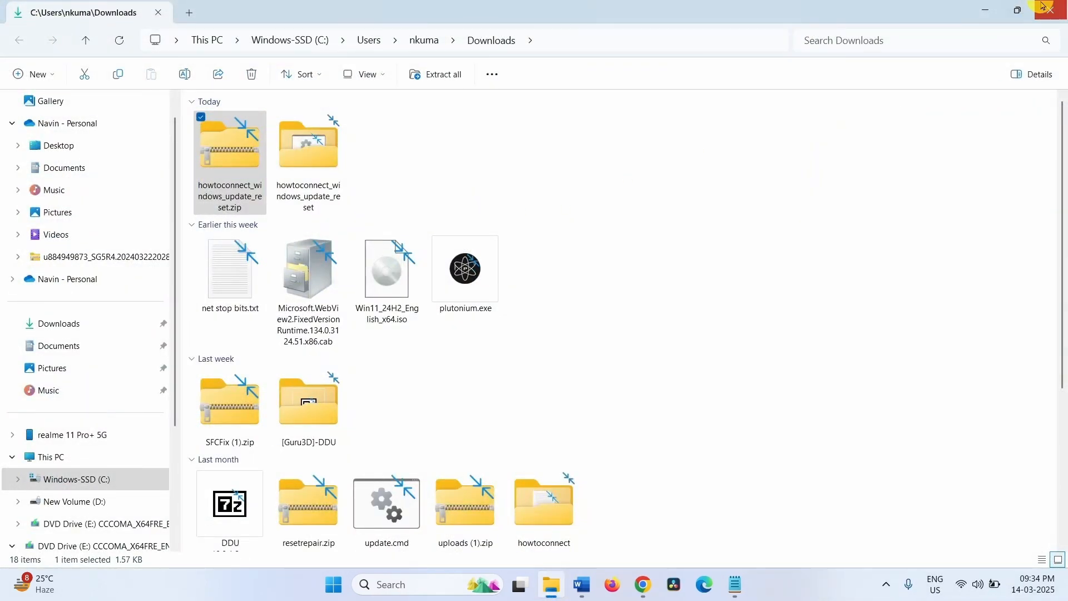
{"action": "left_click", "coordinate": [1059, 10]}
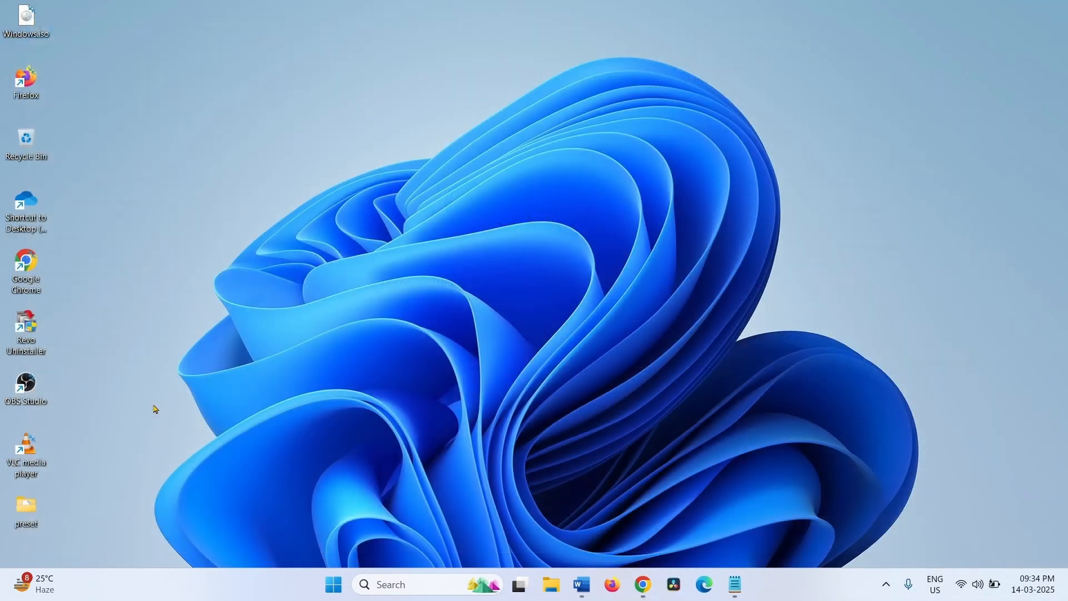
{"action": "left_click", "coordinate": [333, 584]}
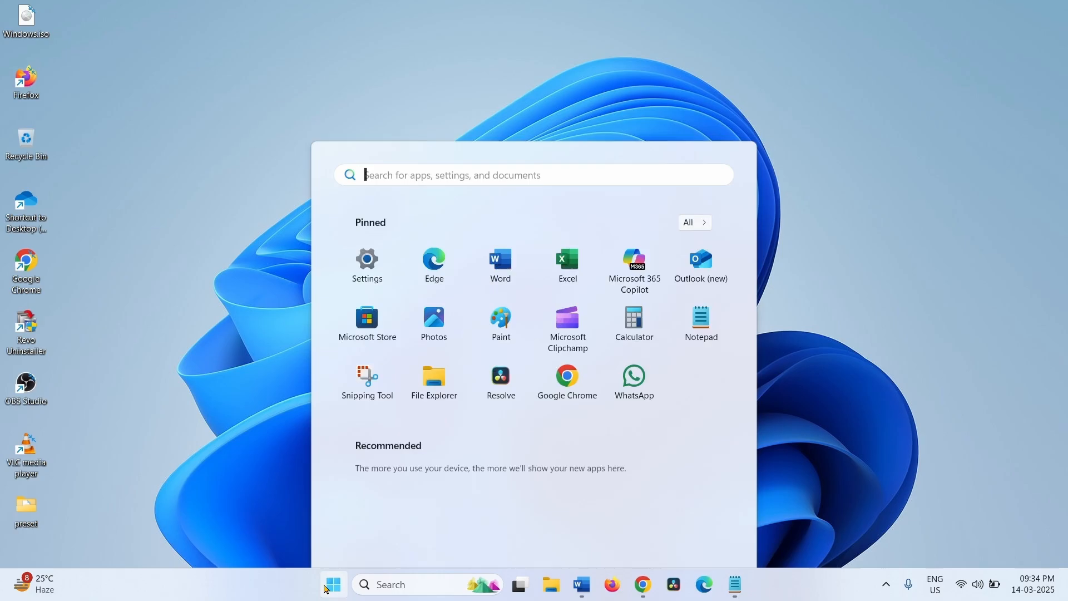
{"action": "left_click", "coordinate": [706, 536]}
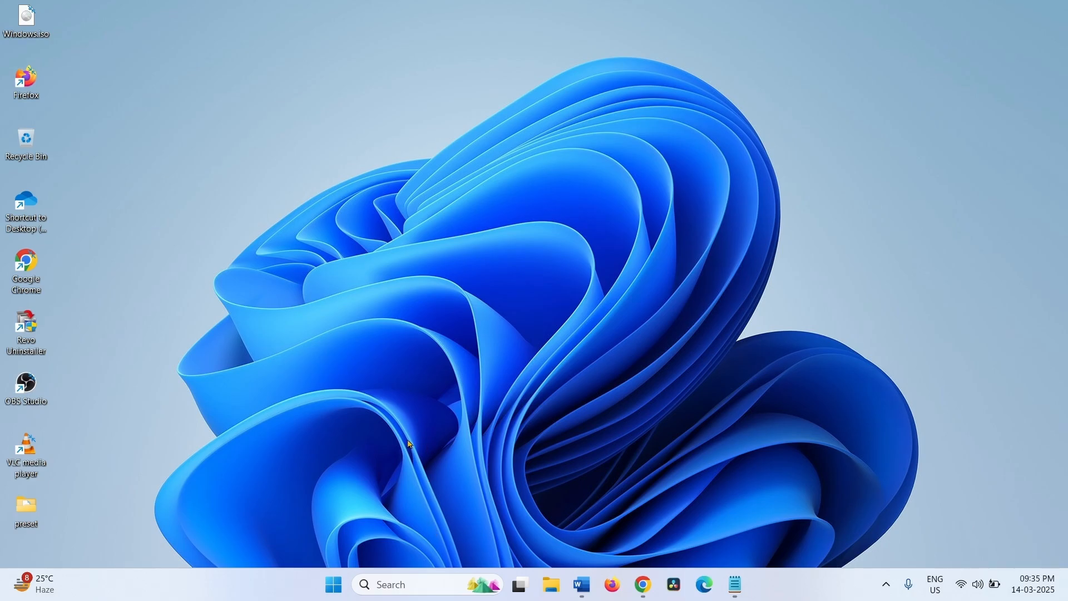
{"action": "mouse_move", "coordinate": [368, 503]}
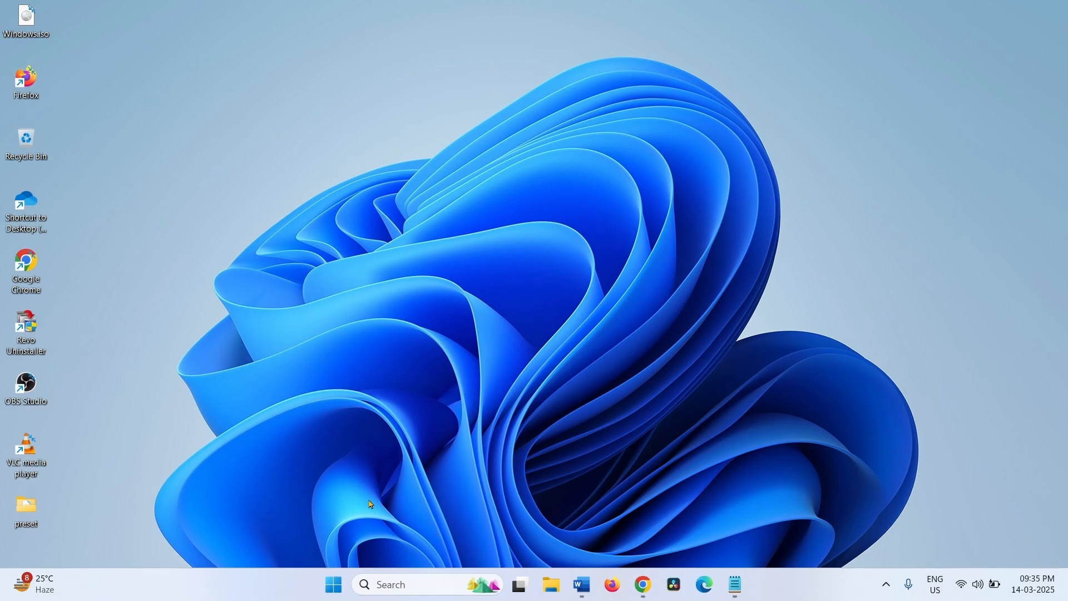
{"action": "mouse_move", "coordinate": [381, 414]}
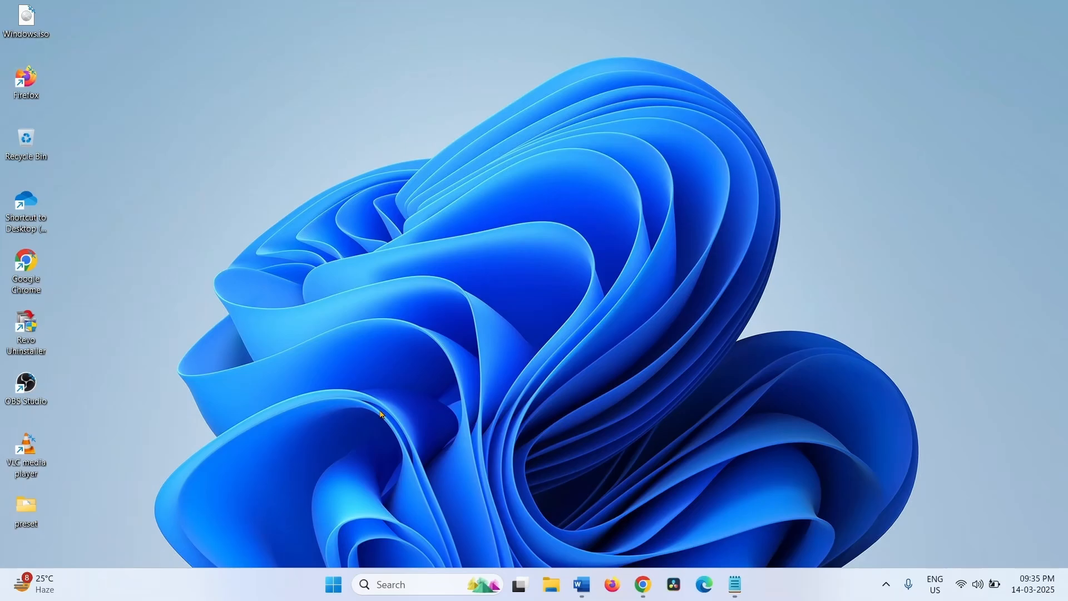
{"action": "mouse_move", "coordinate": [363, 474]}
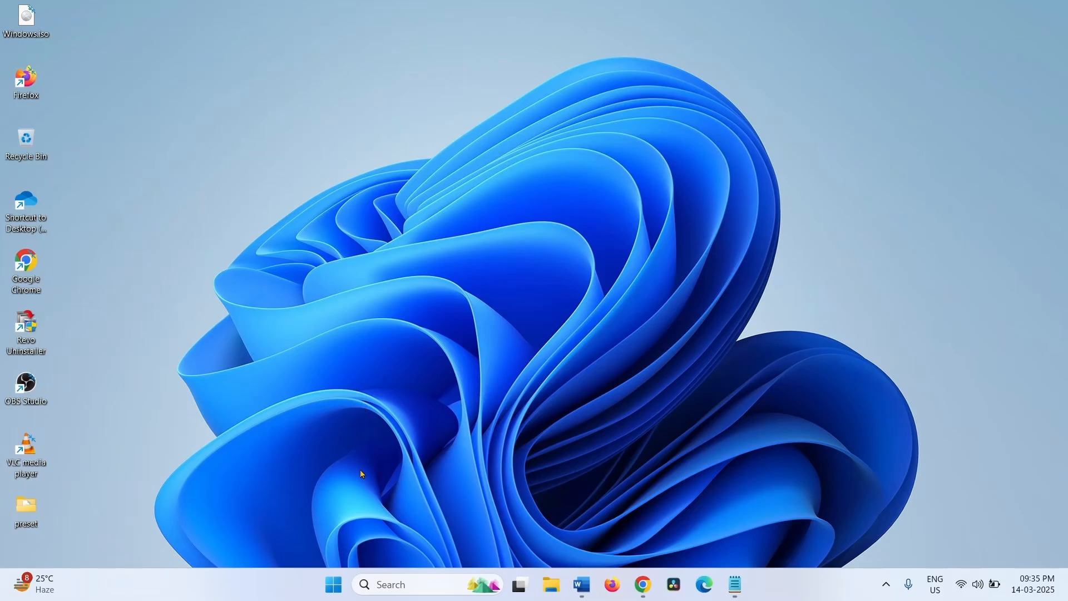
{"action": "mouse_move", "coordinate": [350, 449]}
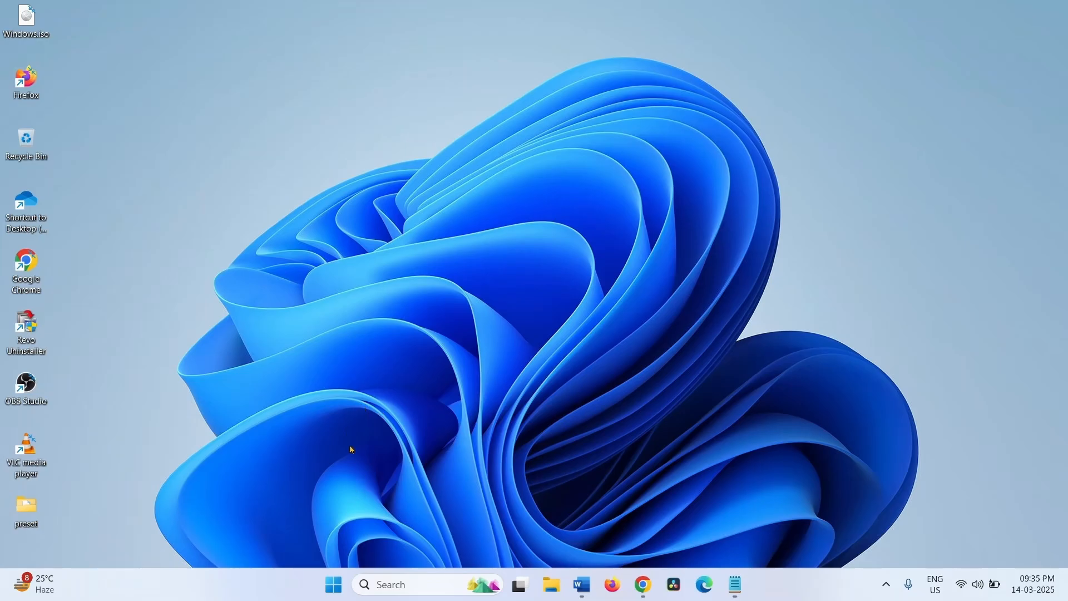
{"action": "mouse_move", "coordinate": [405, 560]}
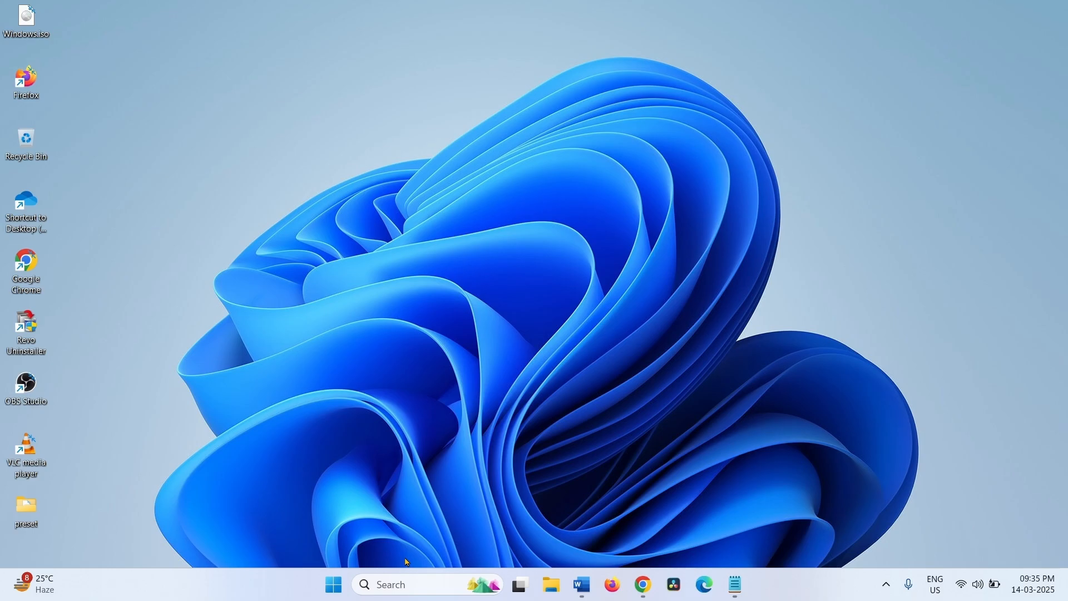
Search for cmd and launch Command Prompt as administrator.
{"action": "left_click", "coordinate": [388, 584]}
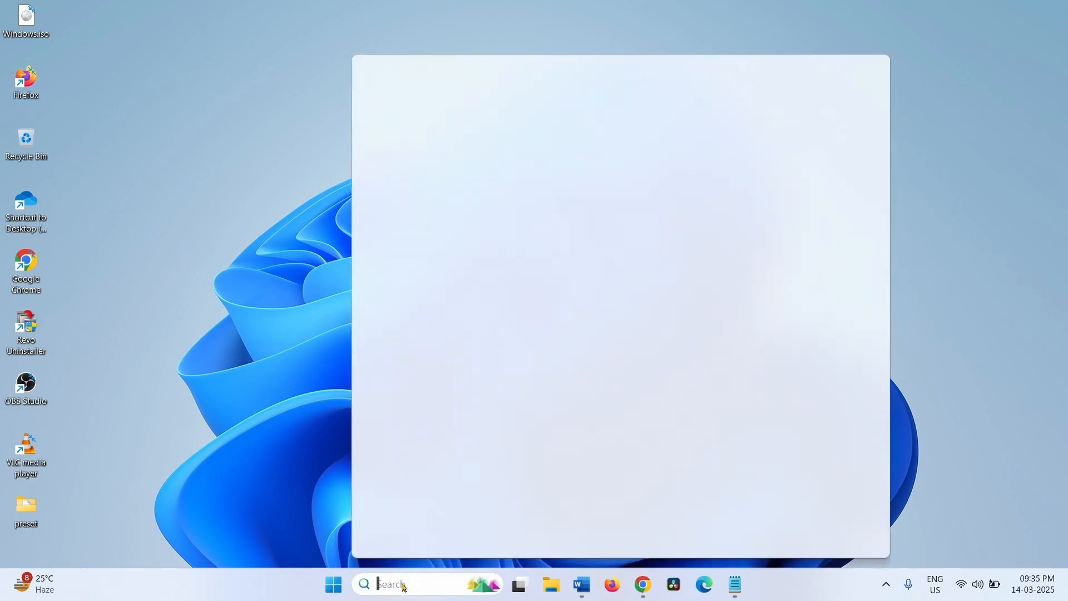
{"action": "type", "text": "cmd"}
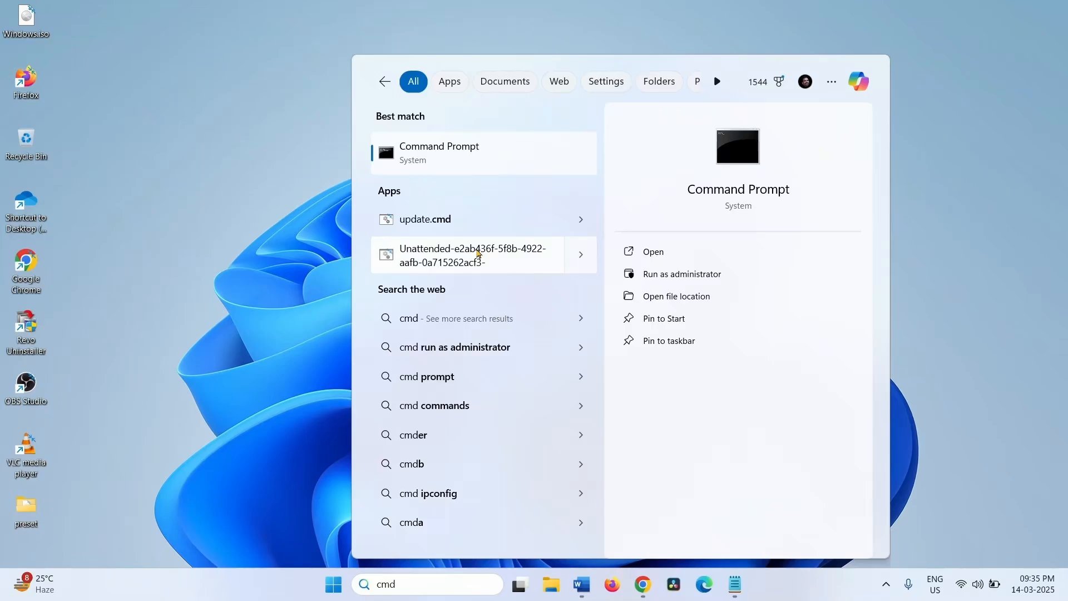
{"action": "mouse_move", "coordinate": [457, 141]}
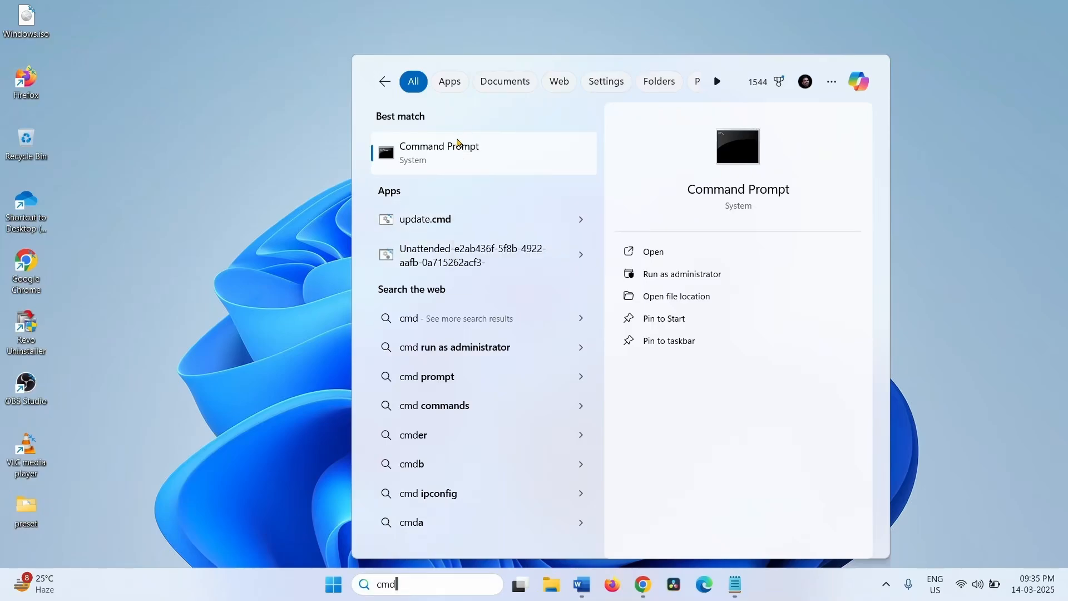
{"action": "right_click", "coordinate": [438, 152]}
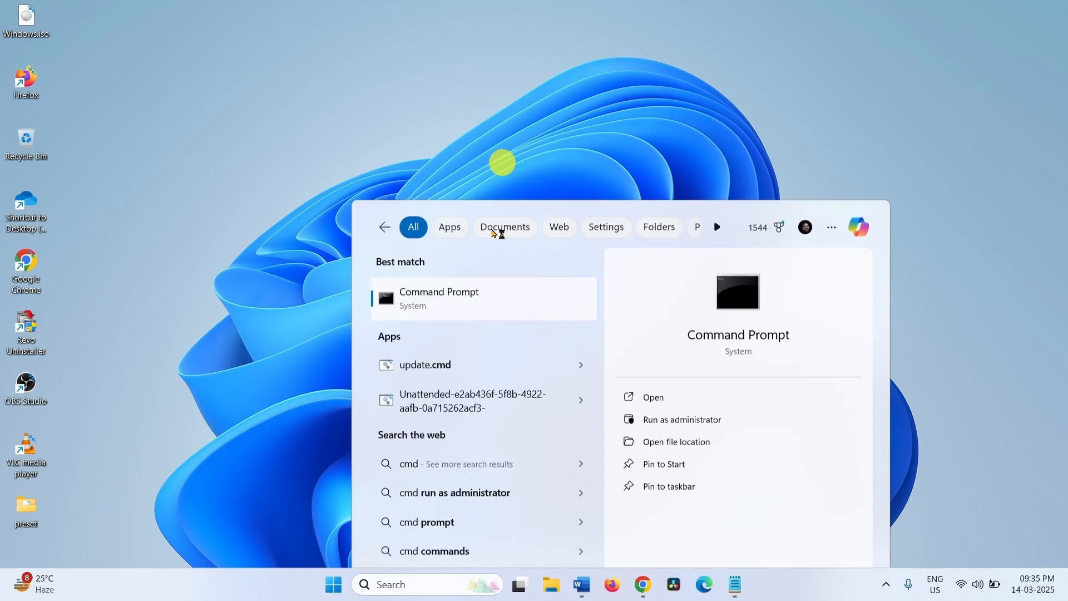
{"action": "left_click", "coordinate": [681, 419]}
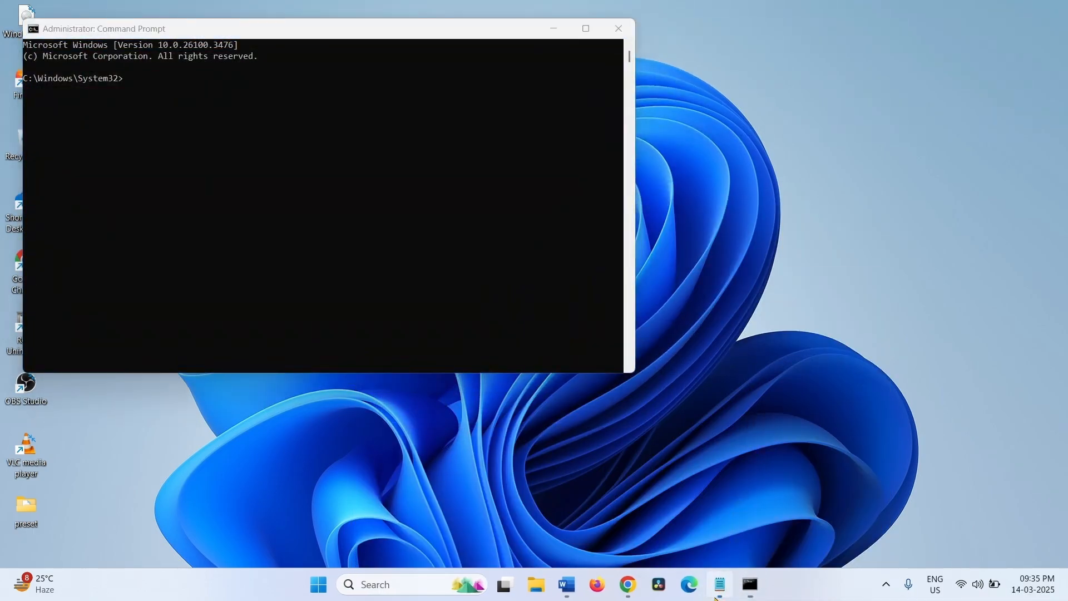
Run SFC /SCANNOW and Dism /Online /Cleanup-Image /RestoreHealth from the notes, then close the console.
{"action": "left_click", "coordinate": [719, 584]}
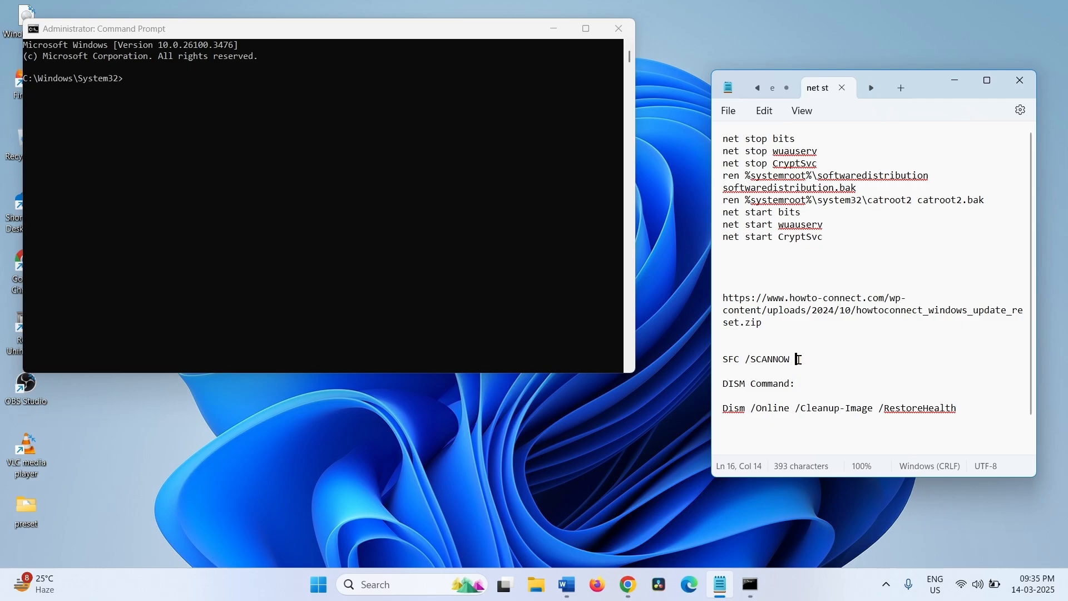
{"action": "triple_click", "coordinate": [756, 360]}
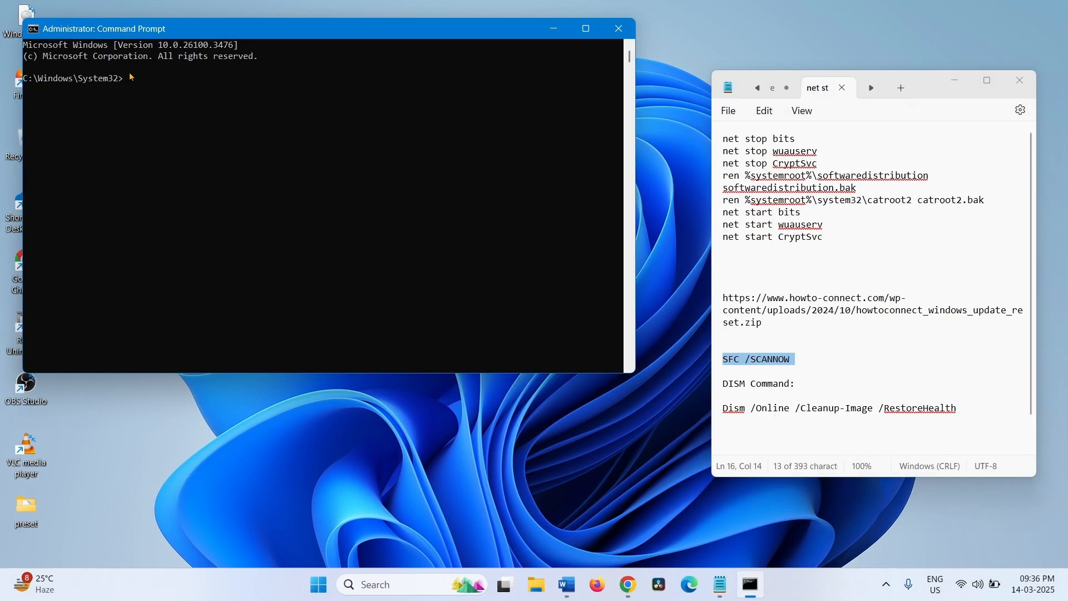
{"action": "type", "text": "SFC /SCANNOW"}
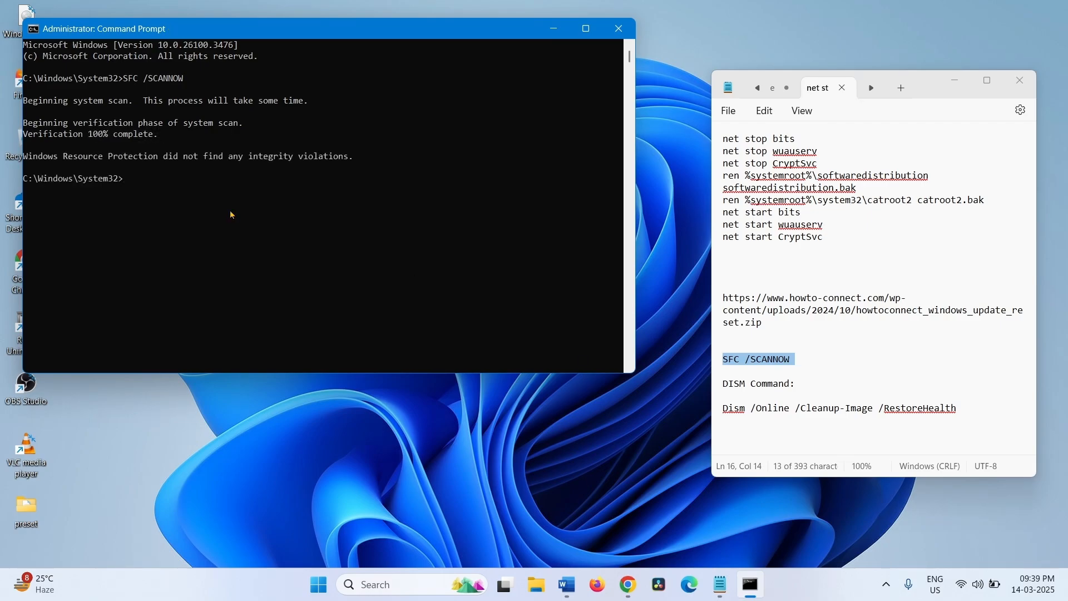
{"action": "left_click", "coordinate": [959, 408]}
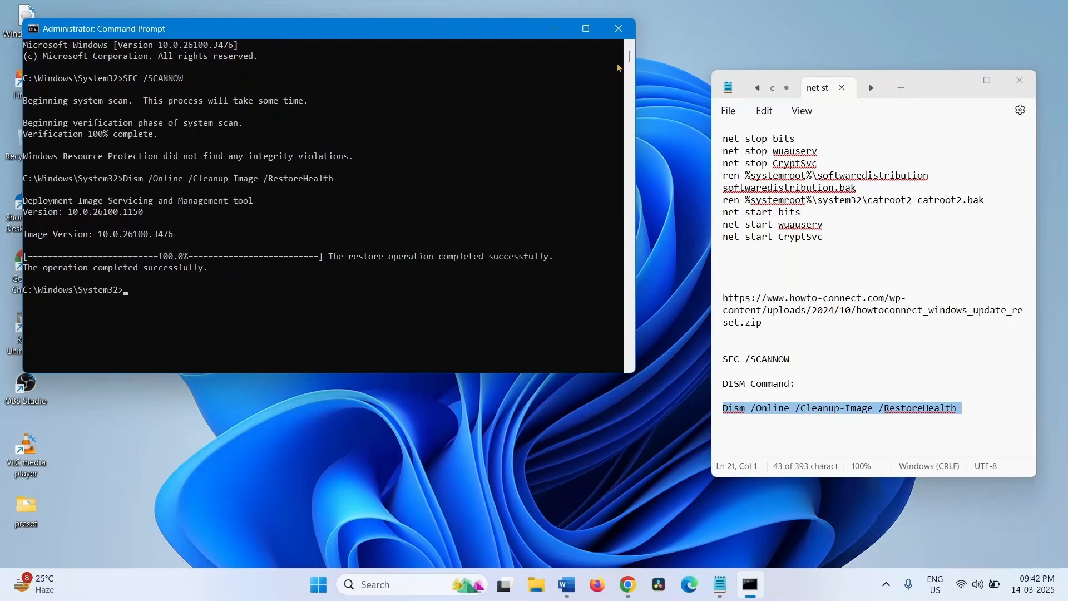
{"action": "left_click", "coordinate": [617, 28]}
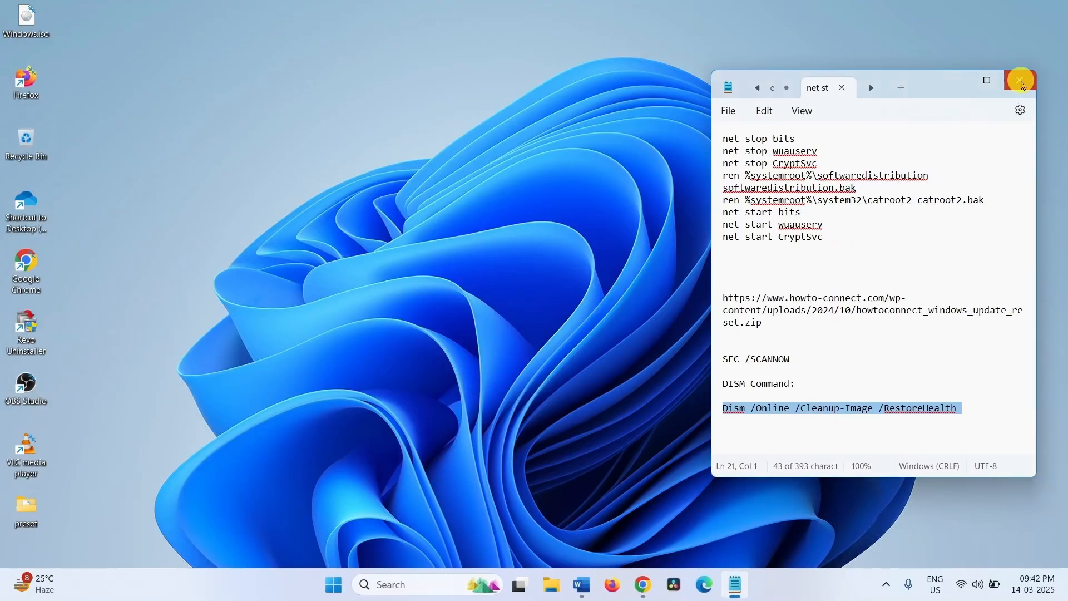
Close the Notepad window holding the repair commands.
{"action": "left_click", "coordinate": [1020, 80]}
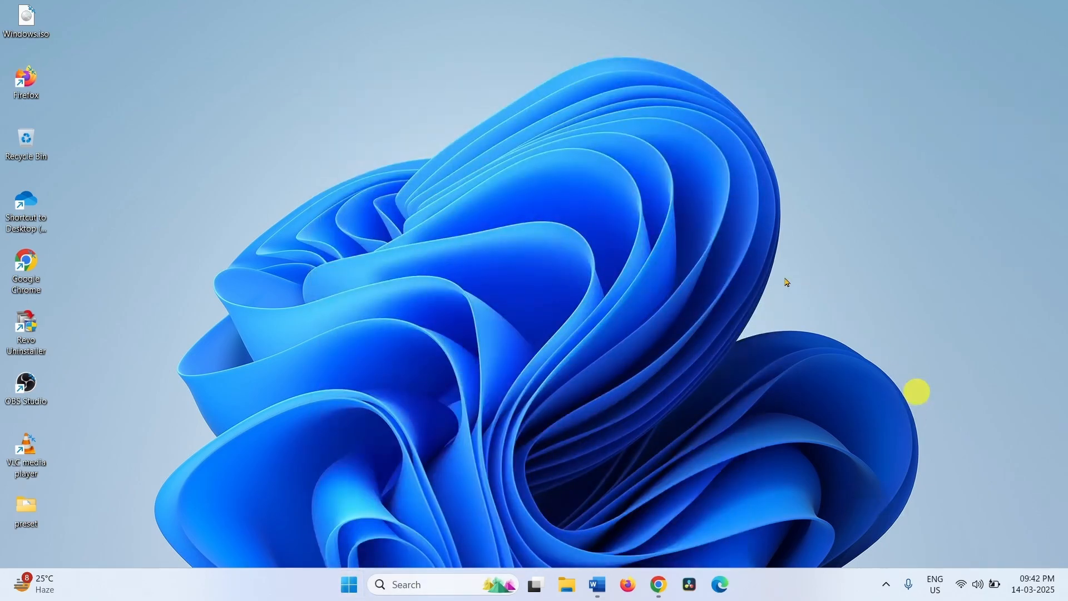
{"action": "mouse_move", "coordinate": [317, 266]}
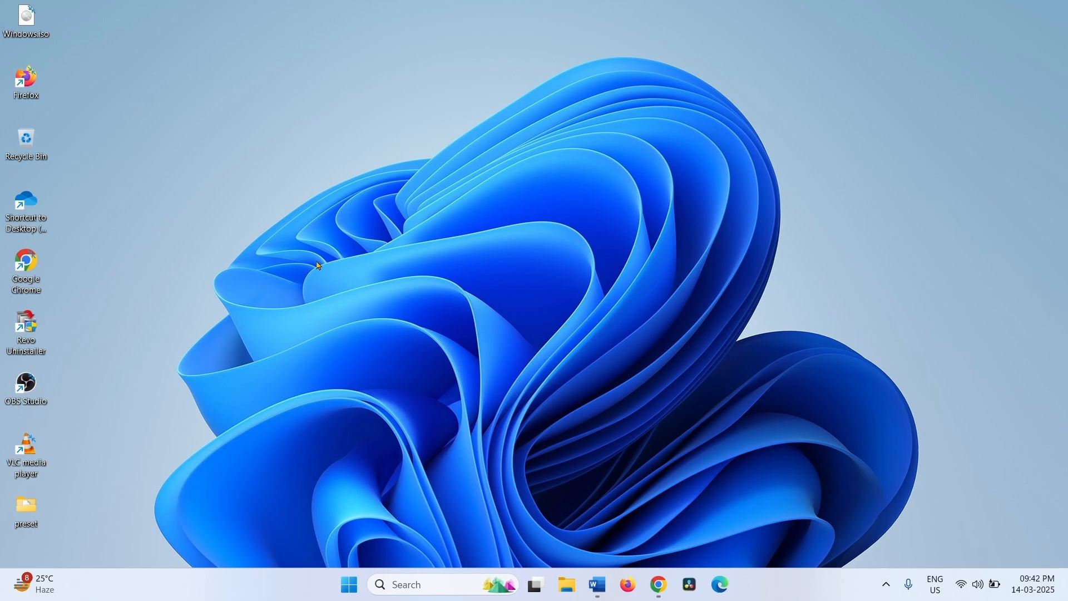
{"action": "mouse_move", "coordinate": [345, 523]}
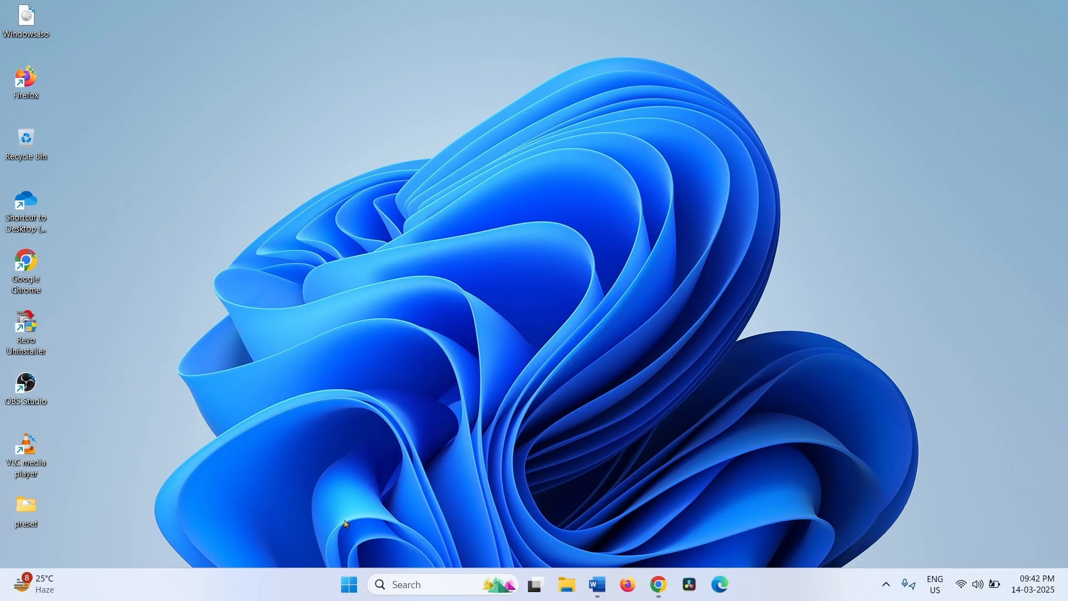
{"action": "mouse_move", "coordinate": [344, 442]}
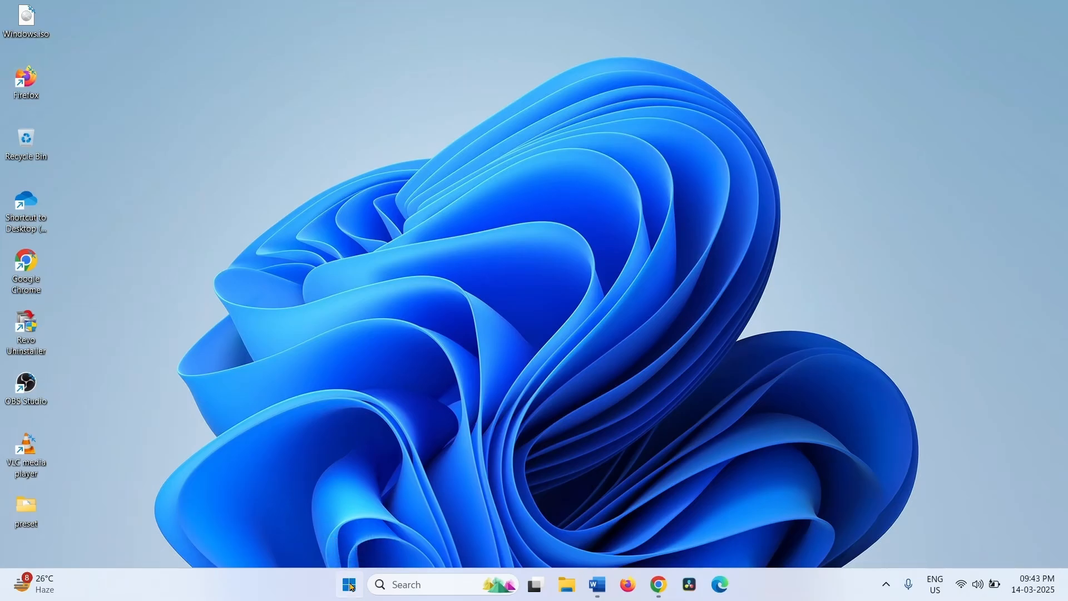
Reach the Installed apps list in Settings and locate Instagram.
{"action": "right_click", "coordinate": [348, 584]}
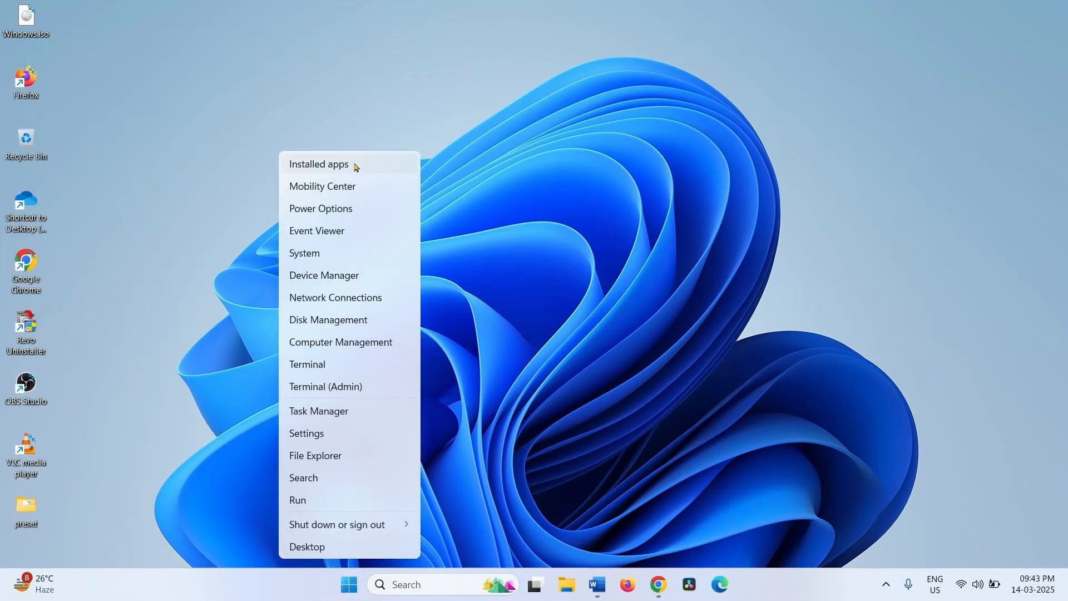
{"action": "left_click", "coordinate": [318, 164]}
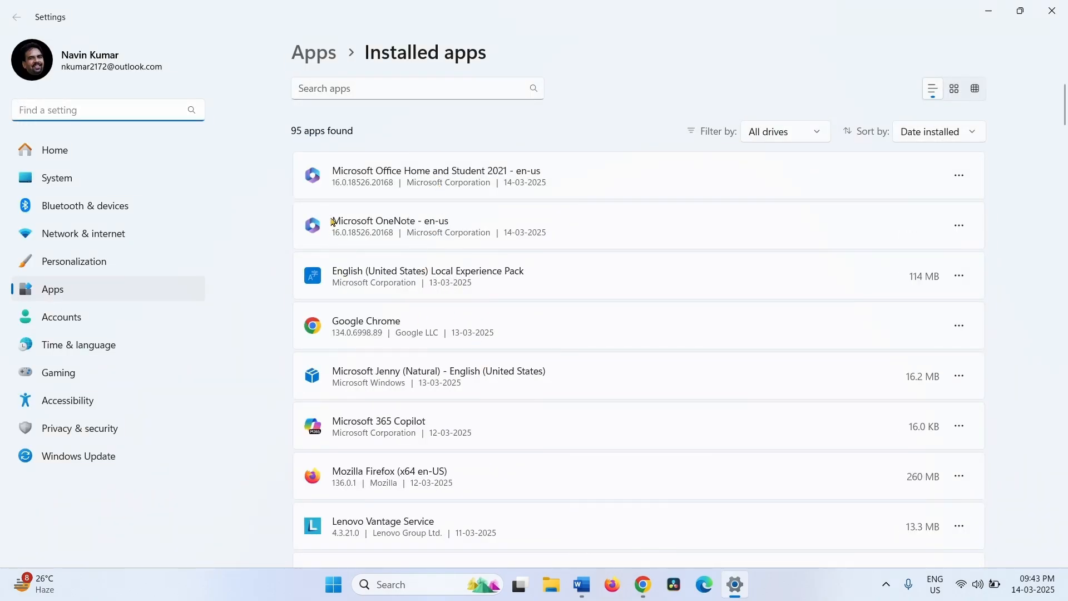
{"action": "scroll", "scroll_direction": "down", "scroll_amount": 3}
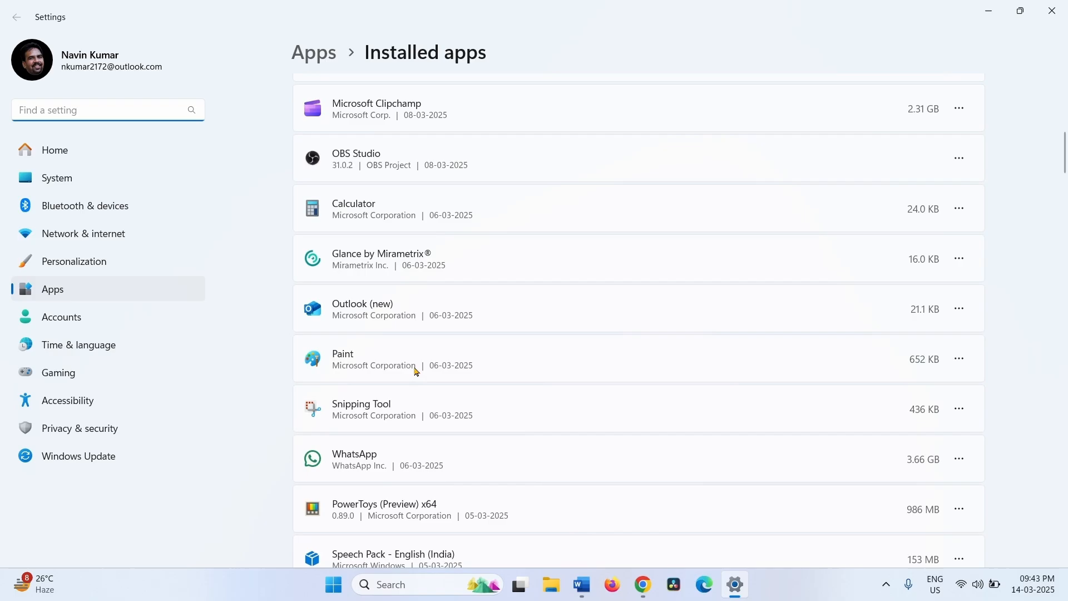
{"action": "scroll", "scroll_direction": "down", "scroll_amount": 3}
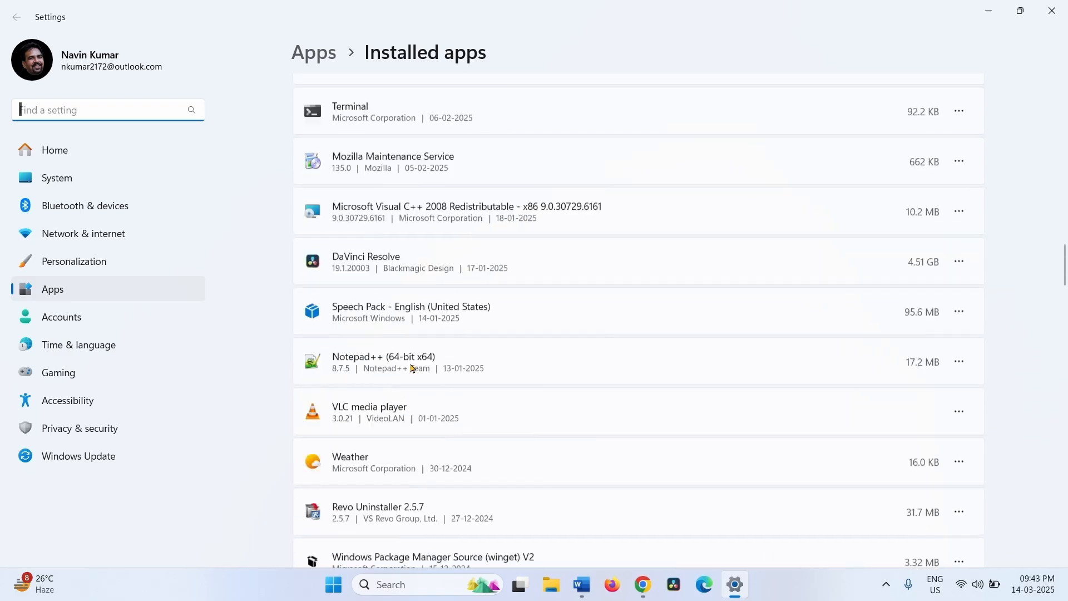
{"action": "scroll", "scroll_direction": "up", "scroll_amount": 3}
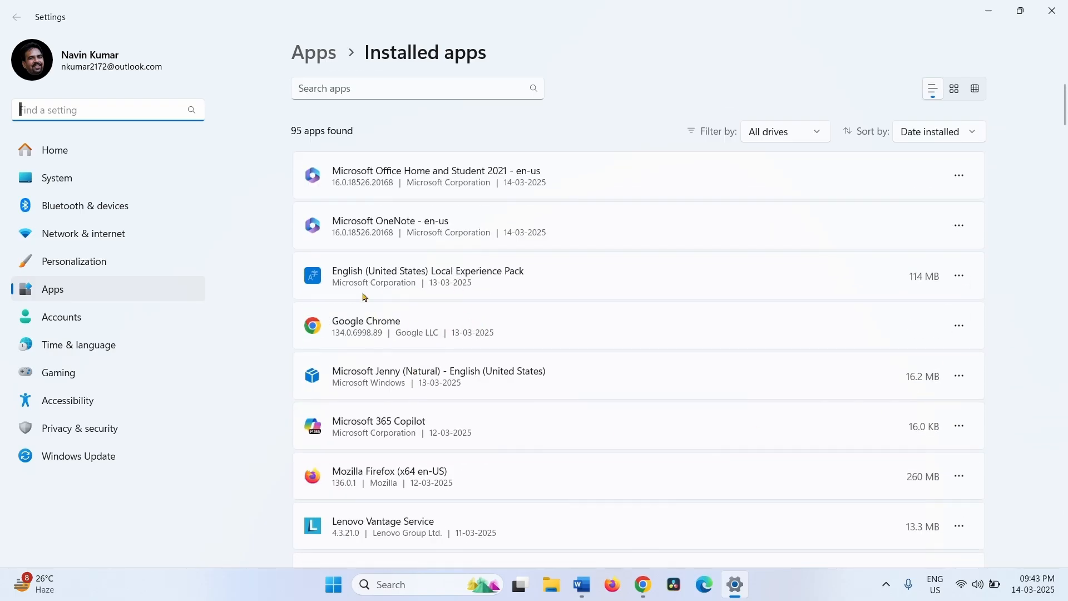
{"action": "mouse_move", "coordinate": [531, 341]}
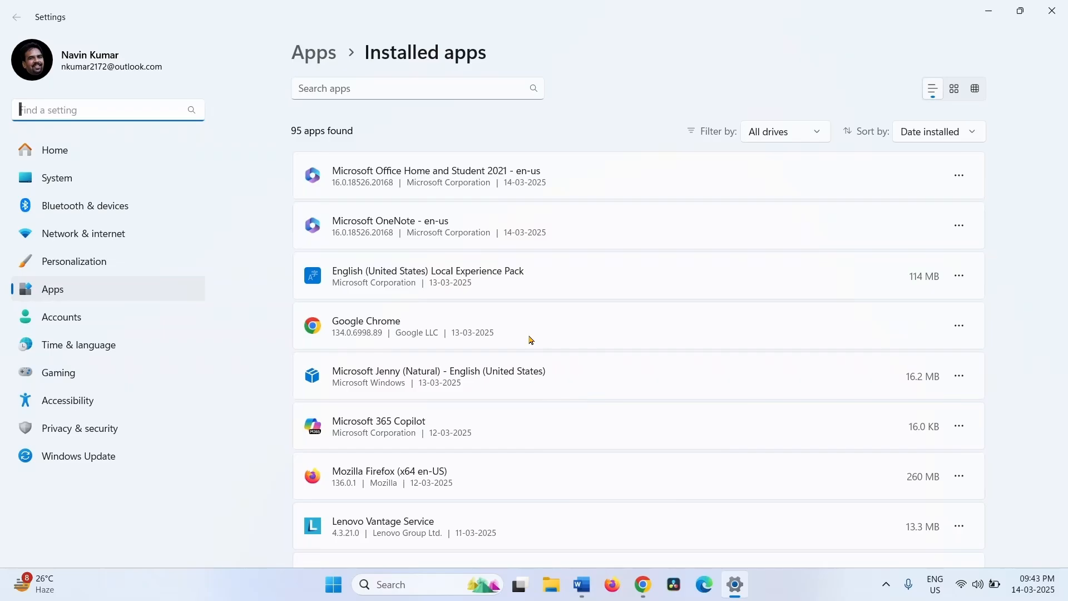
{"action": "mouse_move", "coordinate": [614, 344]}
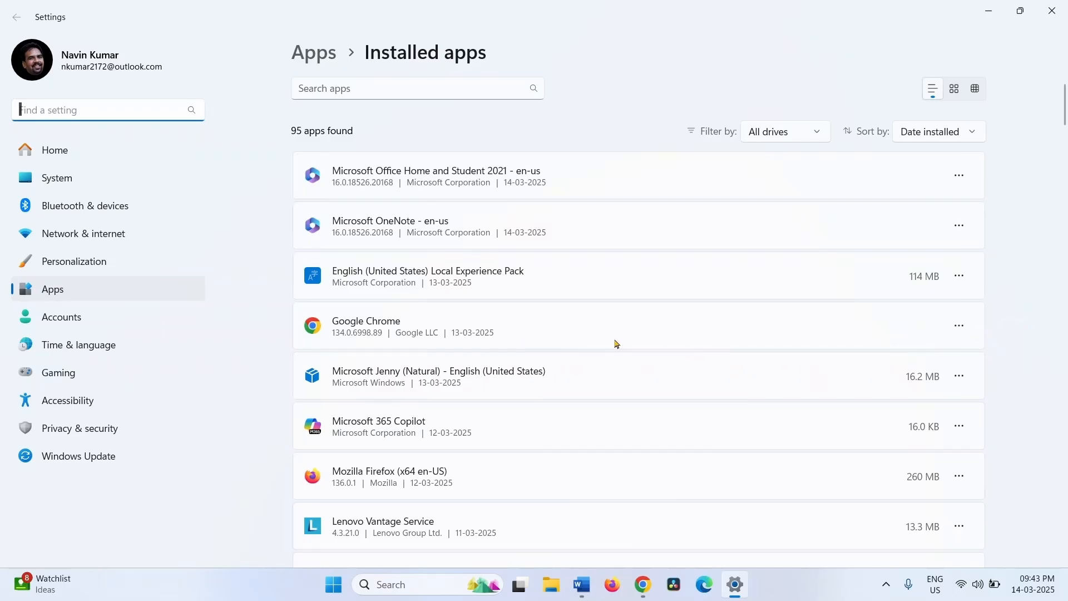
{"action": "scroll", "scroll_direction": "down", "scroll_amount": 3}
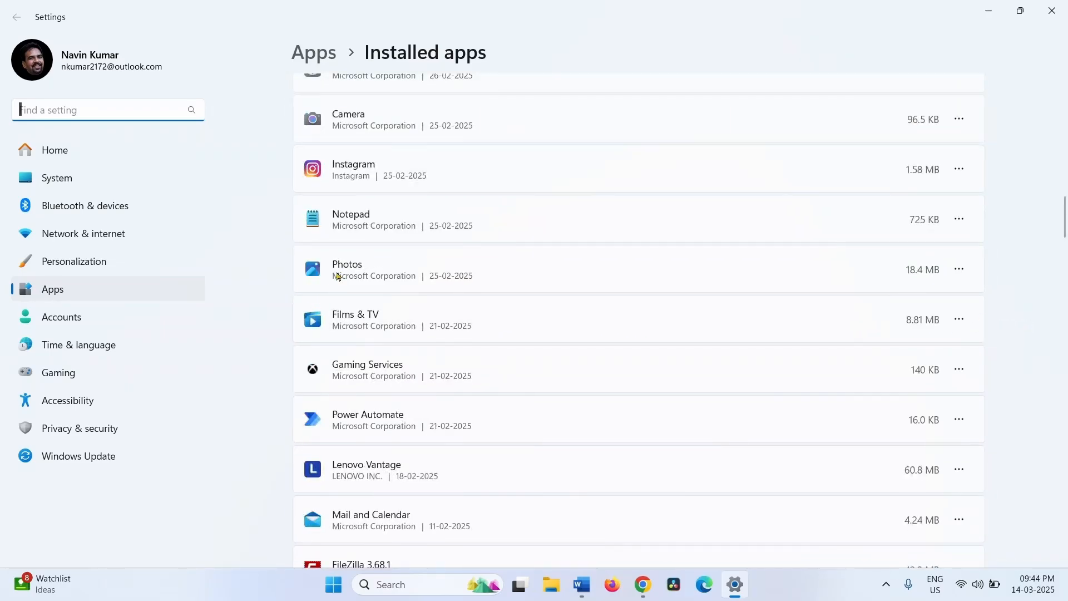
{"action": "mouse_move", "coordinate": [376, 176]}
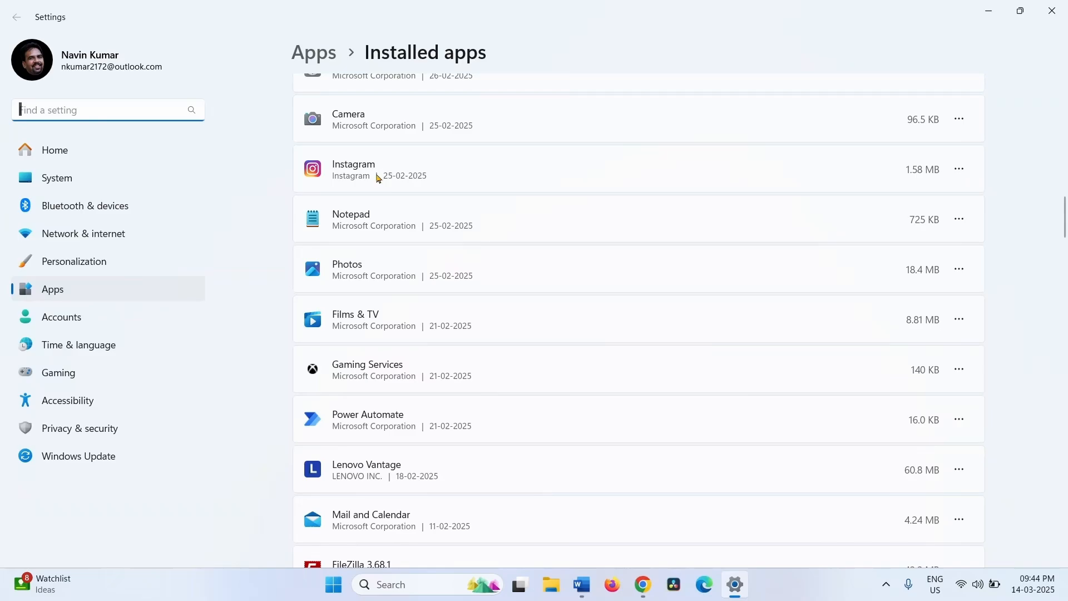
{"action": "mouse_move", "coordinate": [958, 169]}
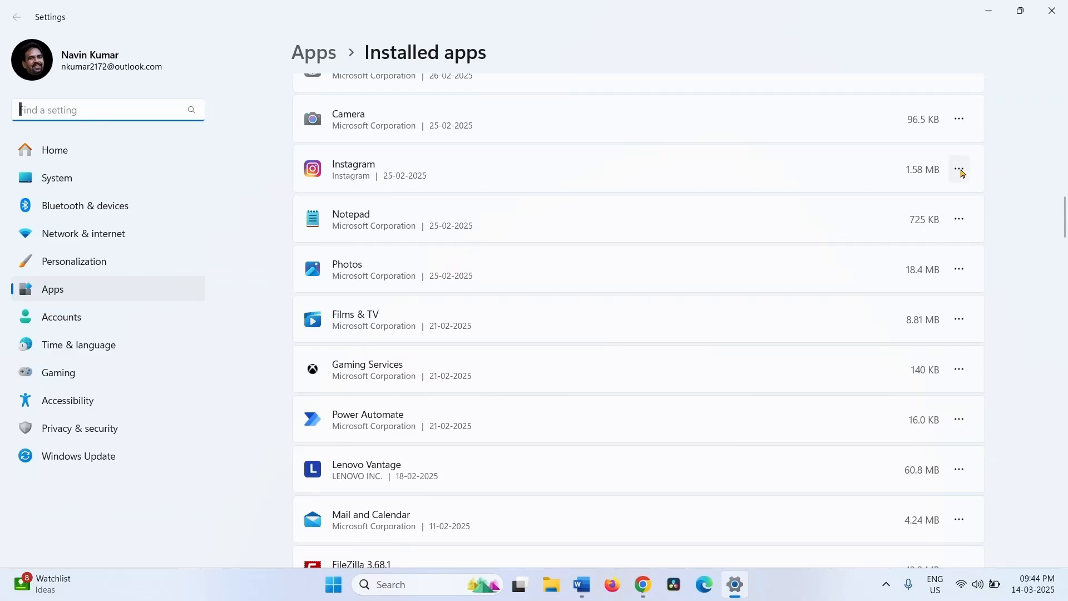
Uninstall Instagram from its options menu and confirm the removal.
{"action": "left_click", "coordinate": [957, 170]}
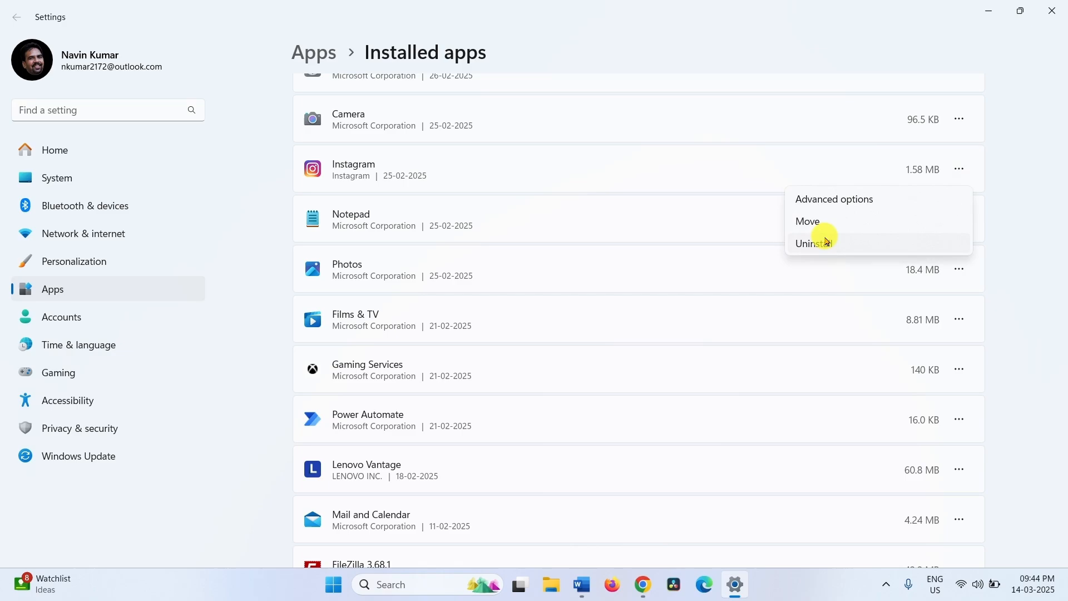
{"action": "left_click", "coordinate": [811, 244]}
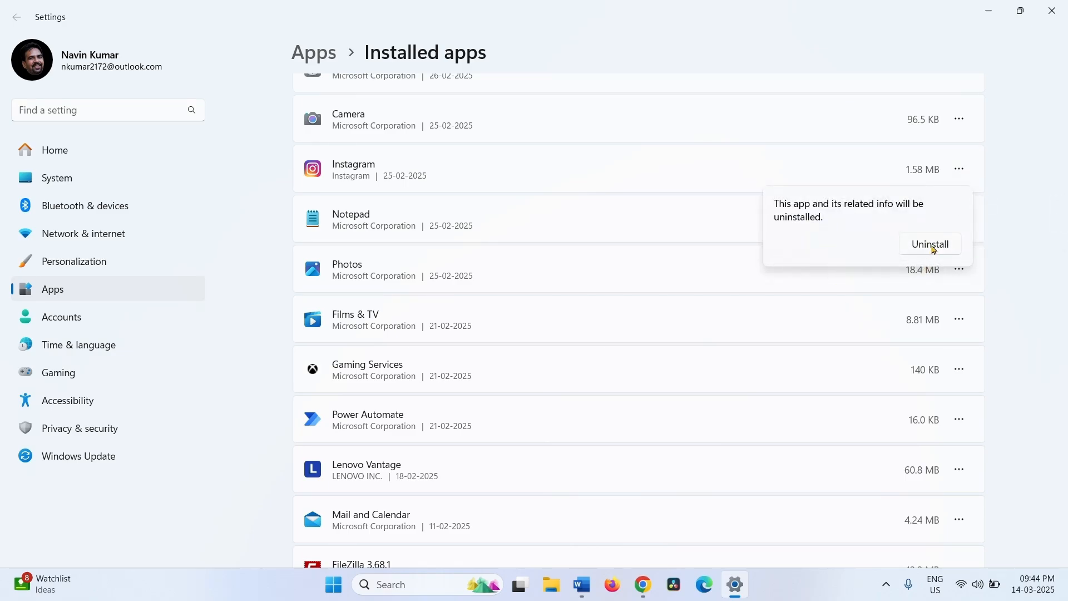
{"action": "left_click", "coordinate": [929, 244]}
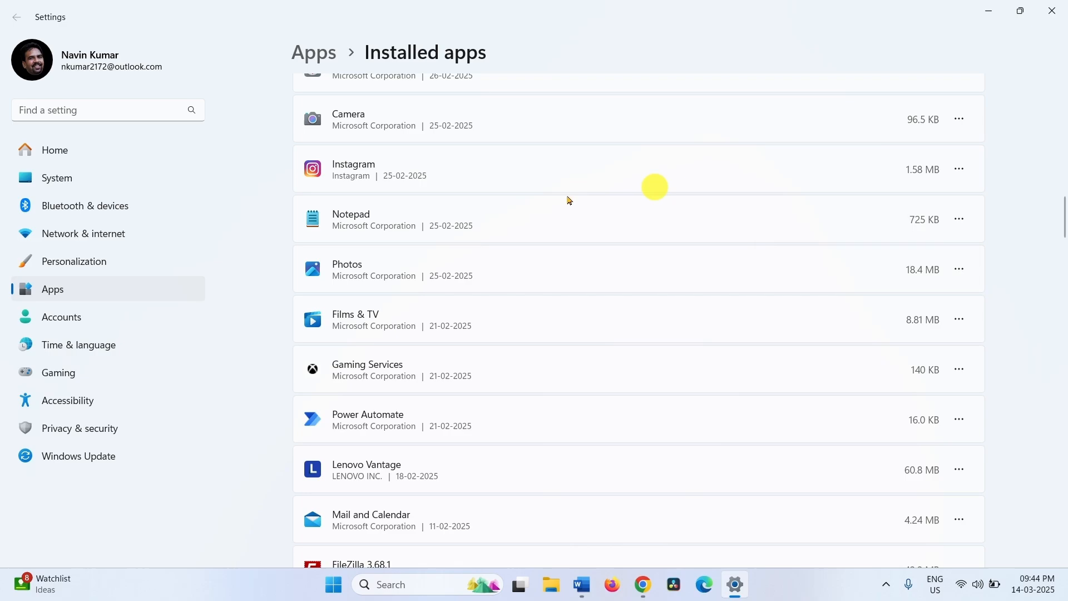
{"action": "mouse_move", "coordinate": [520, 331]}
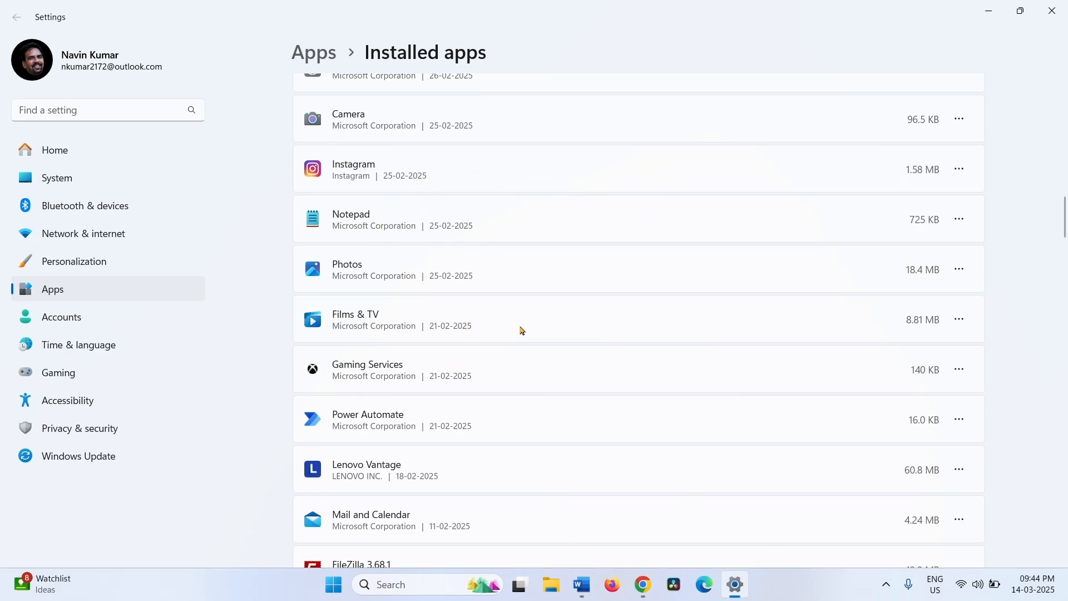
{"action": "mouse_move", "coordinate": [1044, 71]}
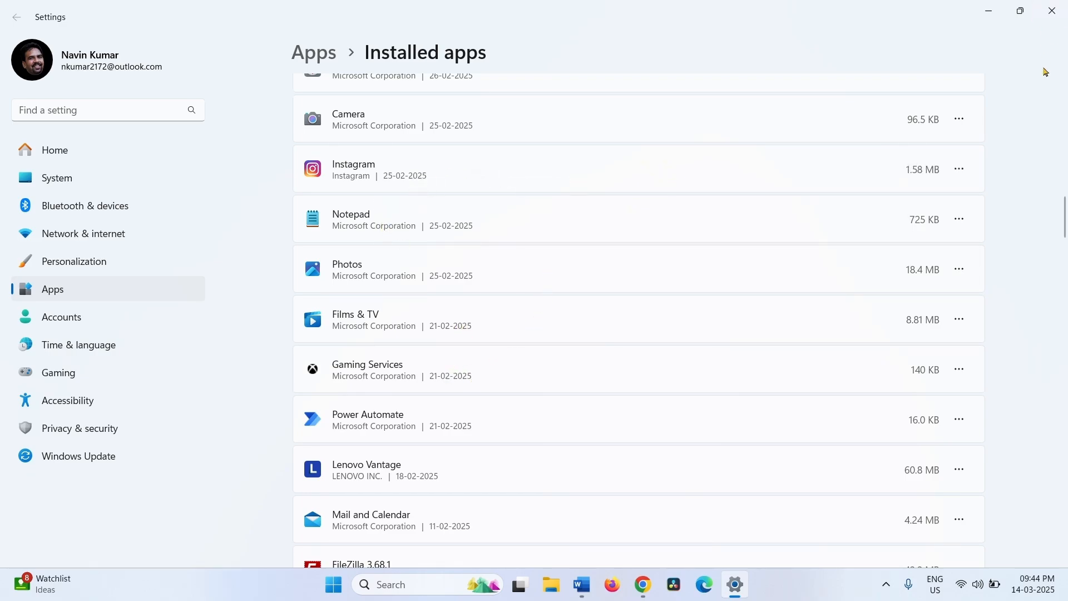
{"action": "mouse_move", "coordinate": [1051, 11]}
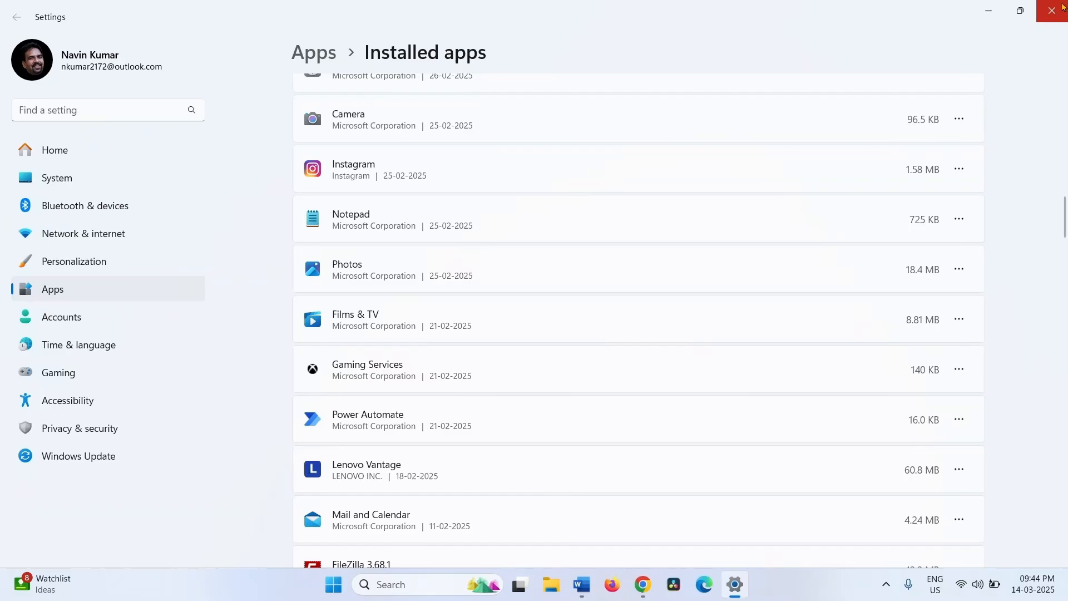
Close the Settings window to return to the desktop.
{"action": "left_click", "coordinate": [1055, 11]}
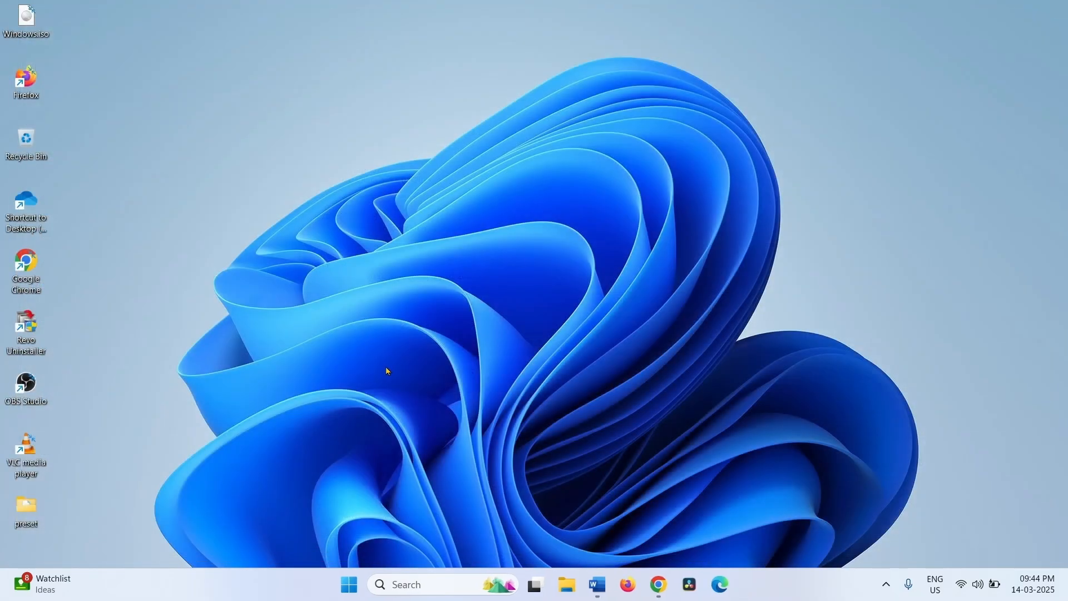
{"action": "mouse_move", "coordinate": [353, 388]}
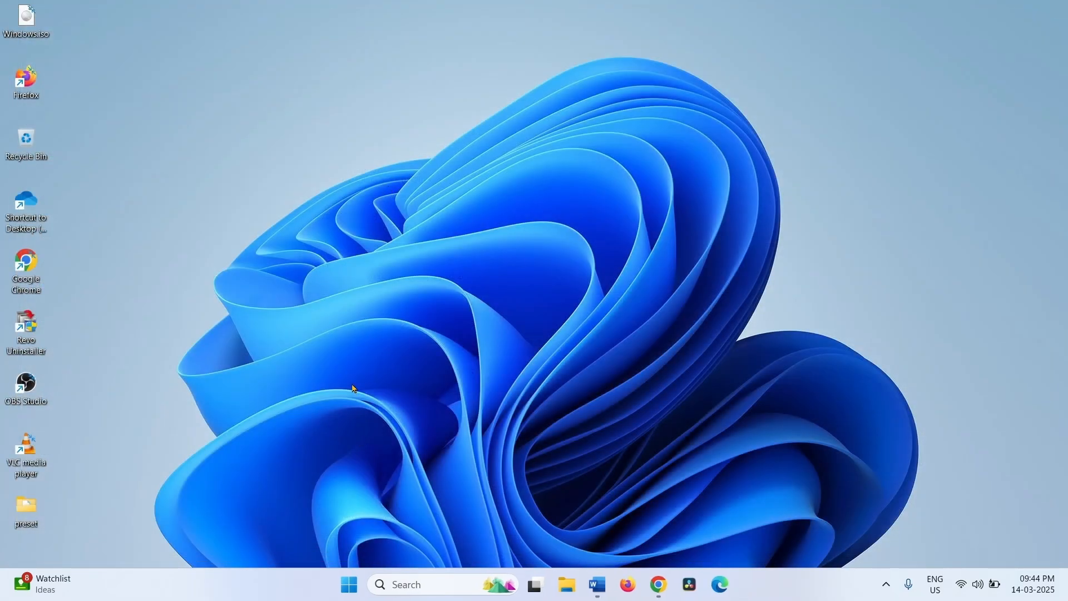
{"action": "mouse_move", "coordinate": [346, 391]}
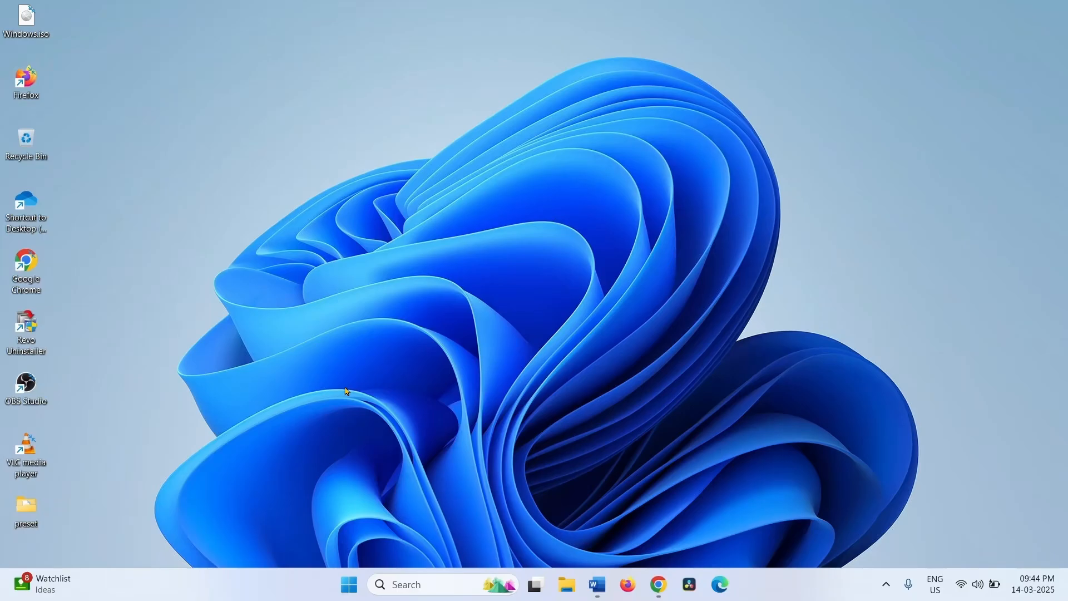
{"action": "mouse_move", "coordinate": [355, 502]}
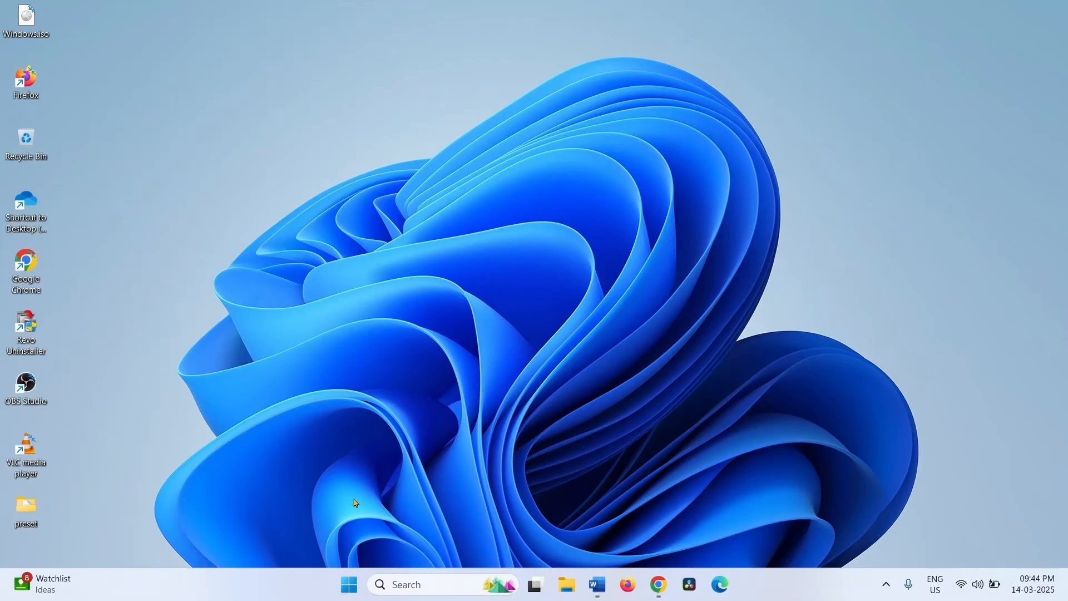
{"action": "mouse_move", "coordinate": [633, 461]}
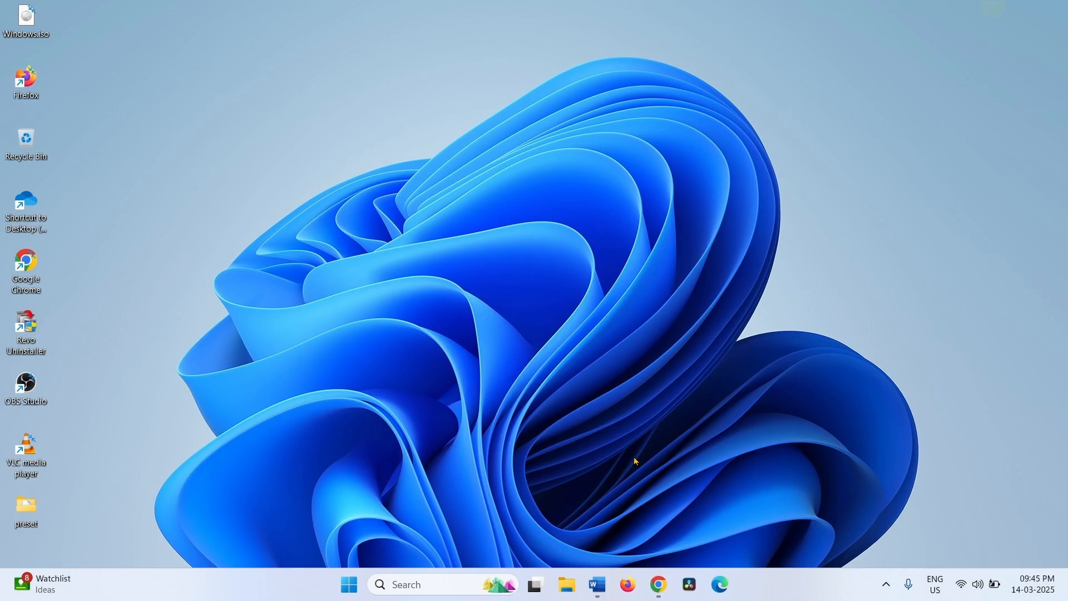
{"action": "mouse_move", "coordinate": [639, 464]}
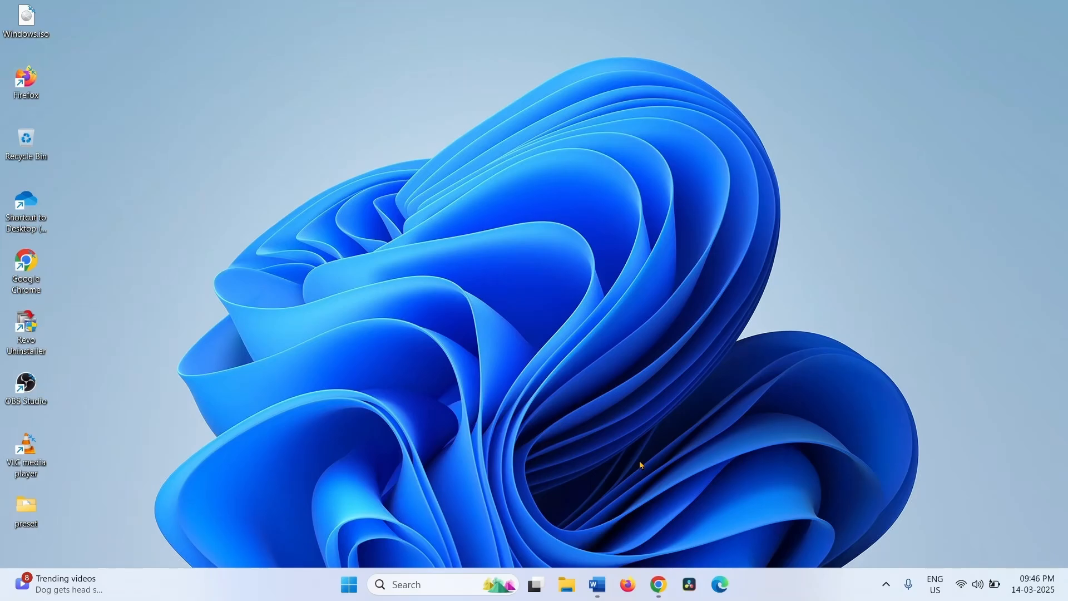
Search Google for 'microsoft update catalog' in Chrome and open the catalog site.
{"action": "left_click", "coordinate": [656, 584]}
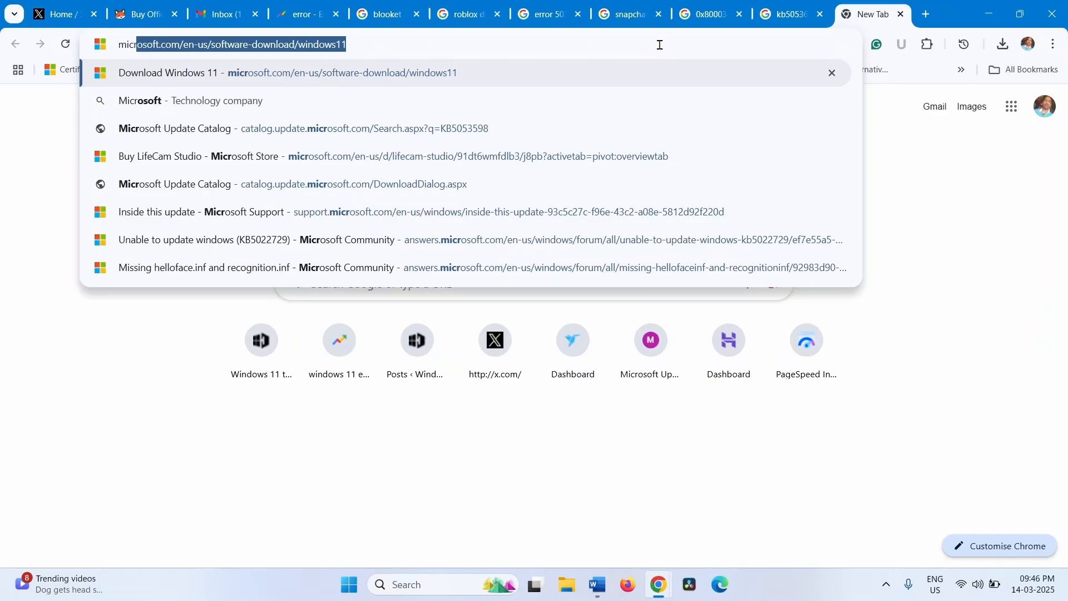
{"action": "type", "text": "microsoft"}
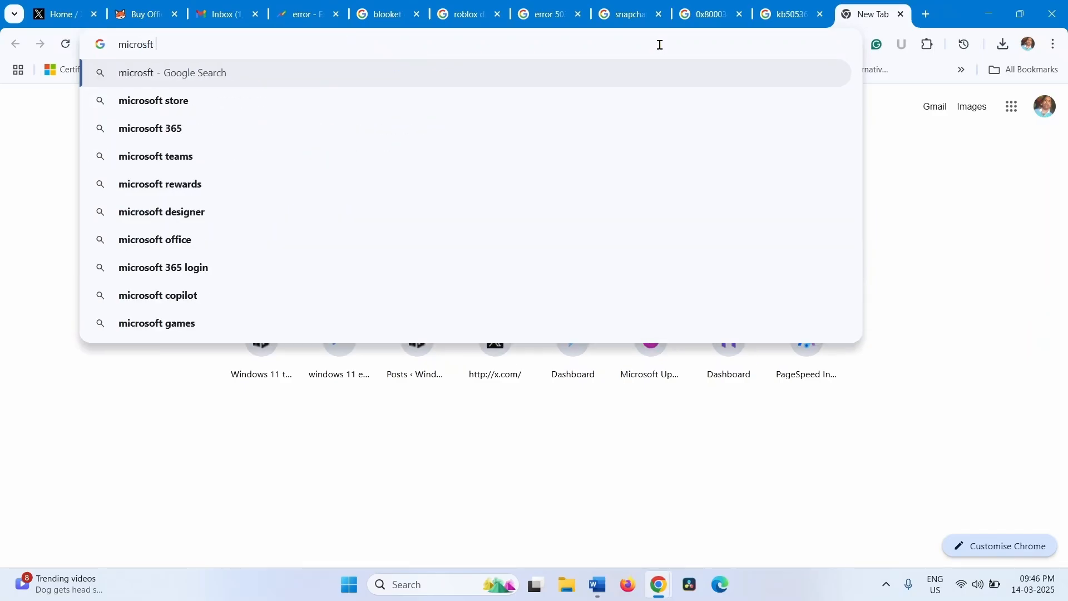
{"action": "type", "text": "upd"}
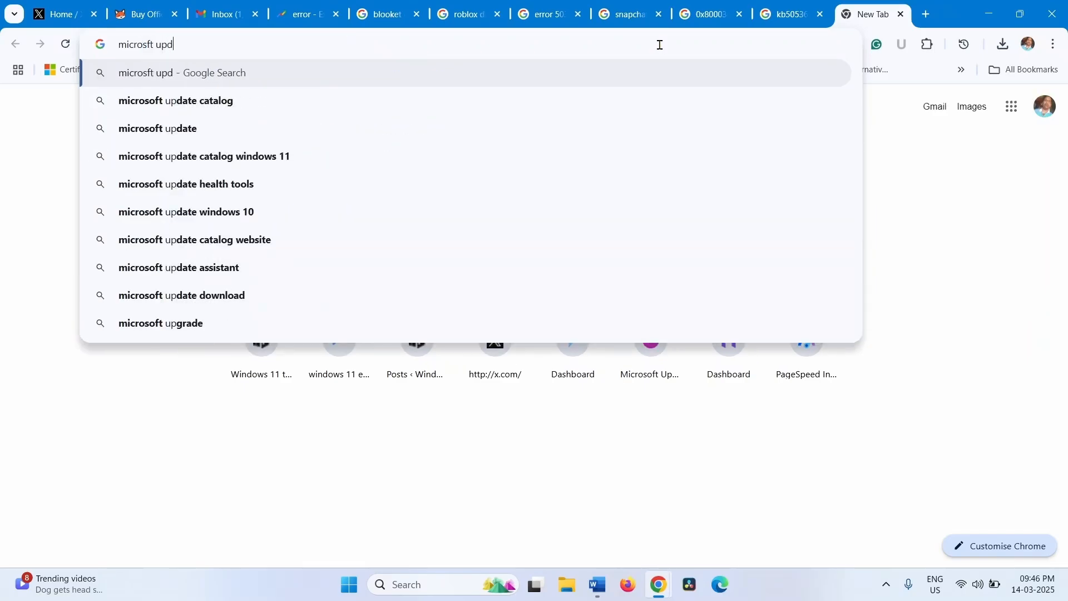
{"action": "type", "text": "ate c"}
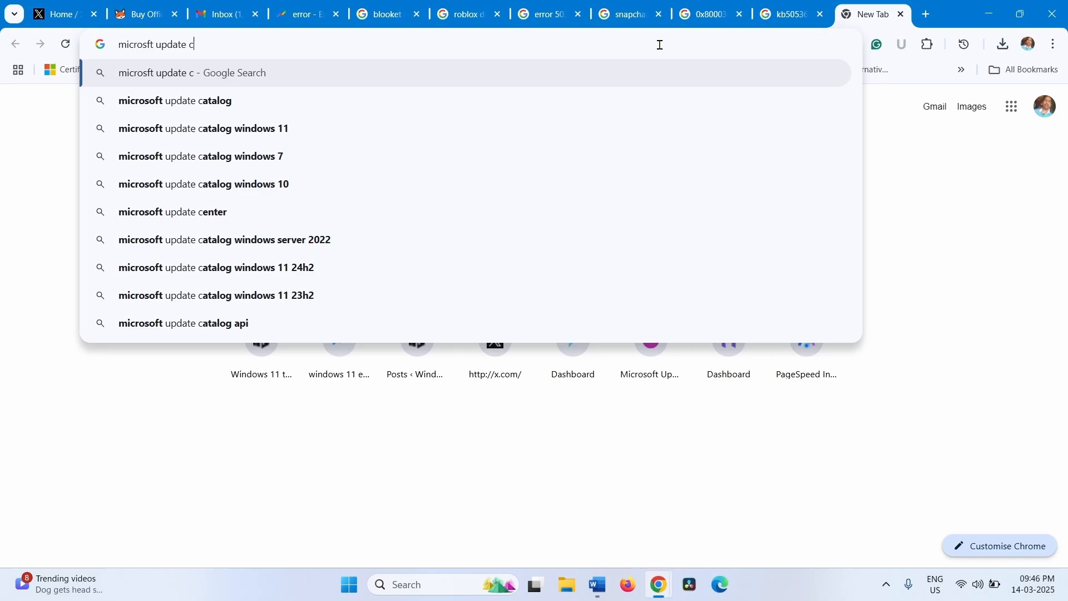
{"action": "type", "text": "atalo"}
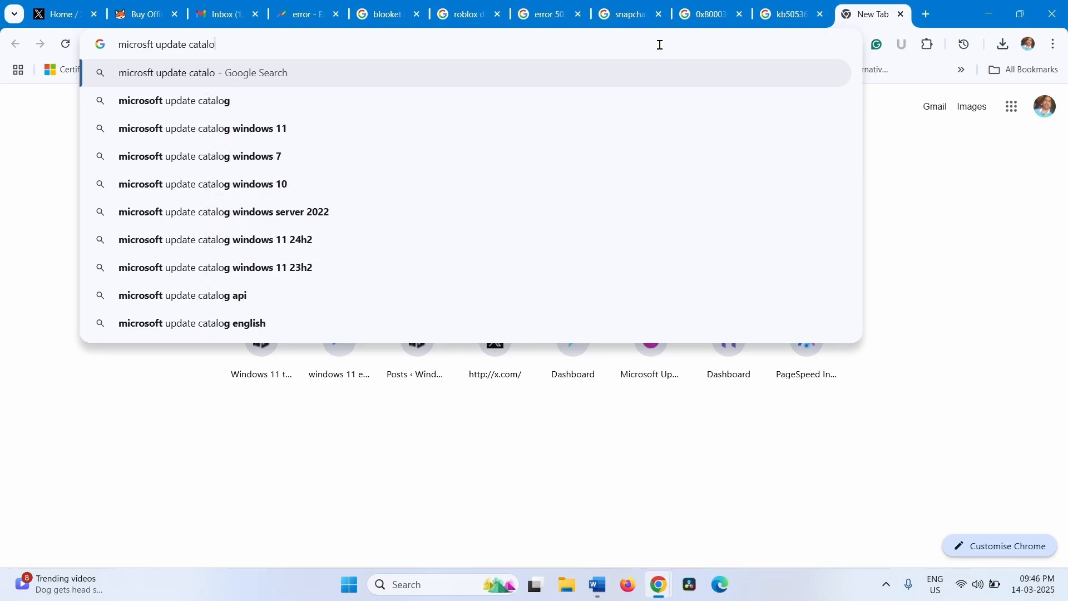
{"action": "type", "text": "g"}
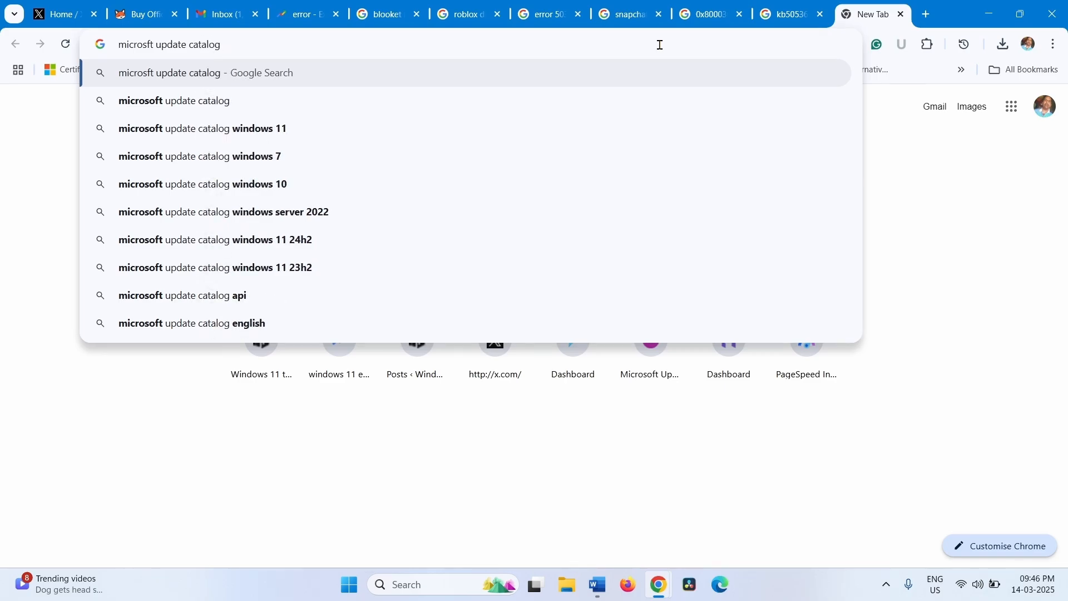
{"action": "key", "text": "Return"}
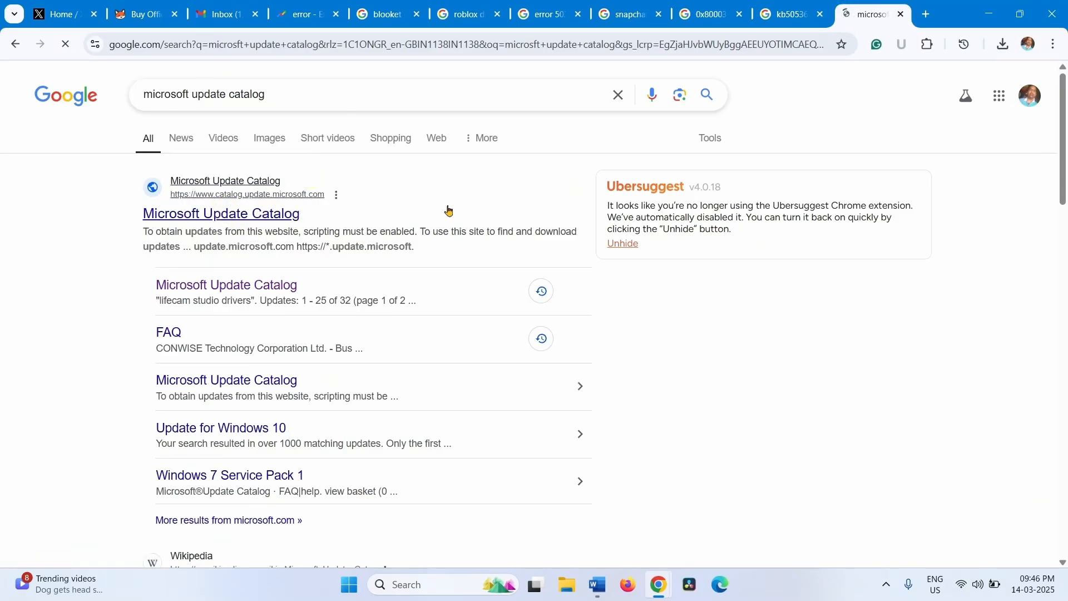
{"action": "left_click", "coordinate": [221, 213]}
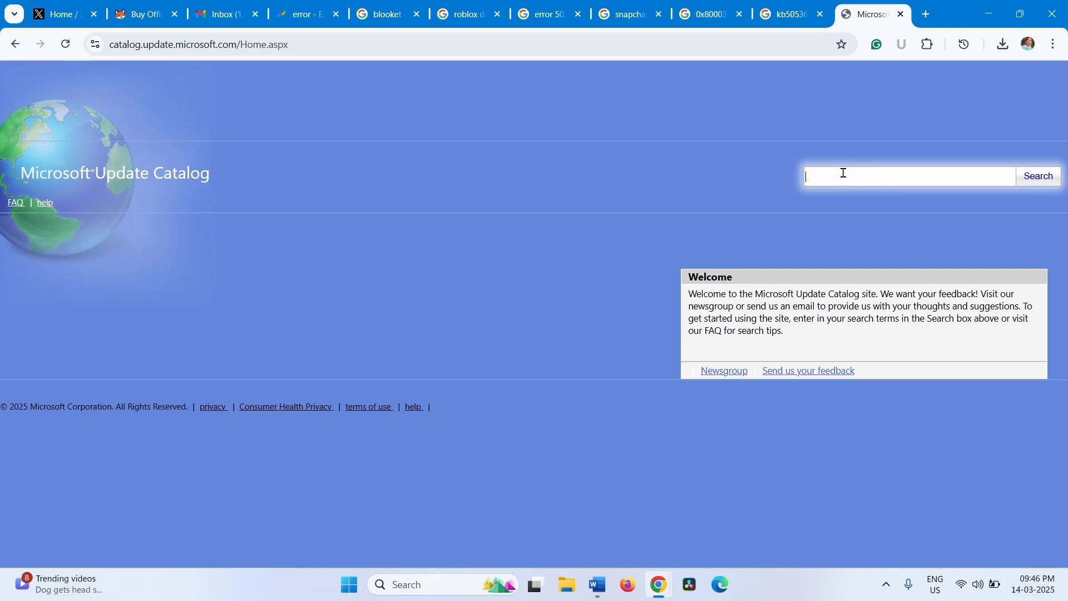
Search the catalog for kb5053656, returning no results.
{"action": "type", "text": "kb5053656"}
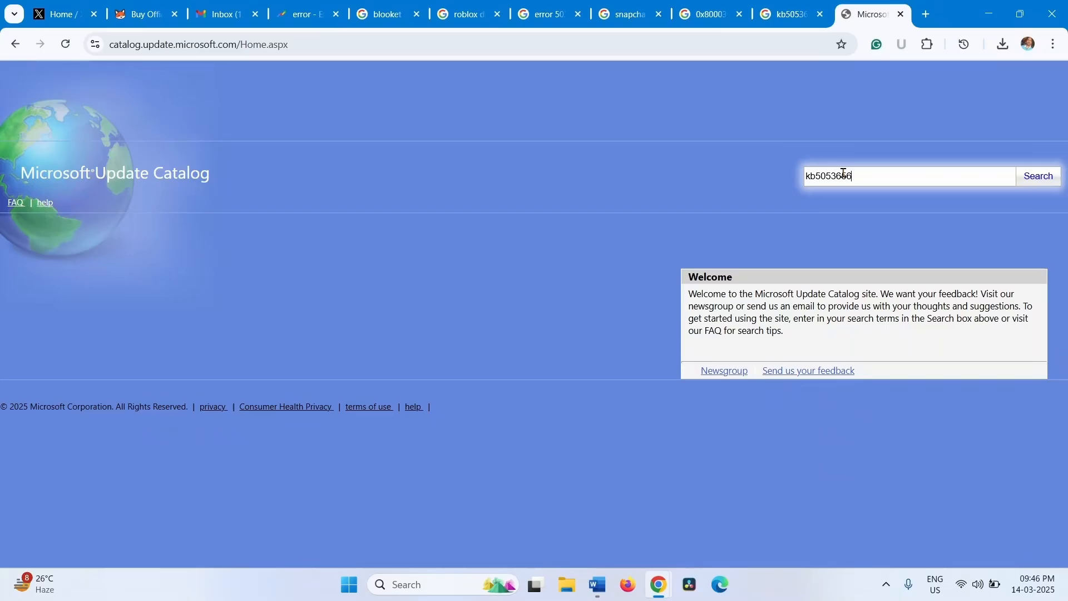
{"action": "left_click", "coordinate": [1036, 175]}
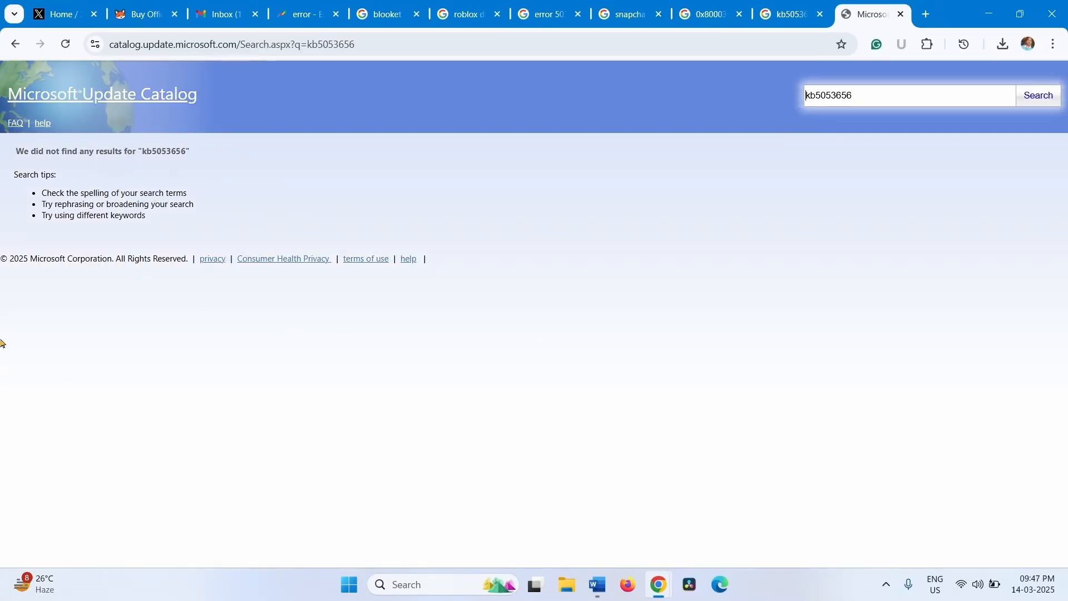
{"action": "mouse_move", "coordinate": [43, 198]}
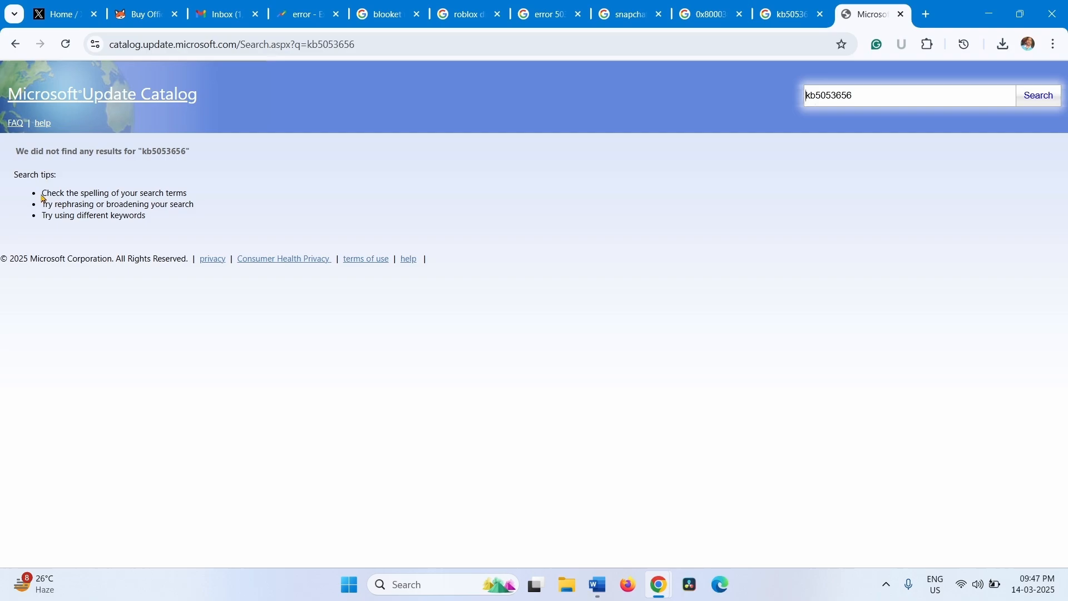
{"action": "mouse_move", "coordinate": [256, 188]}
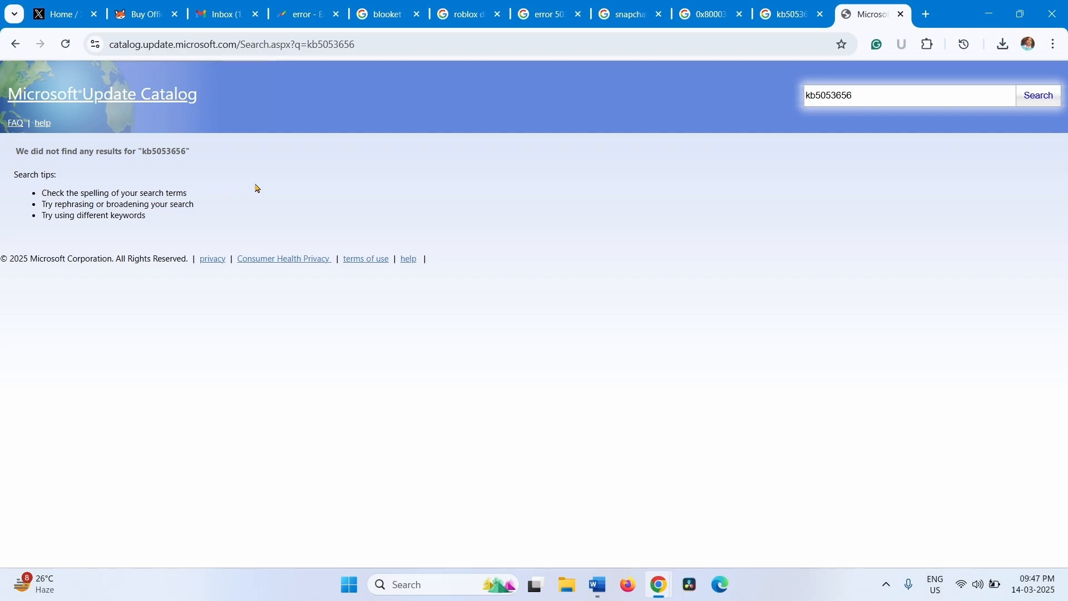
{"action": "mouse_move", "coordinate": [899, 31]}
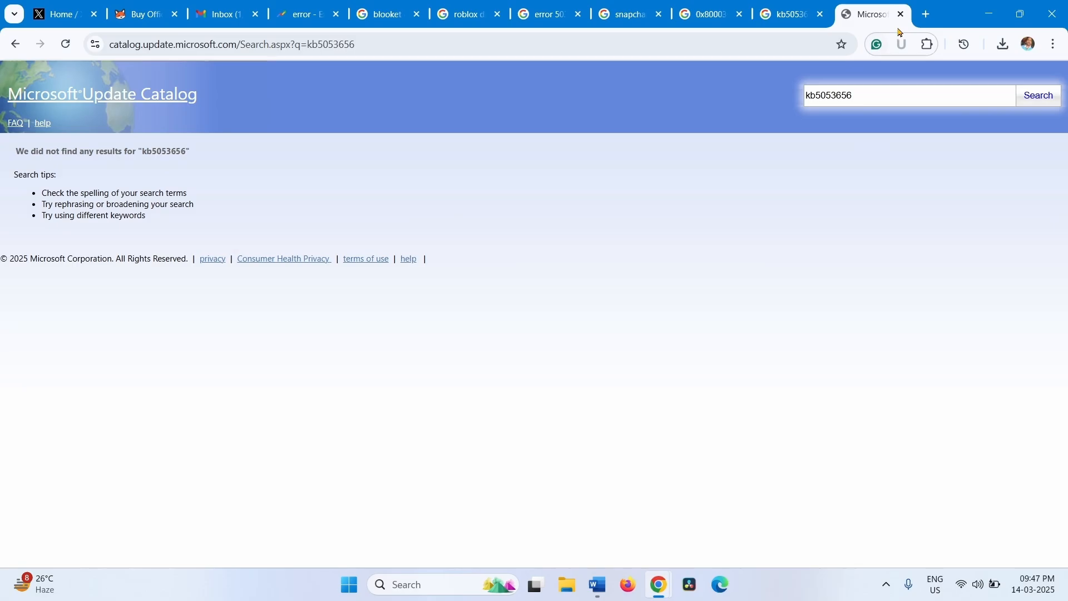